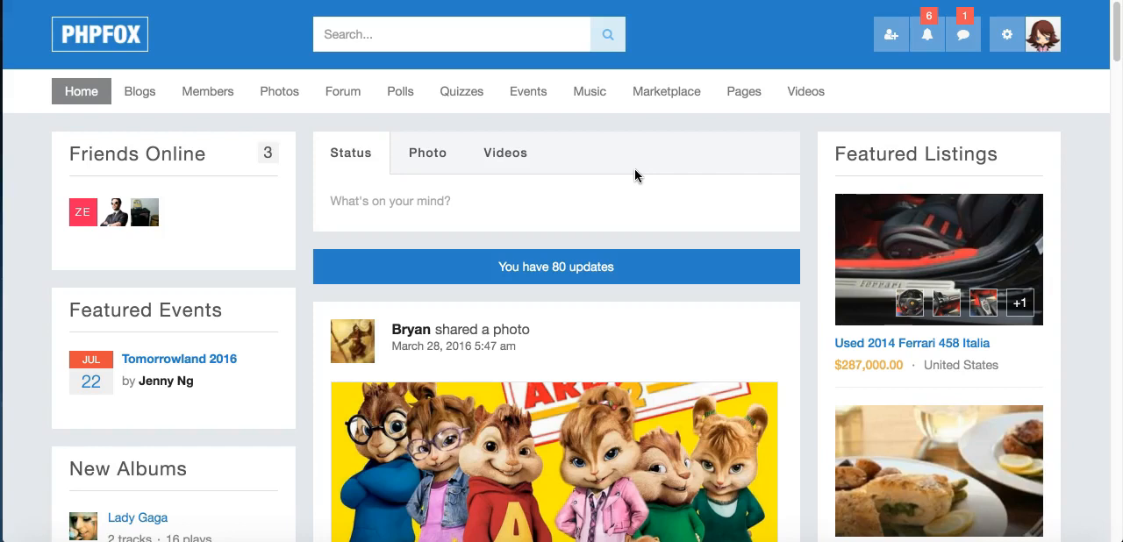
{"action": "mouse_move", "coordinate": [151, 123]}
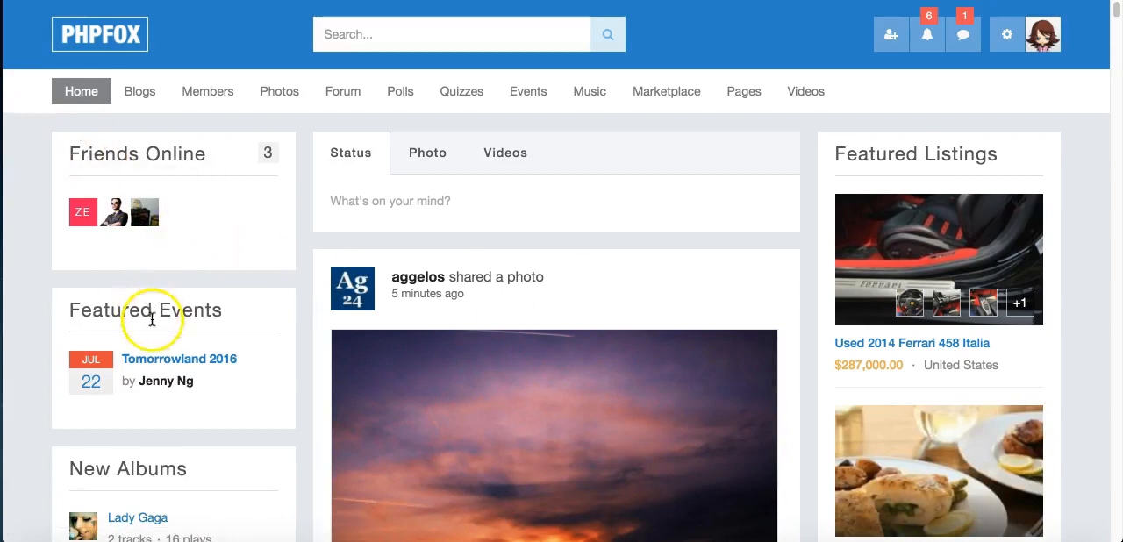
{"action": "mouse_move", "coordinate": [209, 207]}
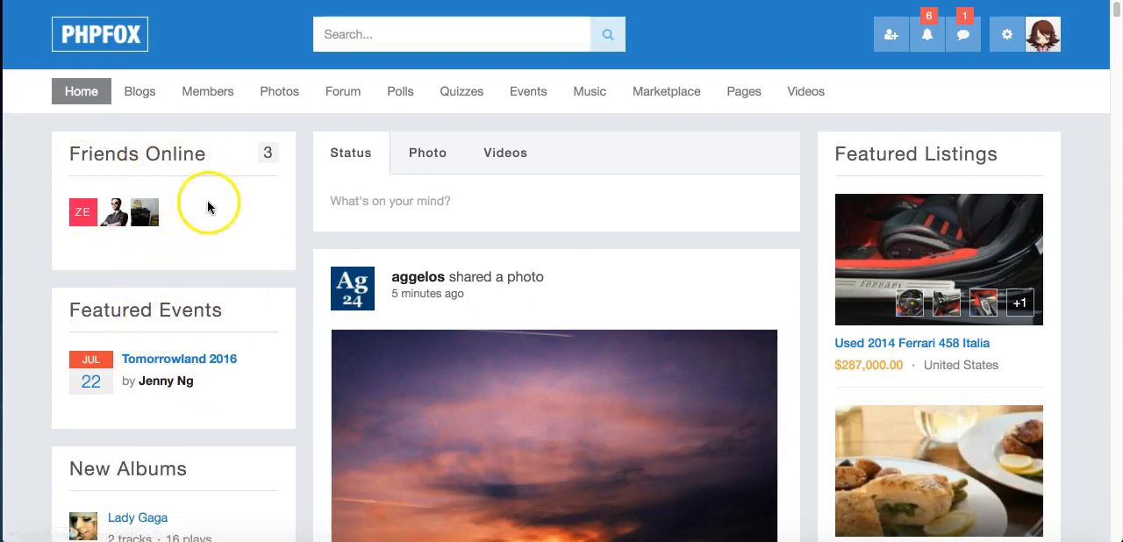
Open the Tomorrowland 2016 event and scroll through its full details page.
{"action": "scroll", "scroll_direction": "down", "scroll_amount": 3}
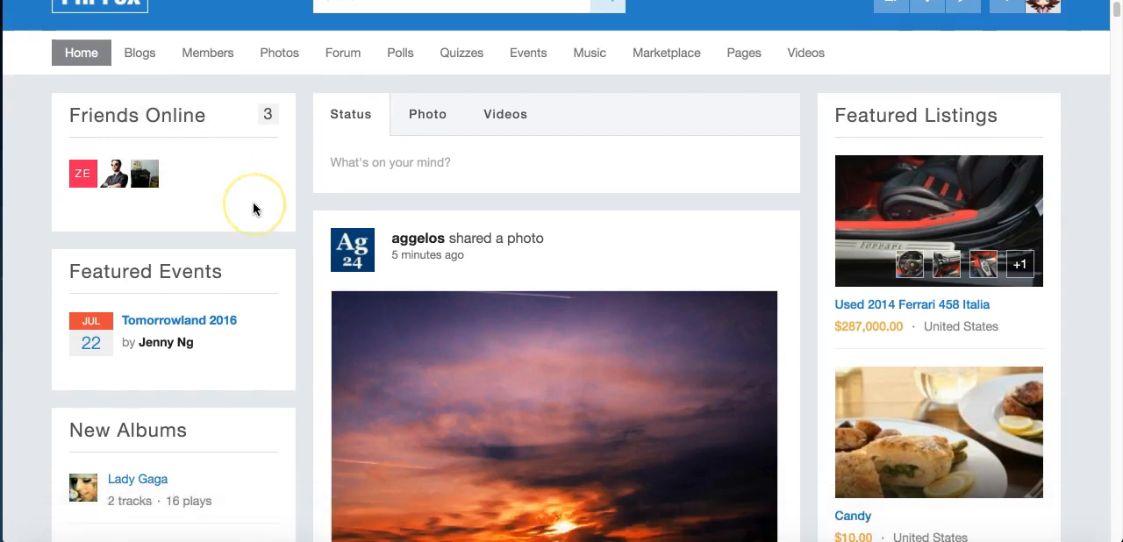
{"action": "mouse_move", "coordinate": [273, 137]}
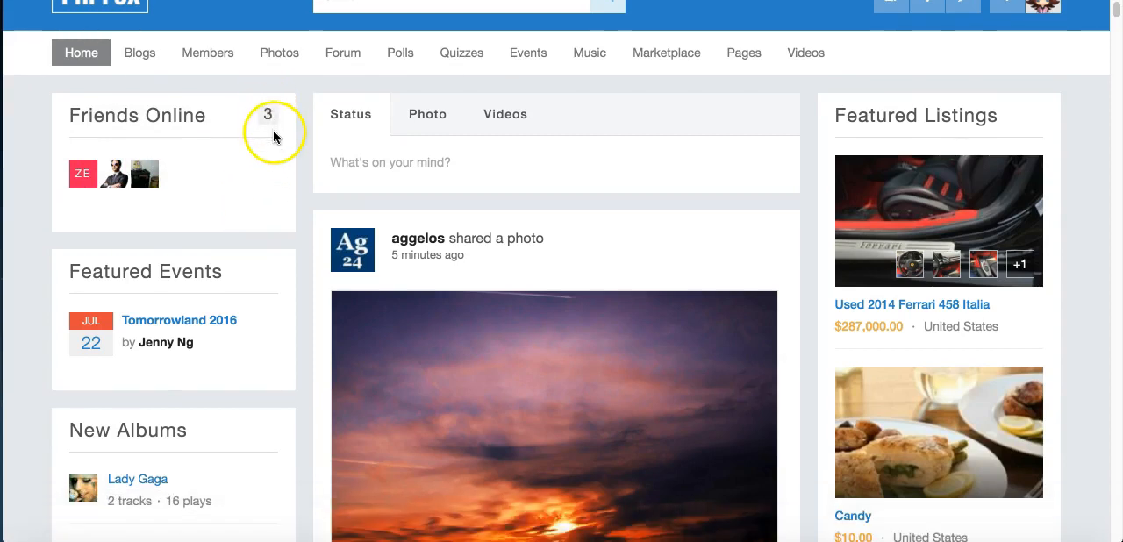
{"action": "mouse_move", "coordinate": [274, 151]}
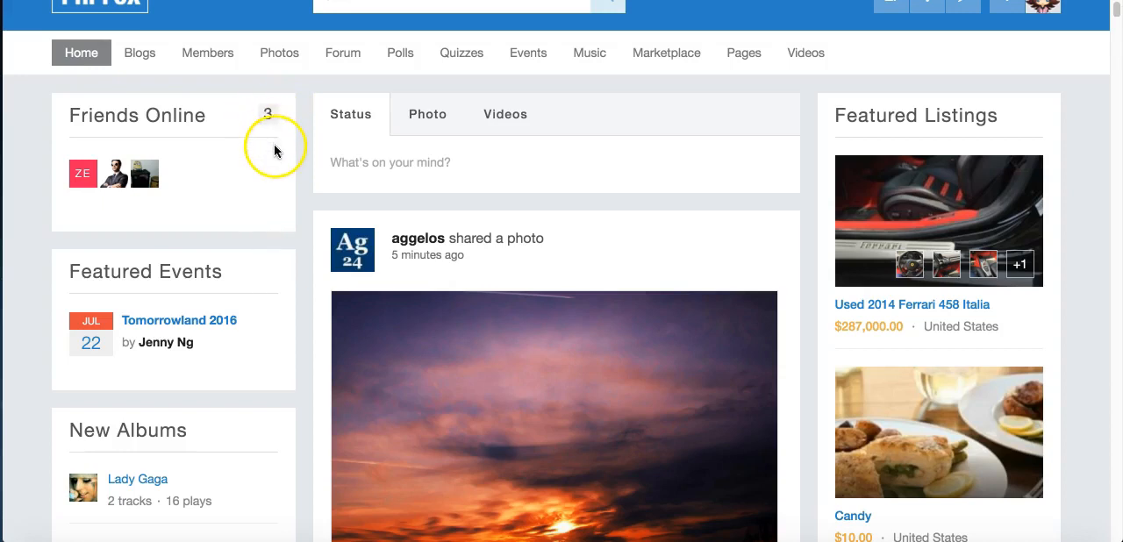
{"action": "scroll", "scroll_direction": "down", "scroll_amount": 3}
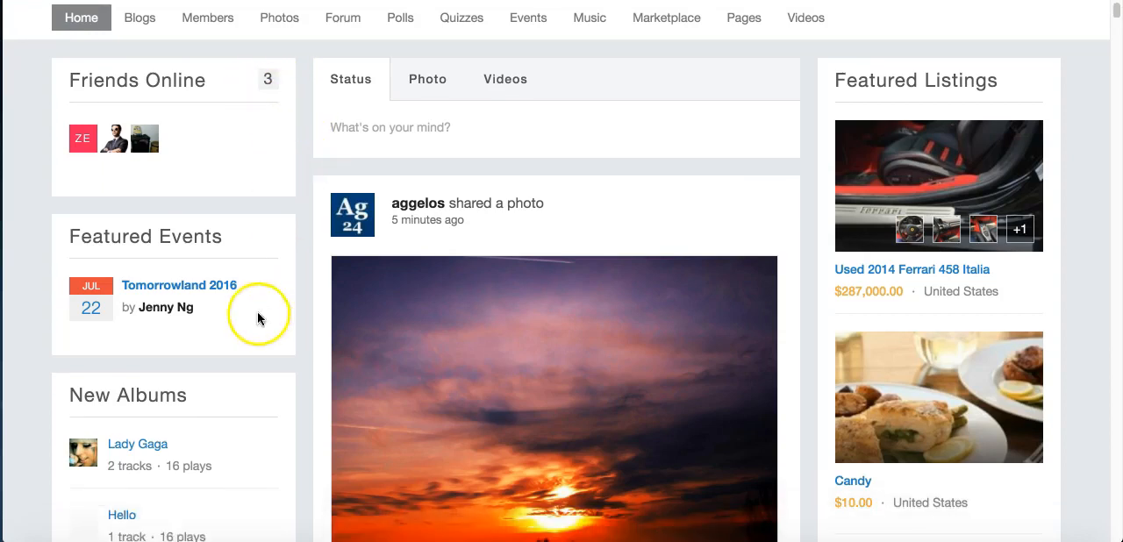
{"action": "mouse_move", "coordinate": [179, 285]}
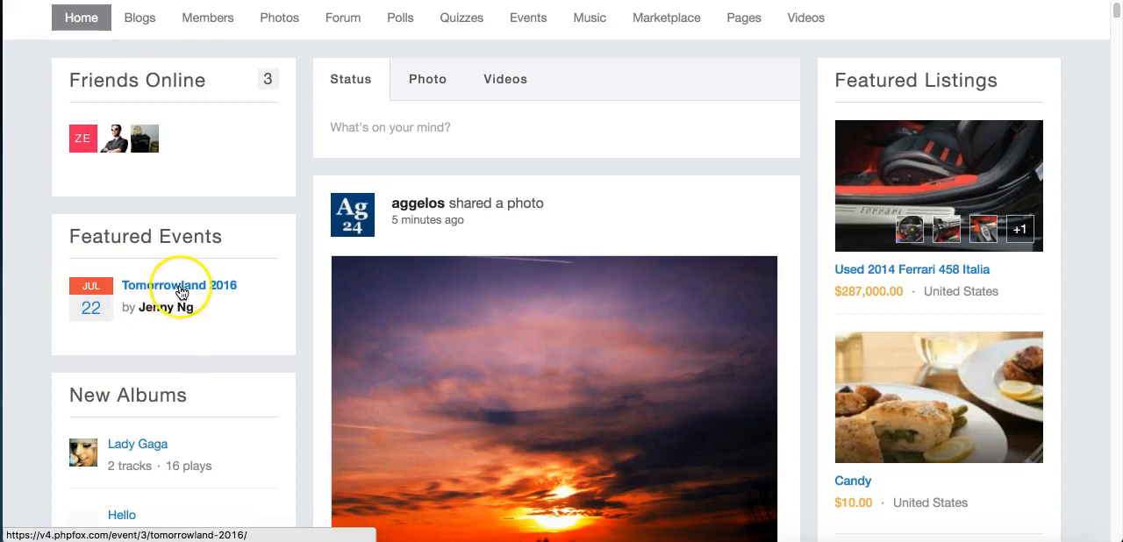
{"action": "left_click", "coordinate": [179, 285]}
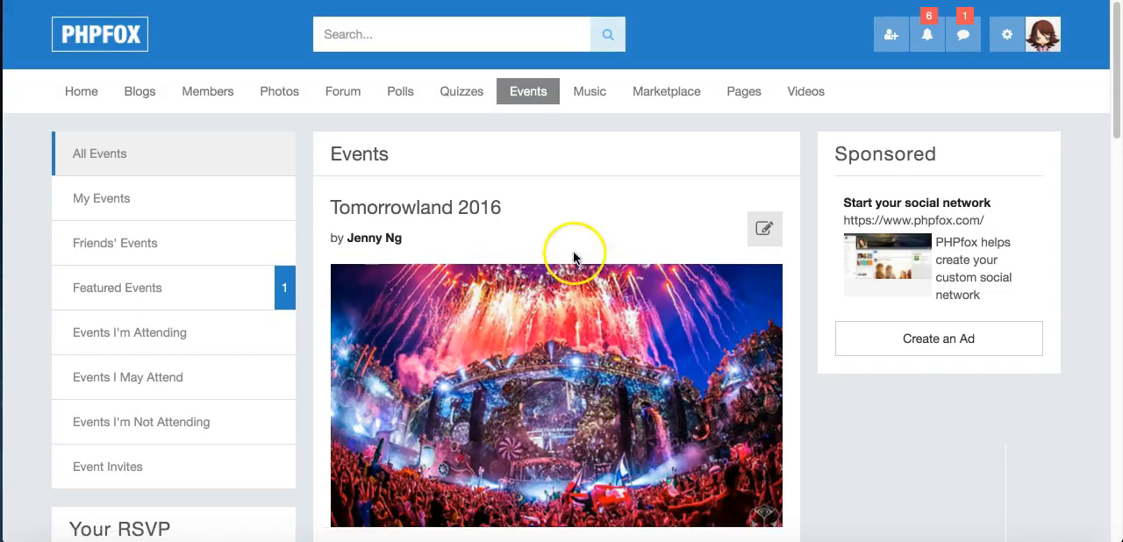
{"action": "scroll", "scroll_direction": "down", "scroll_amount": 3}
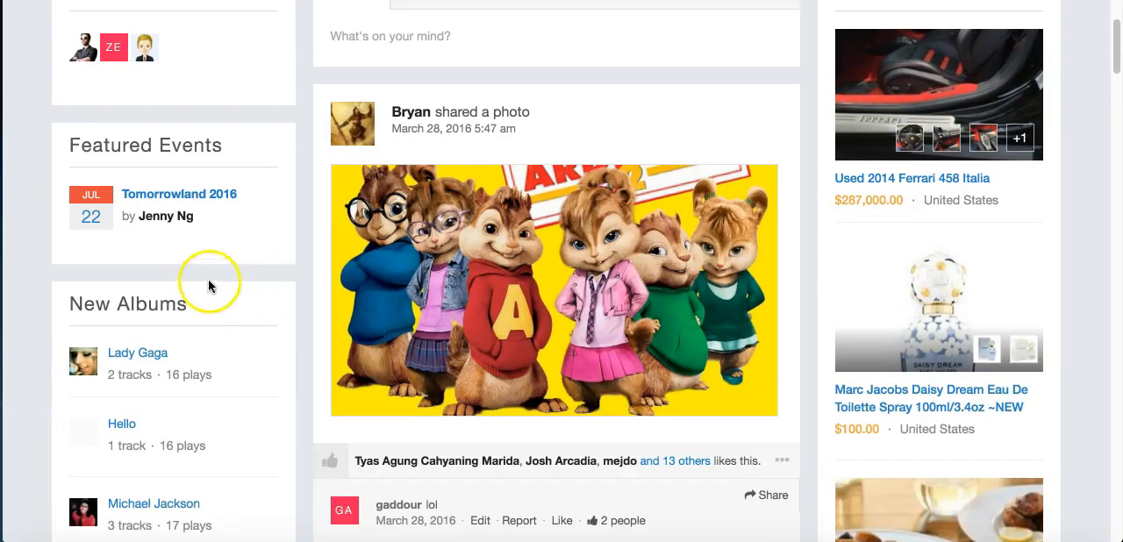
{"action": "scroll", "scroll_direction": "down", "scroll_amount": 3}
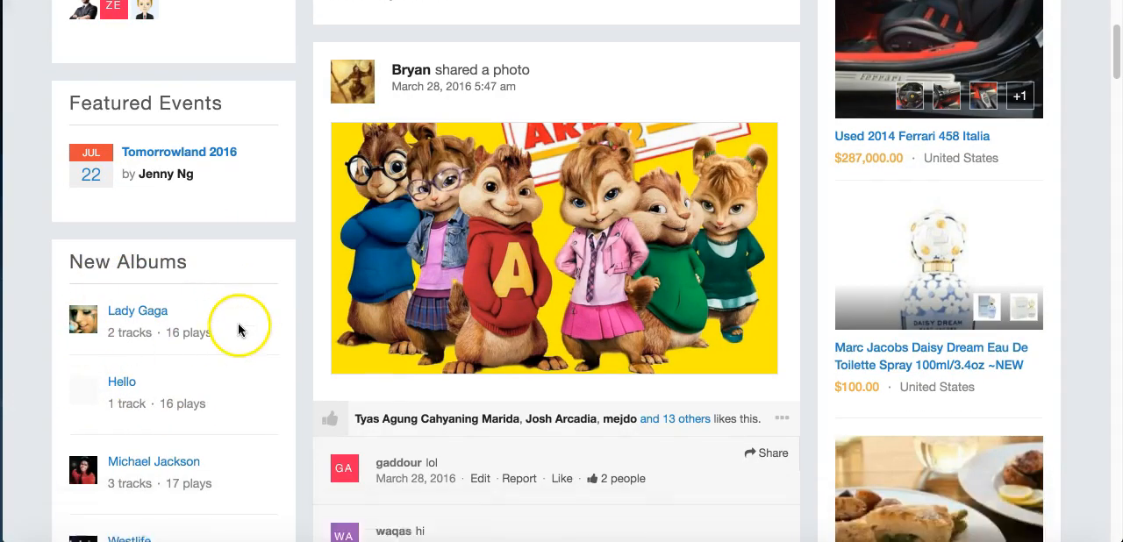
{"action": "scroll", "scroll_direction": "down", "scroll_amount": 3}
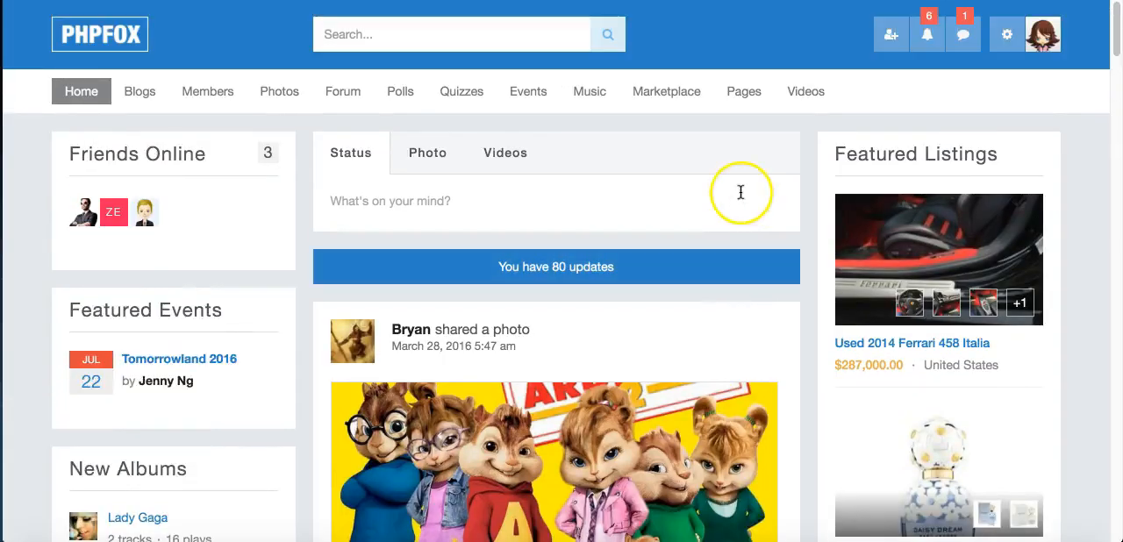
{"action": "scroll", "scroll_direction": "down", "scroll_amount": 3}
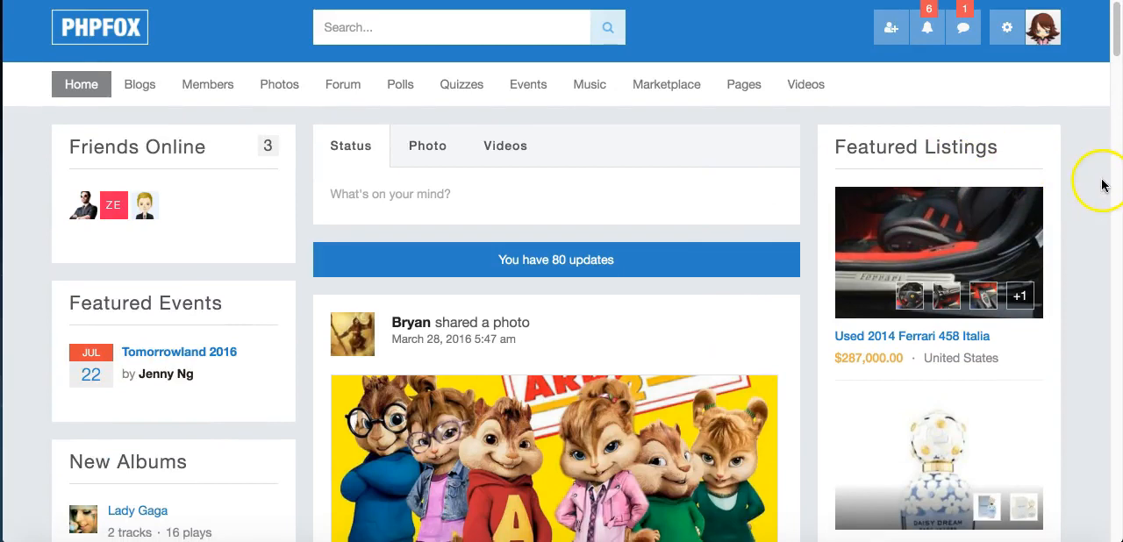
{"action": "scroll", "scroll_direction": "down", "scroll_amount": 3}
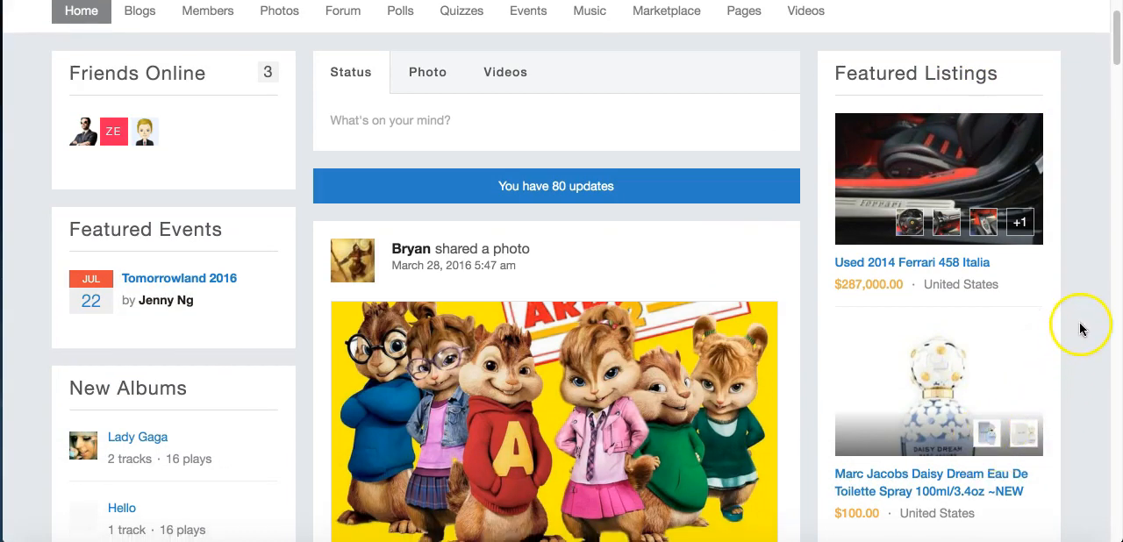
{"action": "mouse_move", "coordinate": [1094, 319]}
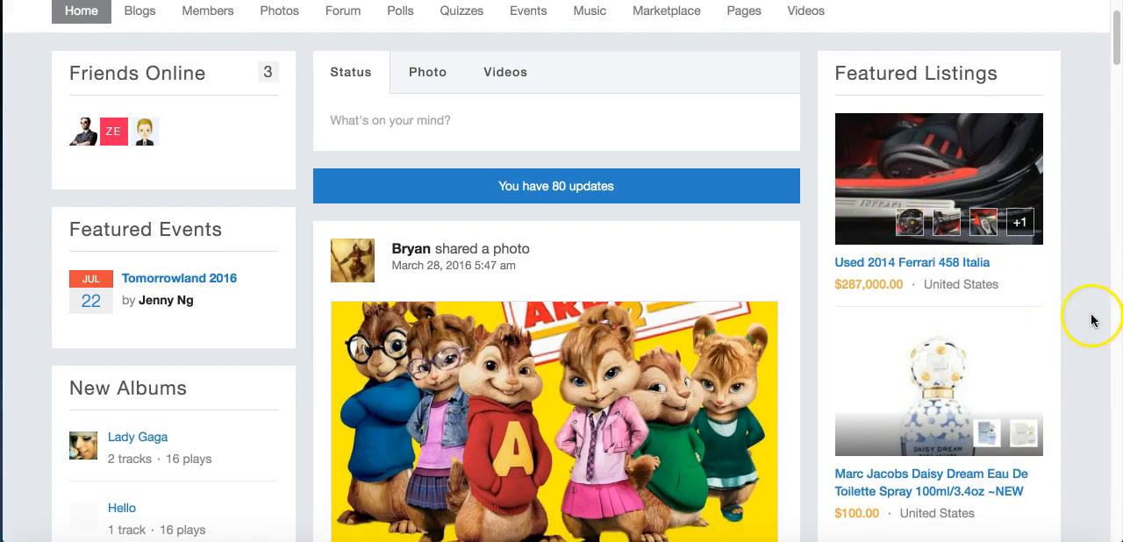
{"action": "scroll", "scroll_direction": "down", "scroll_amount": 3}
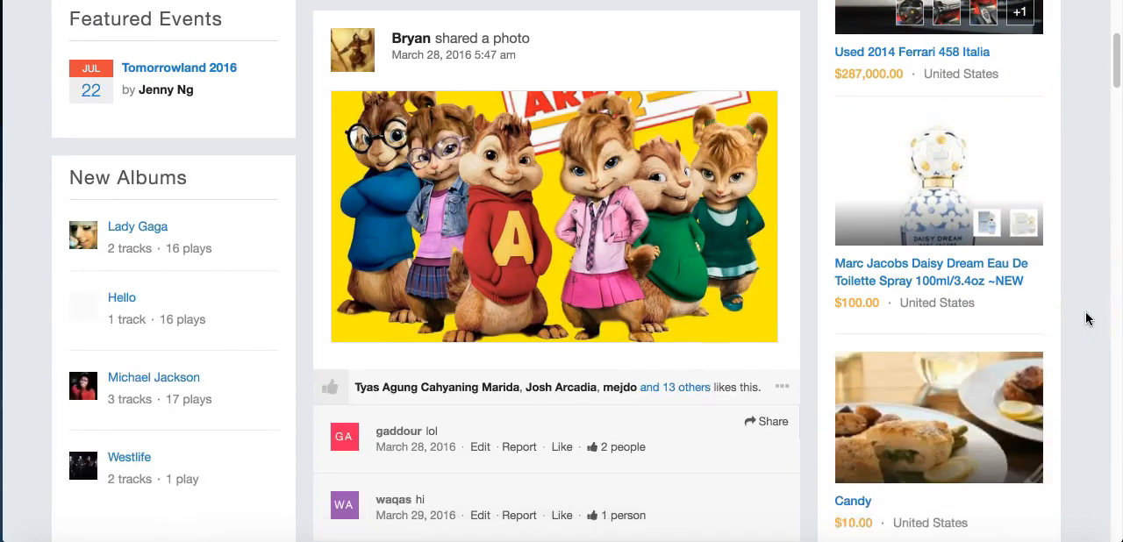
{"action": "scroll", "scroll_direction": "down", "scroll_amount": 3}
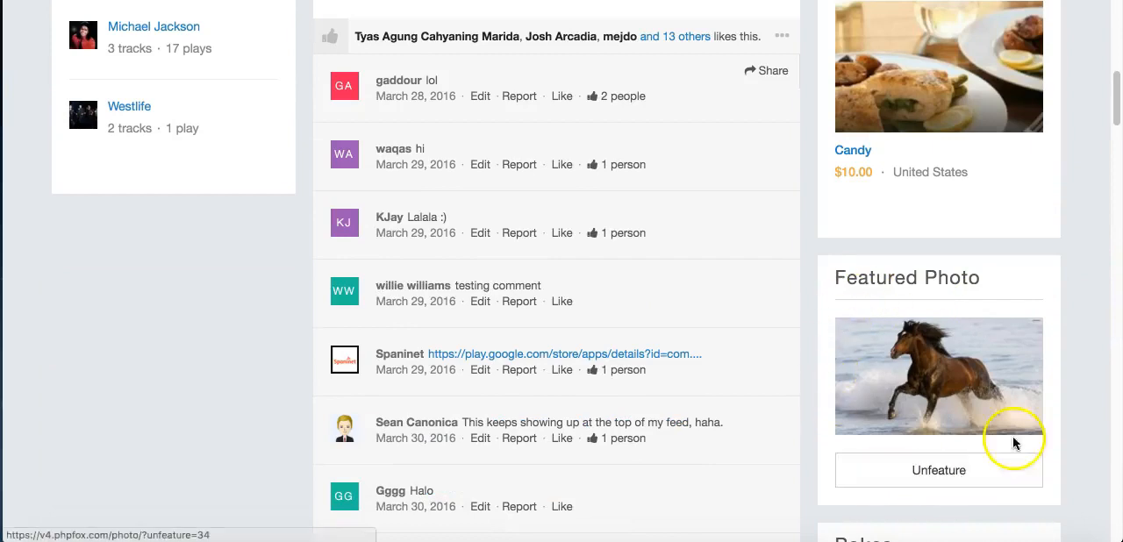
{"action": "mouse_move", "coordinate": [1096, 330]}
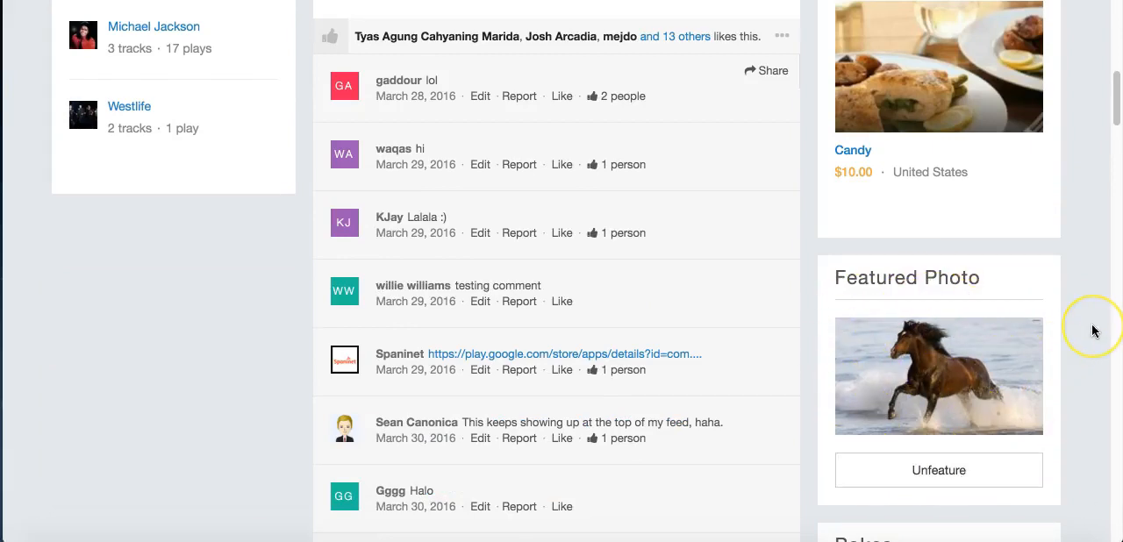
{"action": "mouse_move", "coordinate": [1095, 332]}
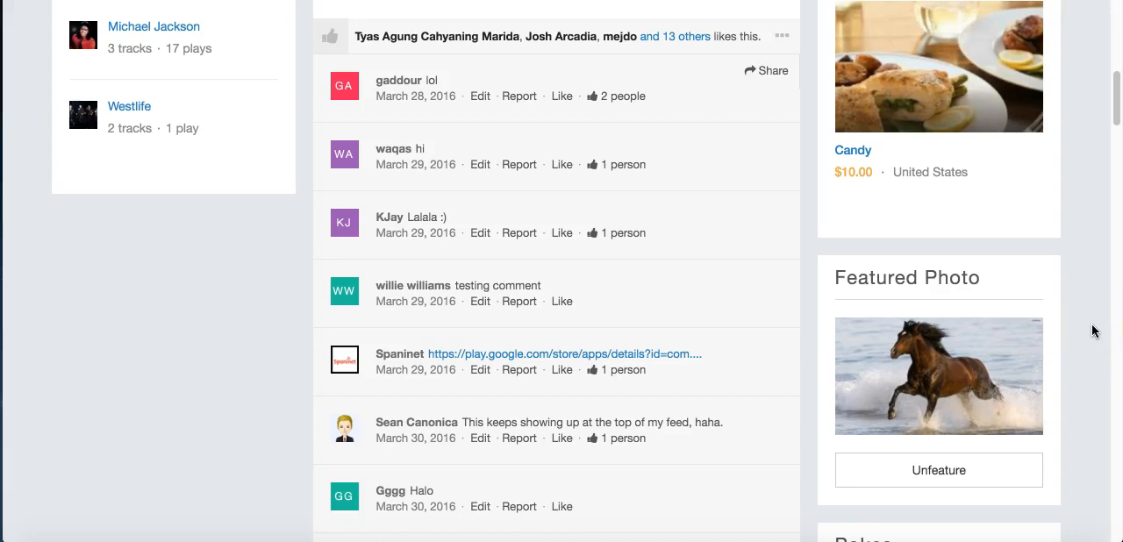
{"action": "scroll", "scroll_direction": "down", "scroll_amount": 3}
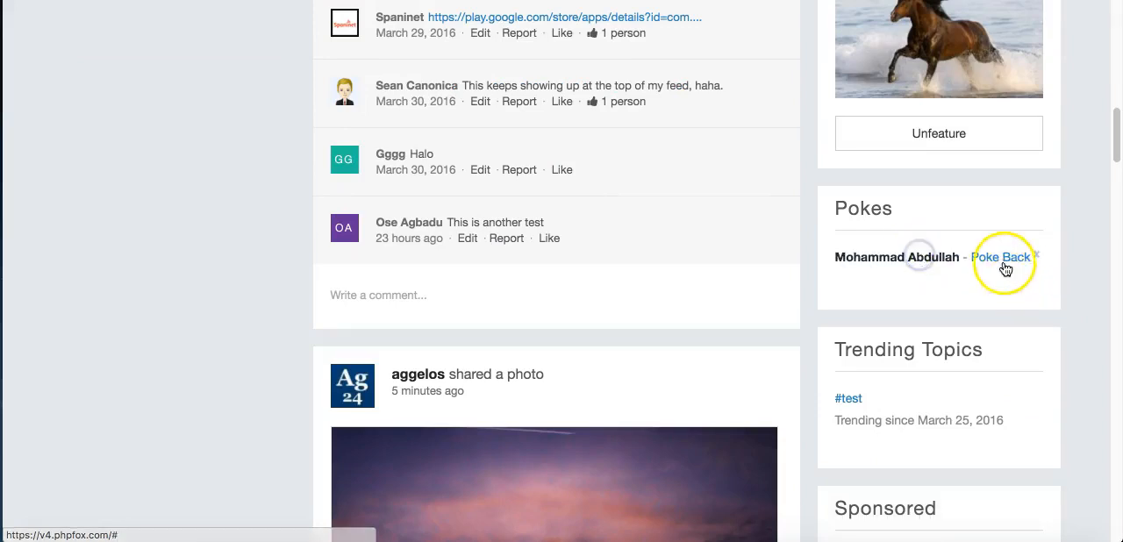
Return the member's poke, view posts tagged #test, then go back to the Home feed.
{"action": "left_click", "coordinate": [1001, 256]}
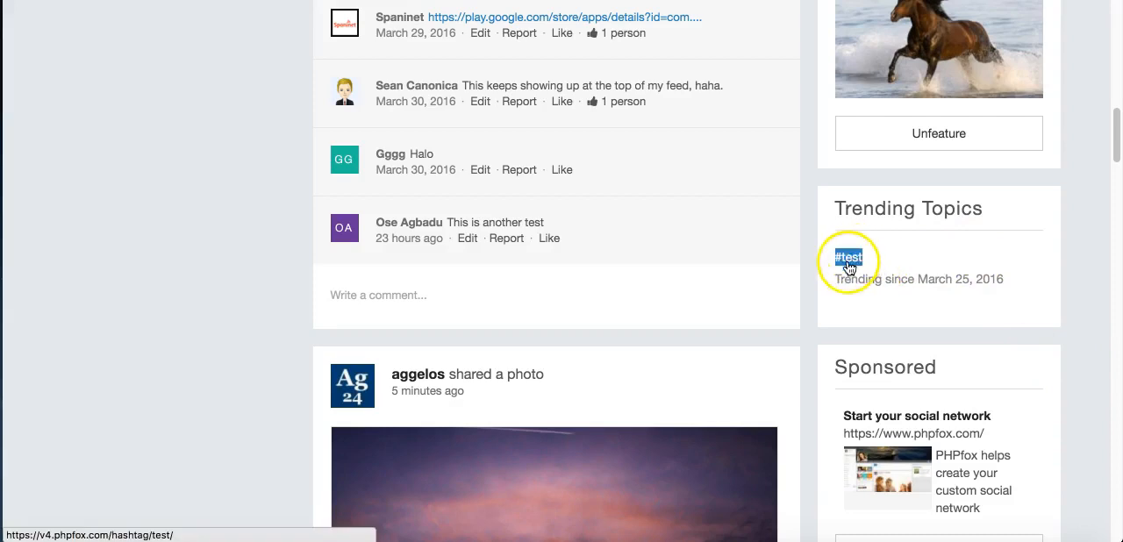
{"action": "left_click", "coordinate": [848, 257]}
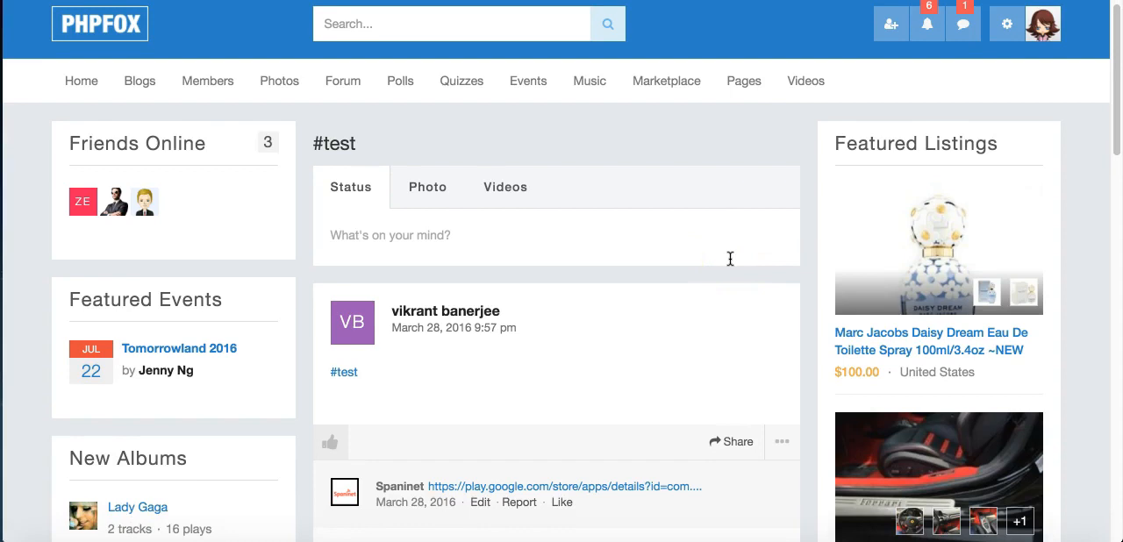
{"action": "left_click", "coordinate": [81, 80]}
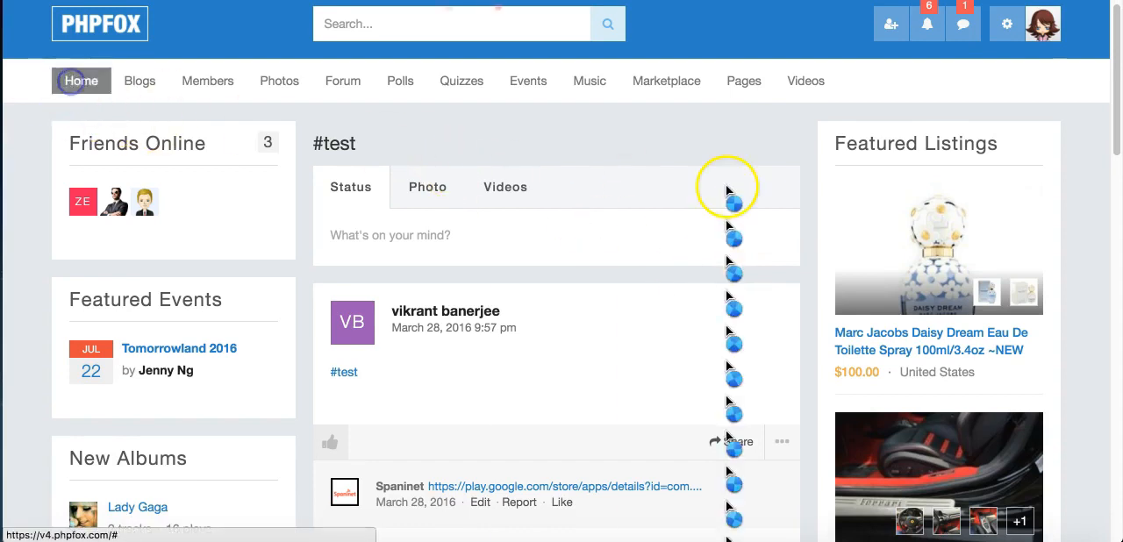
{"action": "scroll", "scroll_direction": "down", "scroll_amount": 3}
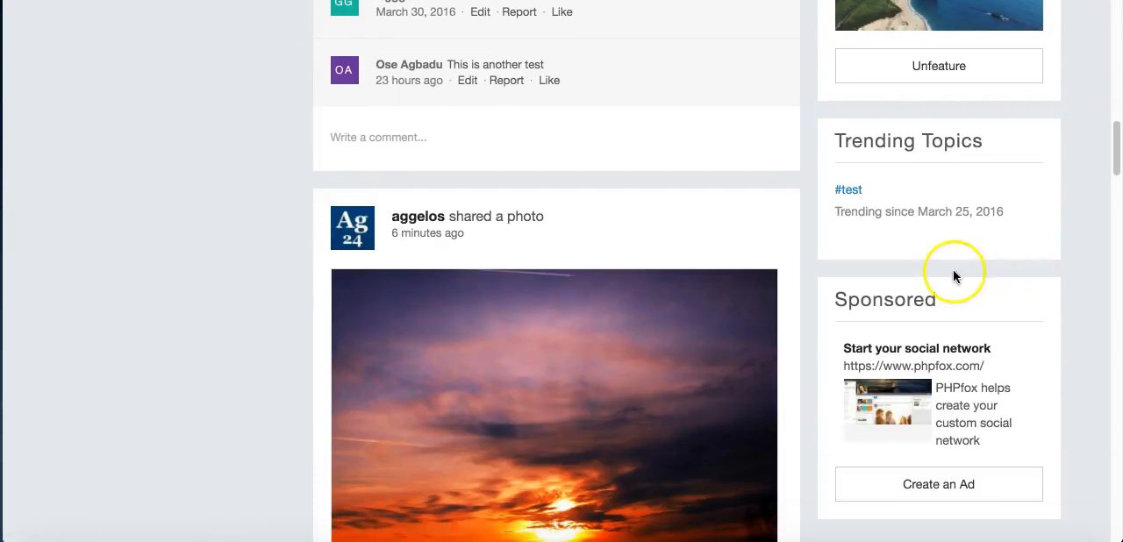
{"action": "mouse_move", "coordinate": [1033, 410]}
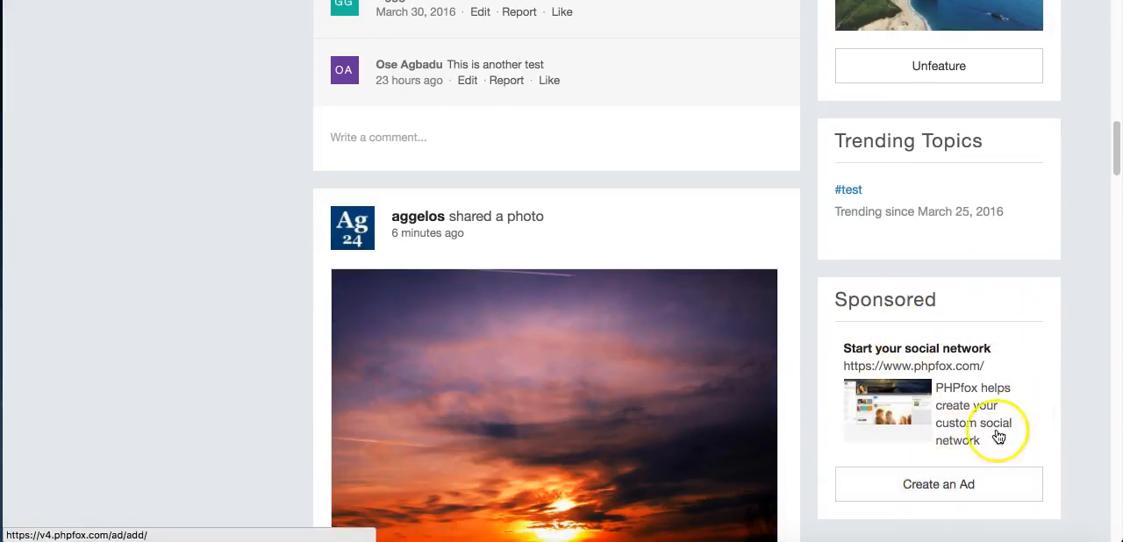
{"action": "mouse_move", "coordinate": [1027, 351]}
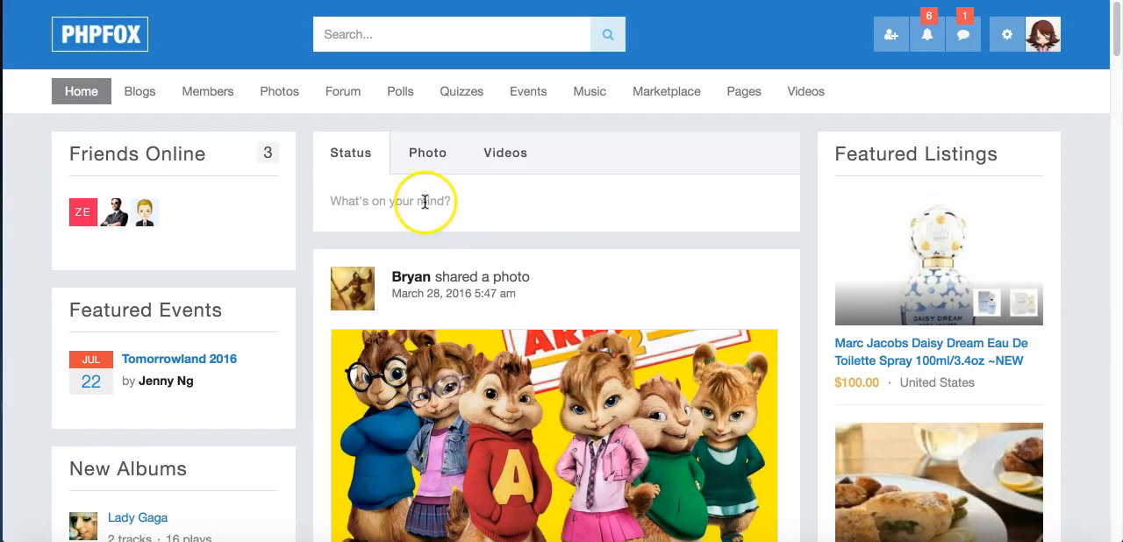
Start a status update with a custom audience, then switch the composer through Photo to Videos.
{"action": "left_click", "coordinate": [425, 200]}
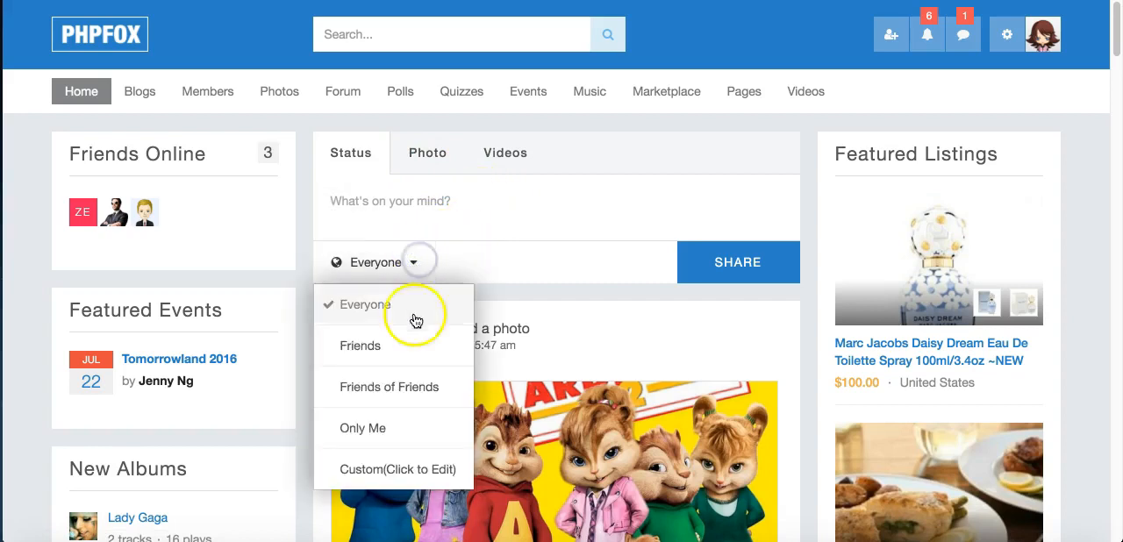
{"action": "mouse_move", "coordinate": [428, 481]}
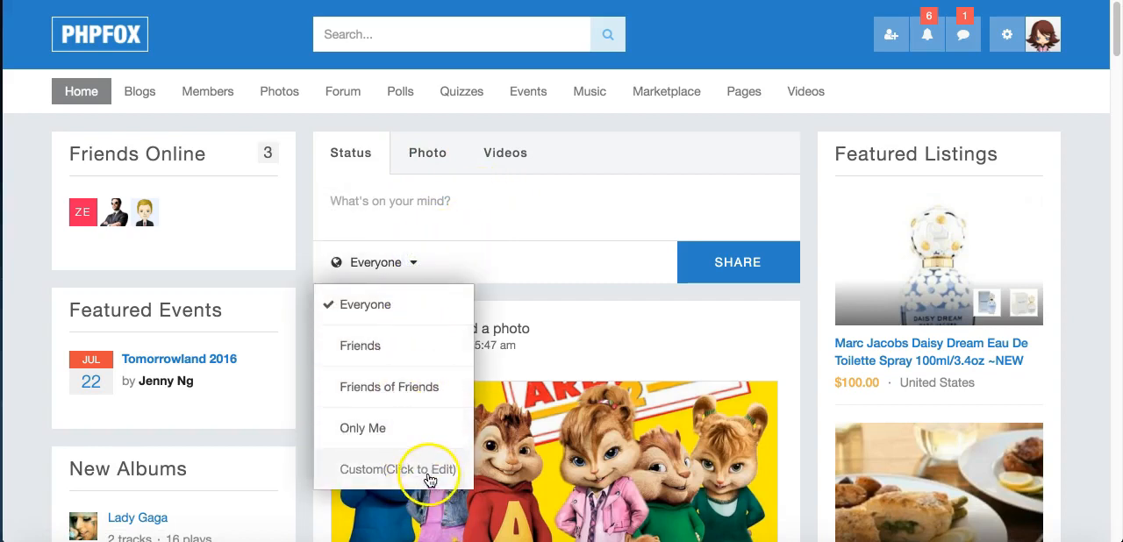
{"action": "left_click", "coordinate": [397, 470]}
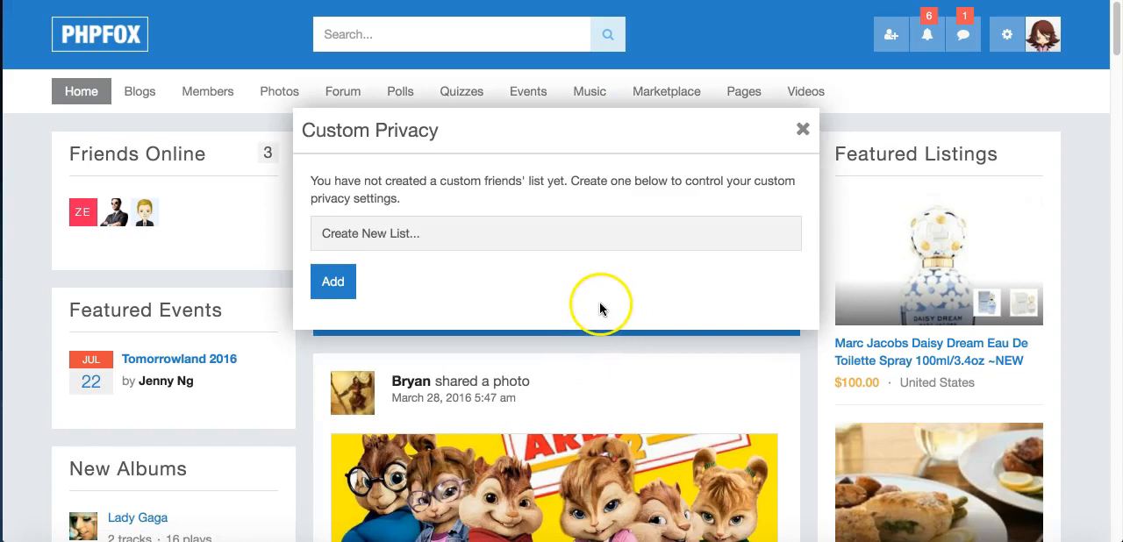
{"action": "mouse_move", "coordinate": [527, 237]}
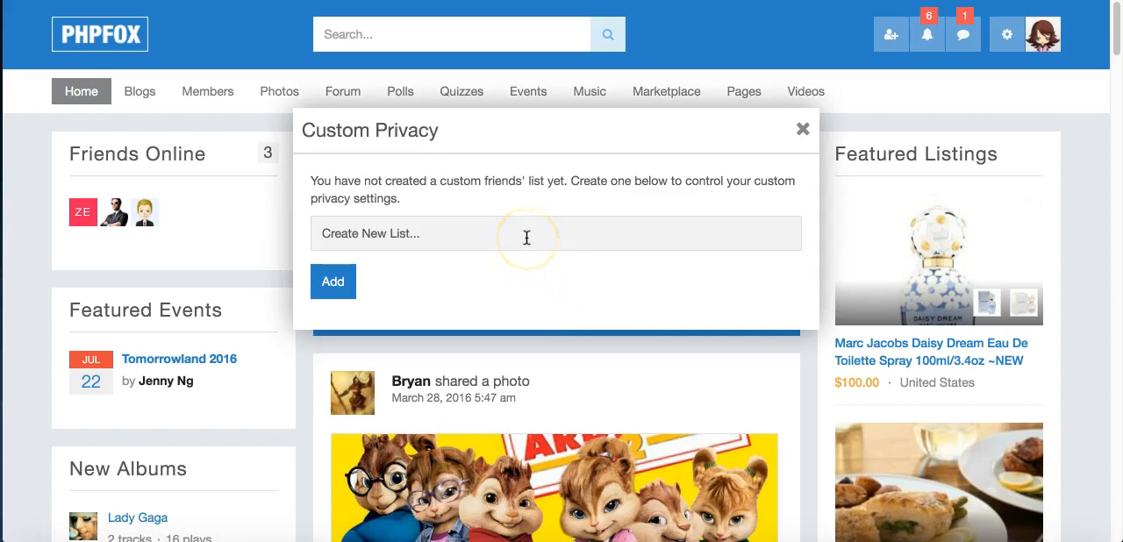
{"action": "mouse_move", "coordinate": [553, 225]}
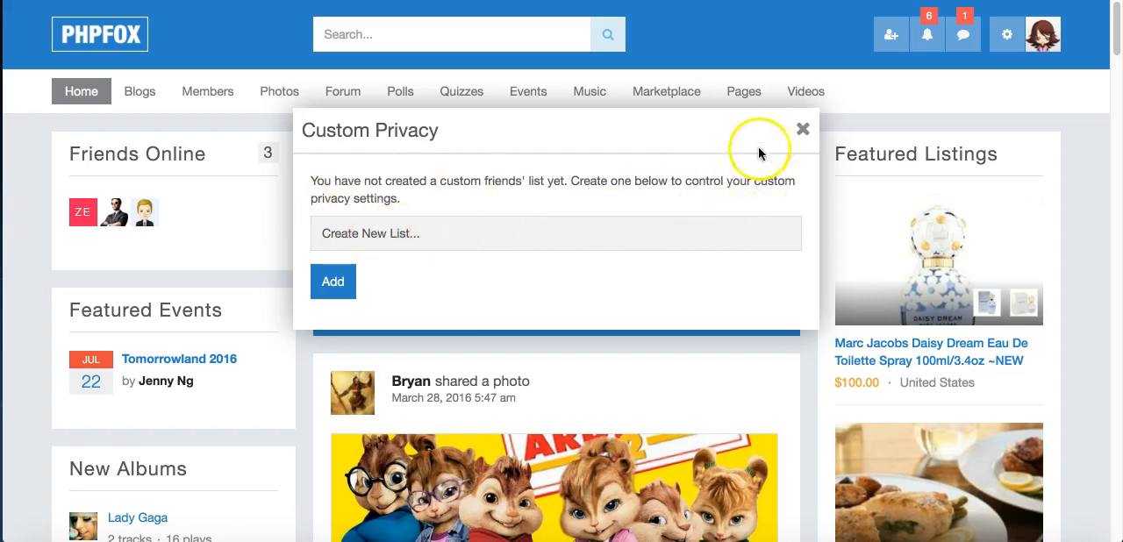
{"action": "left_click", "coordinate": [801, 130]}
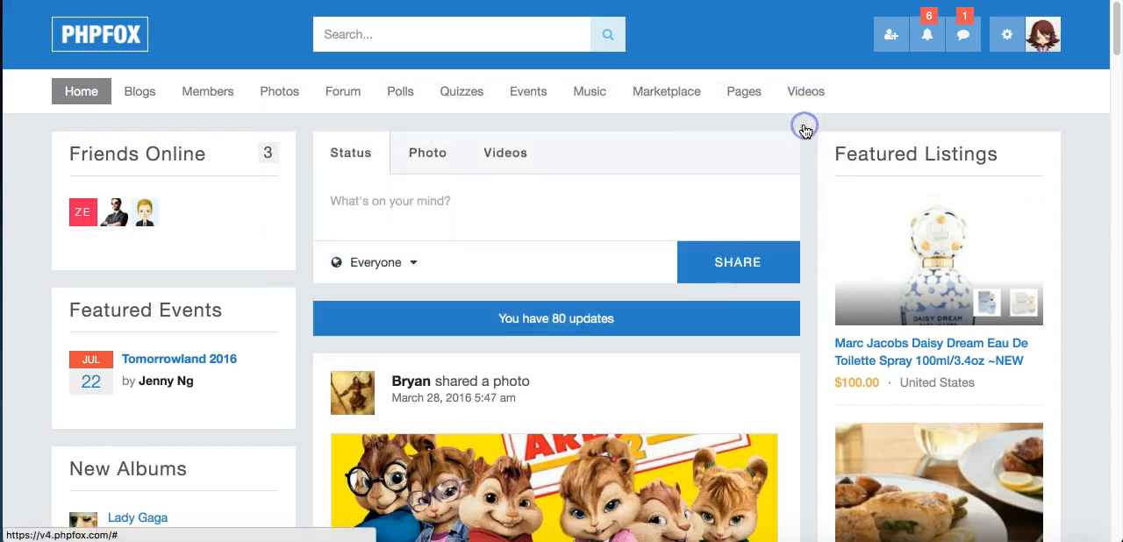
{"action": "left_click", "coordinate": [428, 153]}
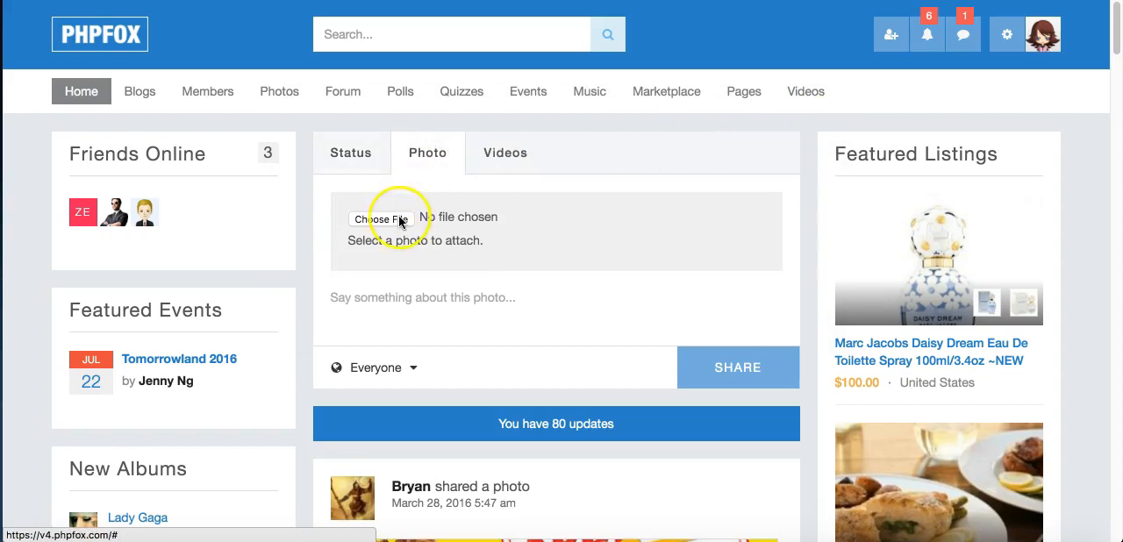
{"action": "left_click", "coordinate": [506, 153]}
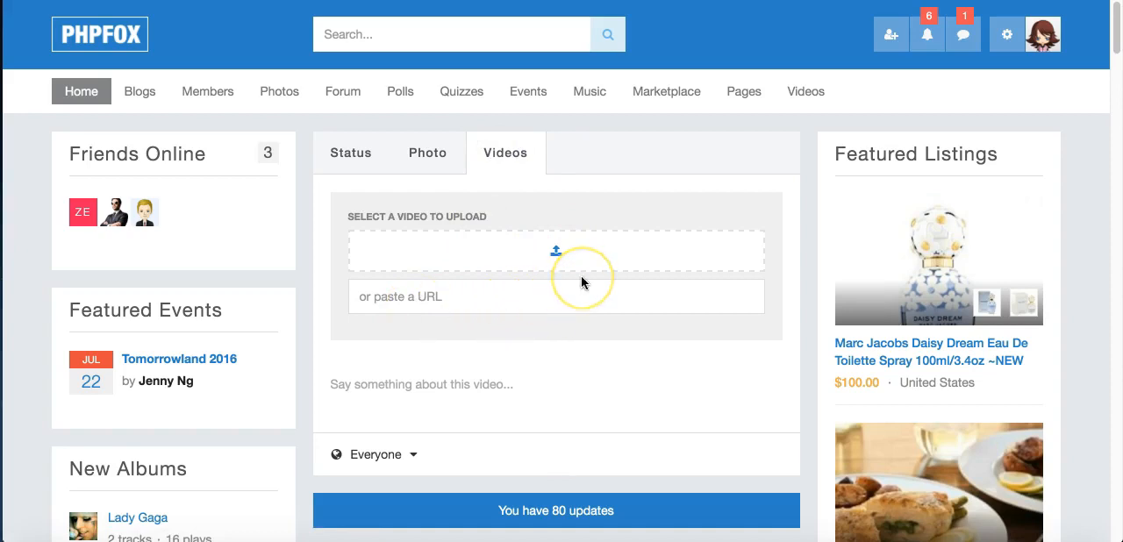
{"action": "mouse_move", "coordinate": [207, 91]}
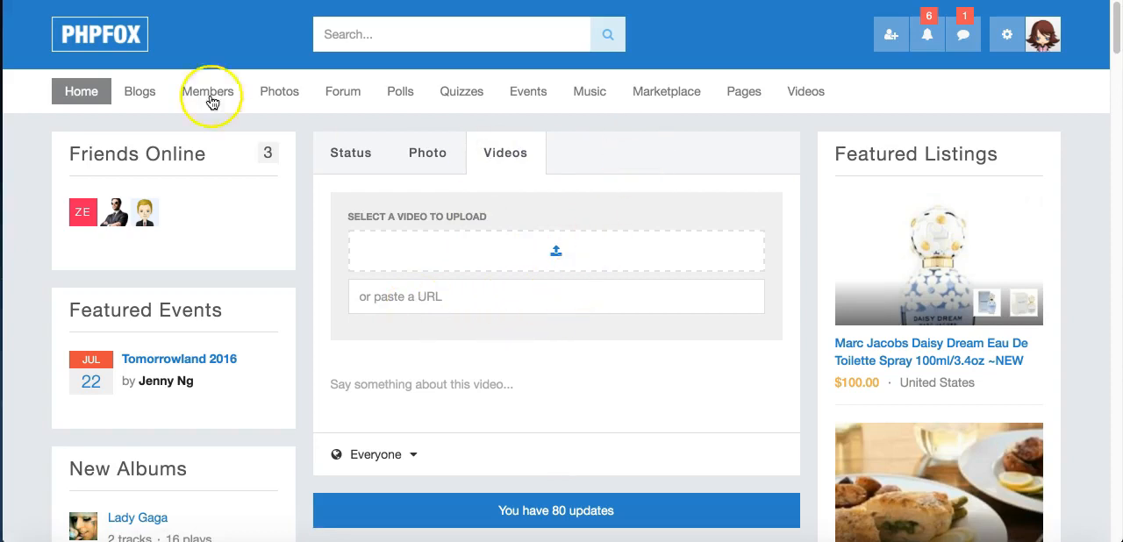
Go to the Blogs section and scroll the All Blogs listing with its categories.
{"action": "left_click", "coordinate": [141, 91]}
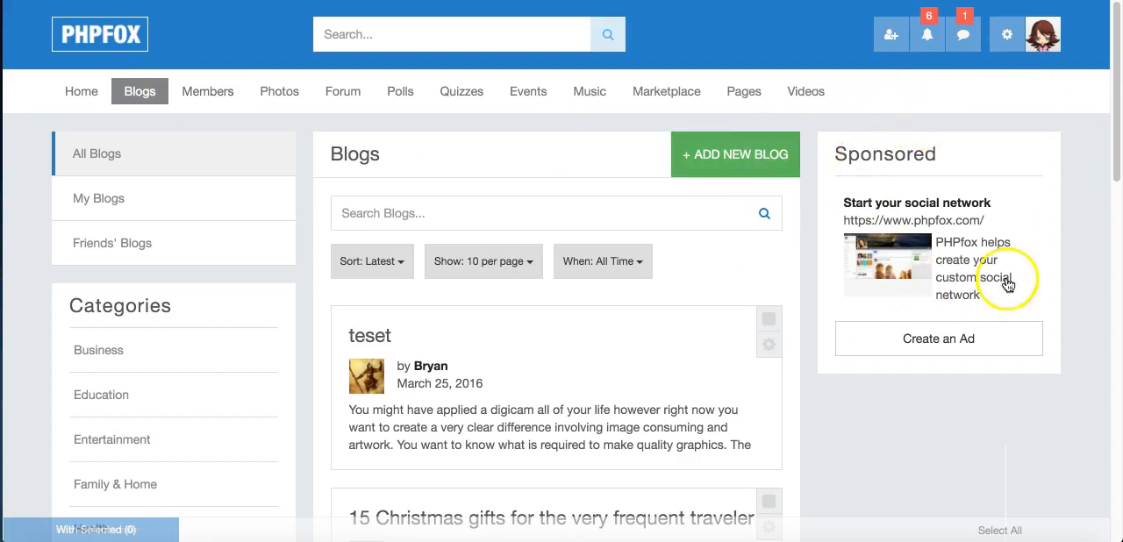
{"action": "mouse_move", "coordinate": [1032, 260]}
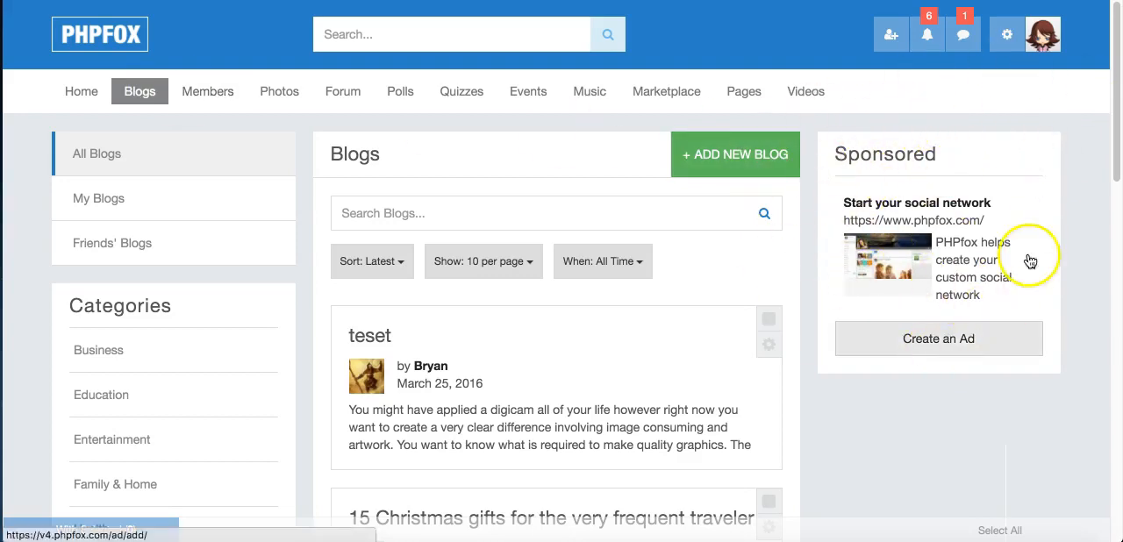
{"action": "mouse_move", "coordinate": [984, 147]}
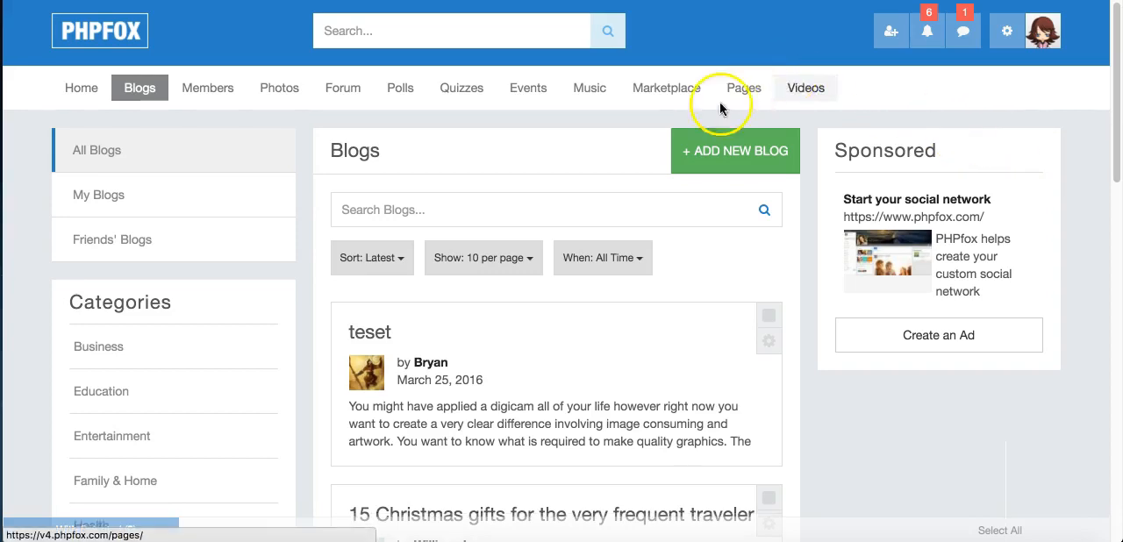
{"action": "scroll", "scroll_direction": "down", "scroll_amount": 3}
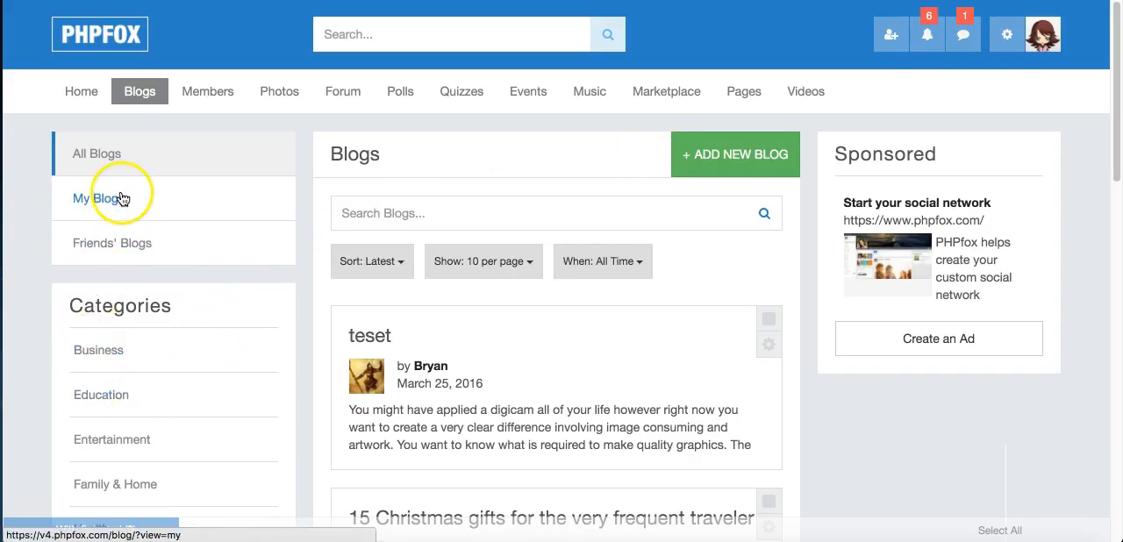
{"action": "mouse_move", "coordinate": [207, 91]}
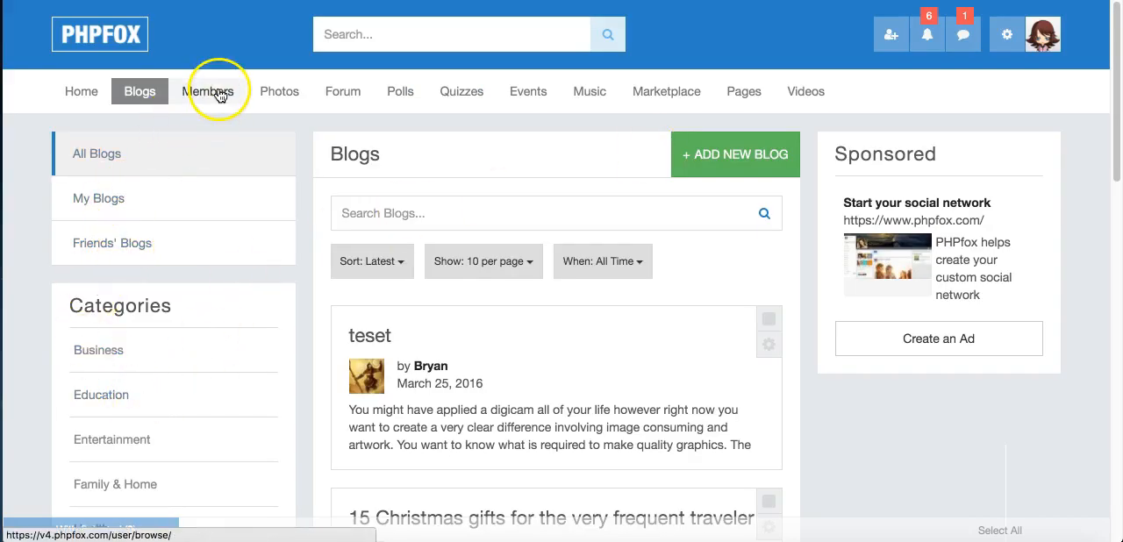
Go to Members and expand View Advanced Filters in the Browse For panel.
{"action": "left_click", "coordinate": [207, 91]}
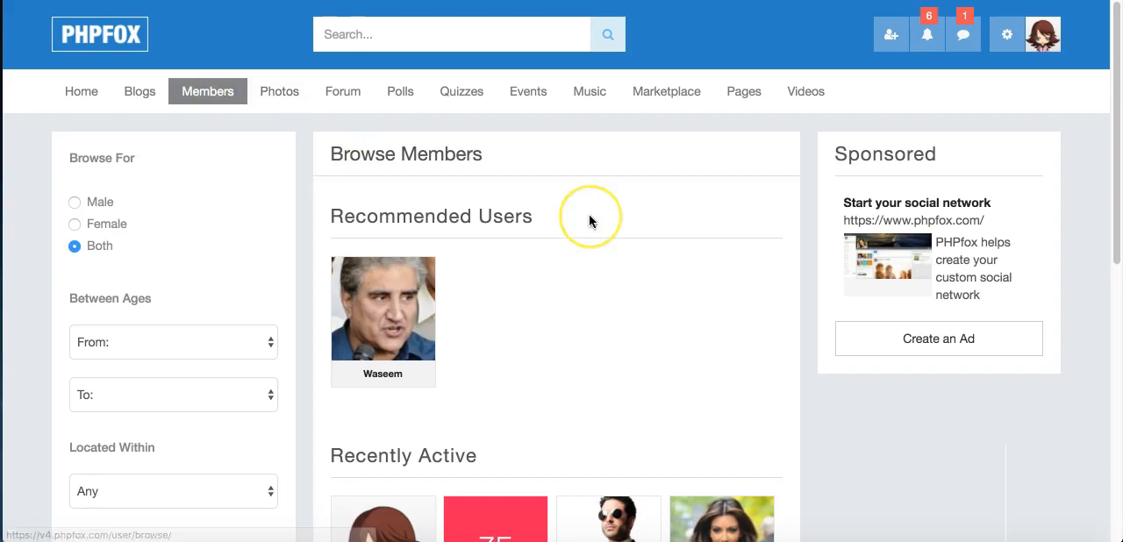
{"action": "scroll", "scroll_direction": "down", "scroll_amount": 3}
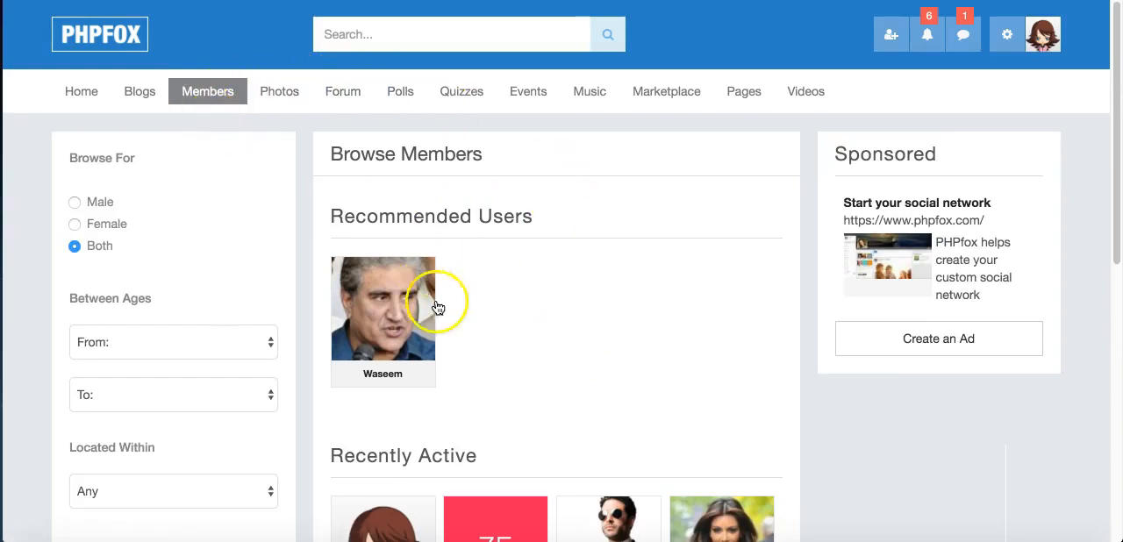
{"action": "mouse_move", "coordinate": [562, 288]}
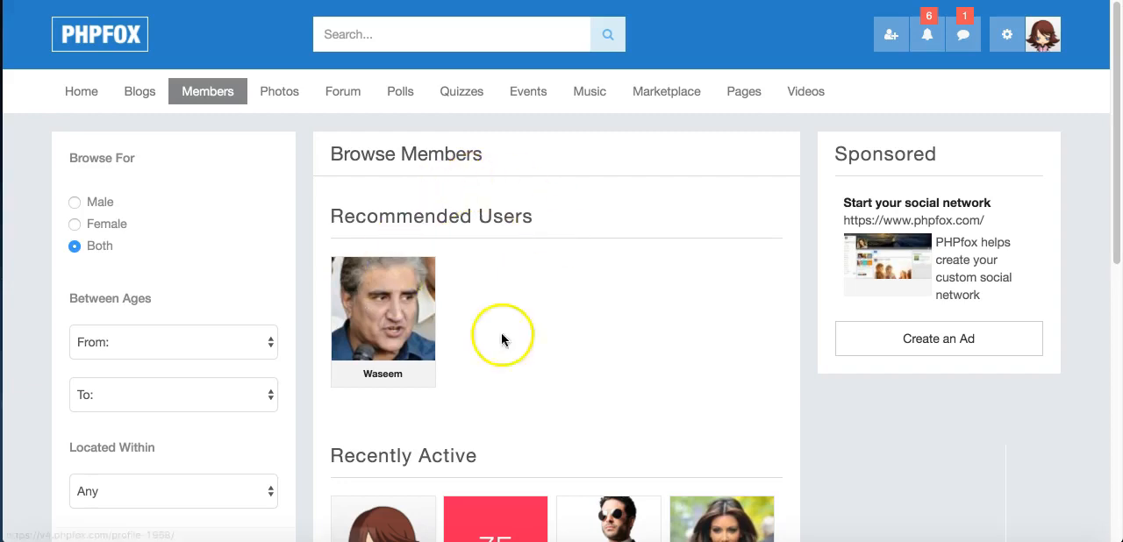
{"action": "mouse_move", "coordinate": [653, 274]}
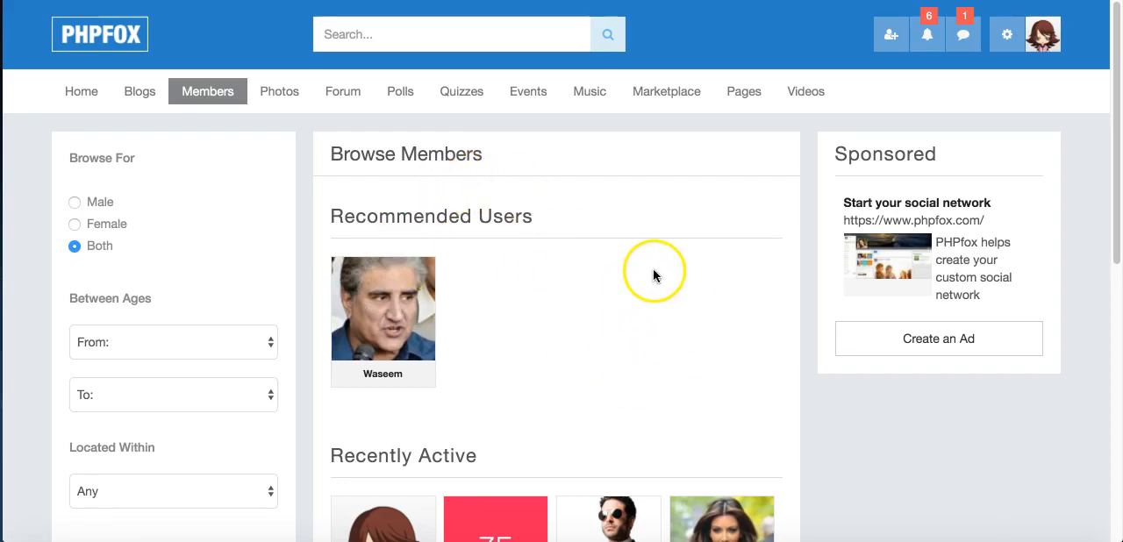
{"action": "scroll", "scroll_direction": "down", "scroll_amount": 3}
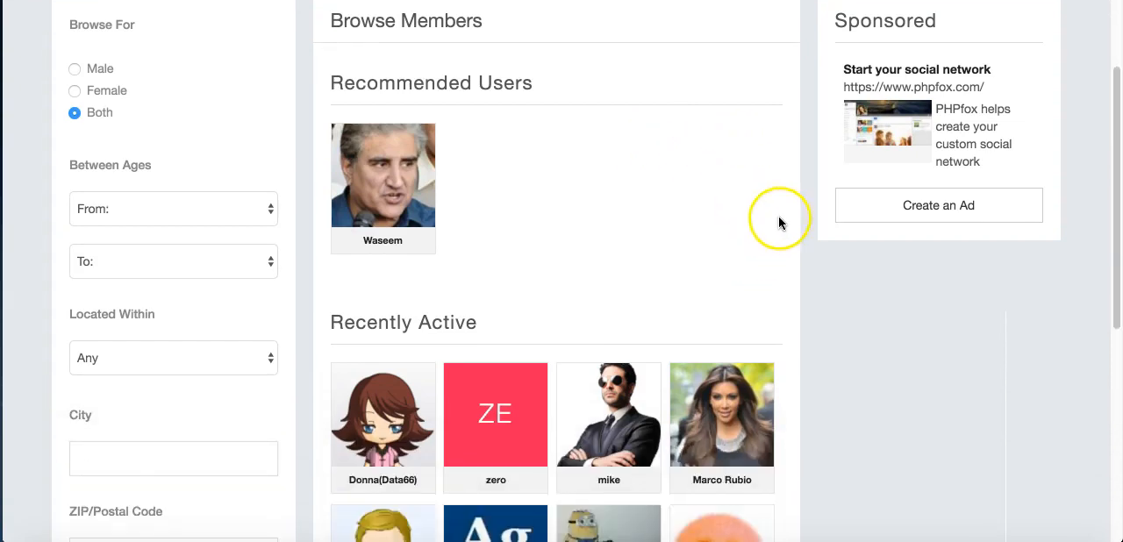
{"action": "scroll", "scroll_direction": "down", "scroll_amount": 3}
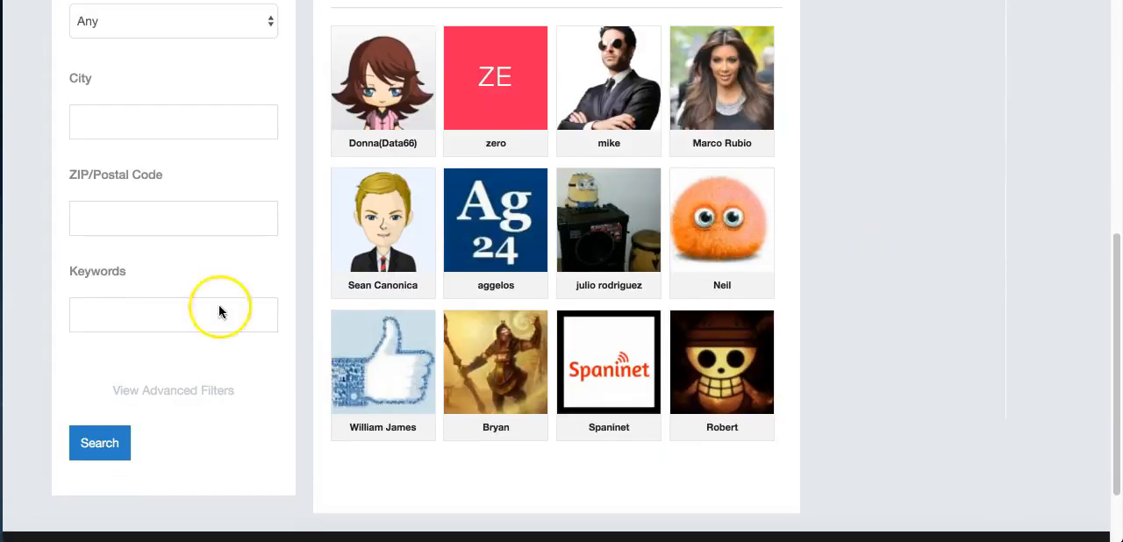
{"action": "left_click", "coordinate": [172, 392]}
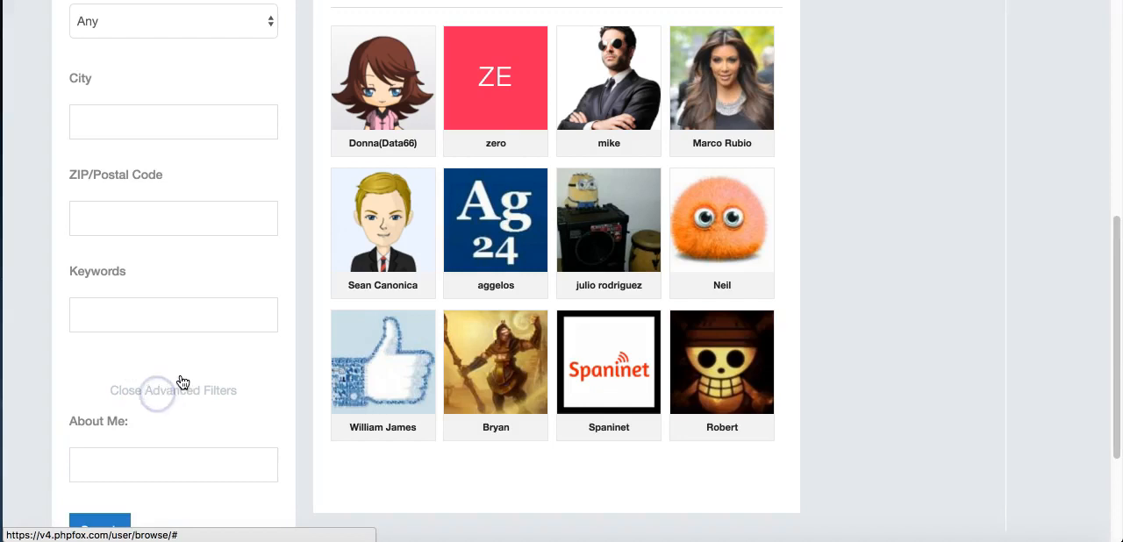
{"action": "scroll", "scroll_direction": "down", "scroll_amount": 3}
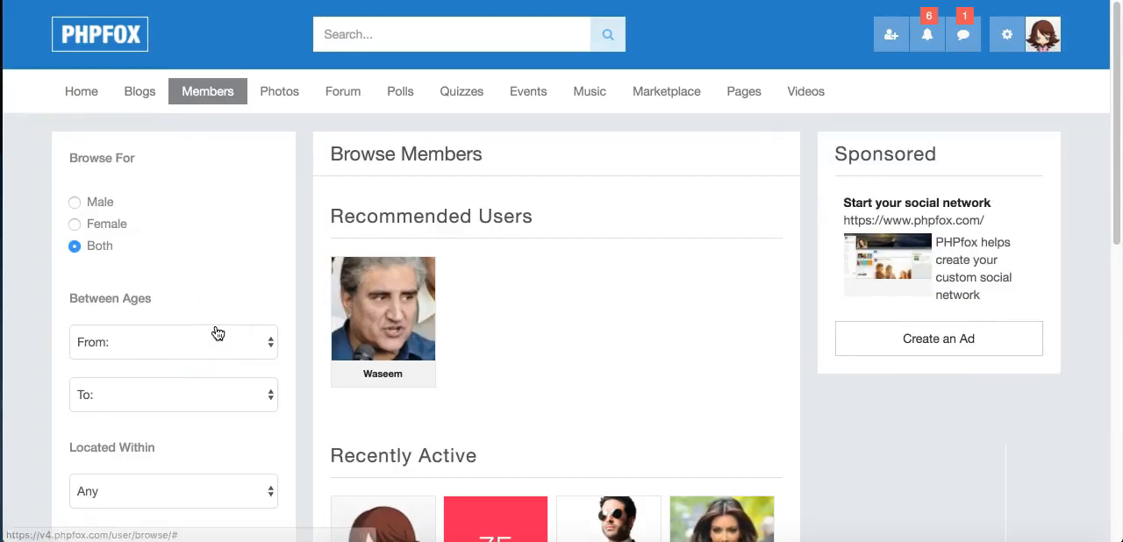
Browse Photos down to the sunset photo and open its Scenes album.
{"action": "left_click", "coordinate": [279, 92]}
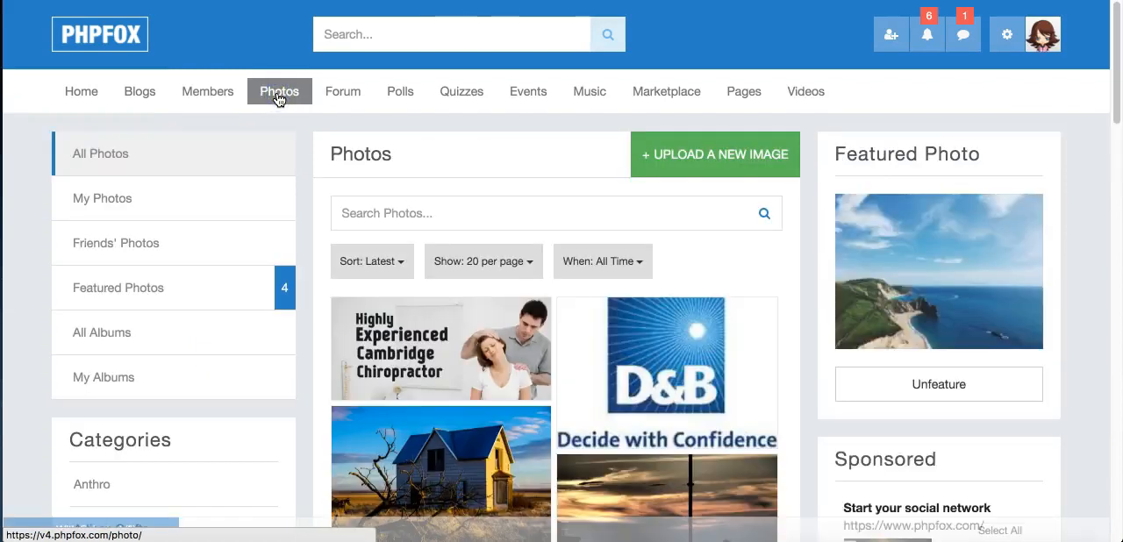
{"action": "scroll", "scroll_direction": "down", "scroll_amount": 3}
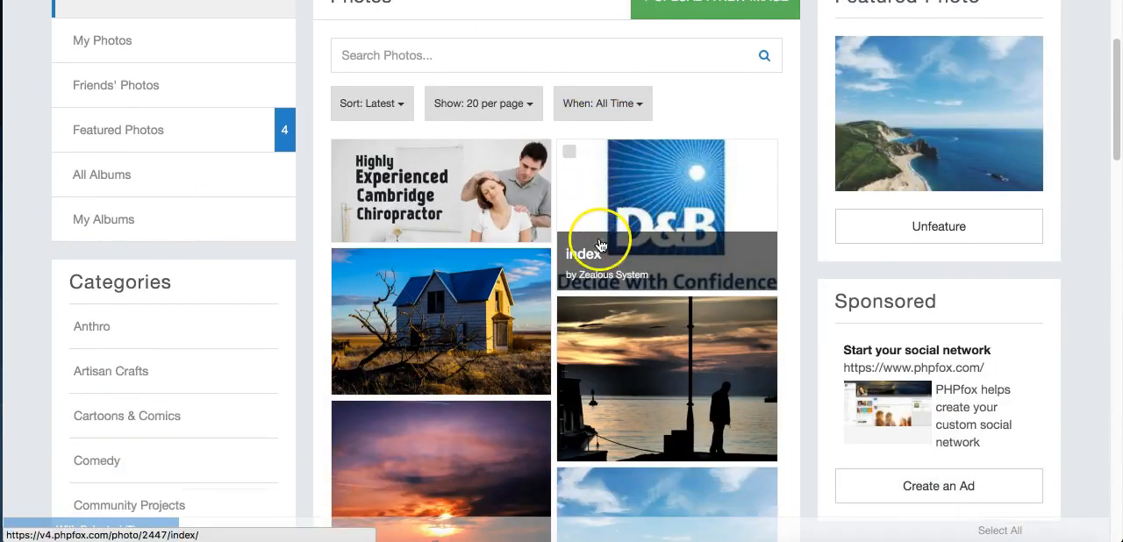
{"action": "scroll", "scroll_direction": "down", "scroll_amount": 3}
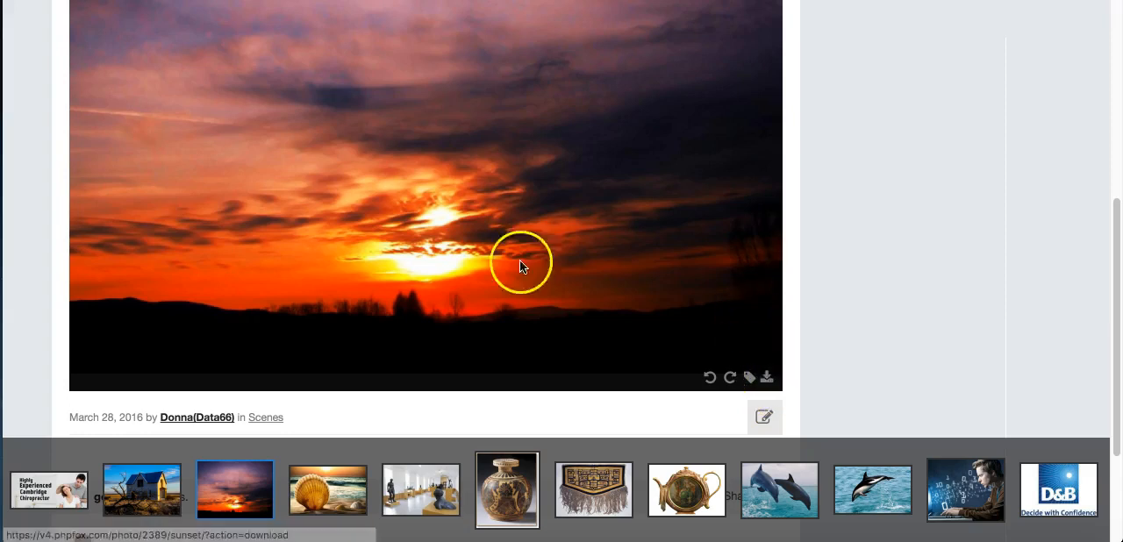
{"action": "scroll", "scroll_direction": "down", "scroll_amount": 3}
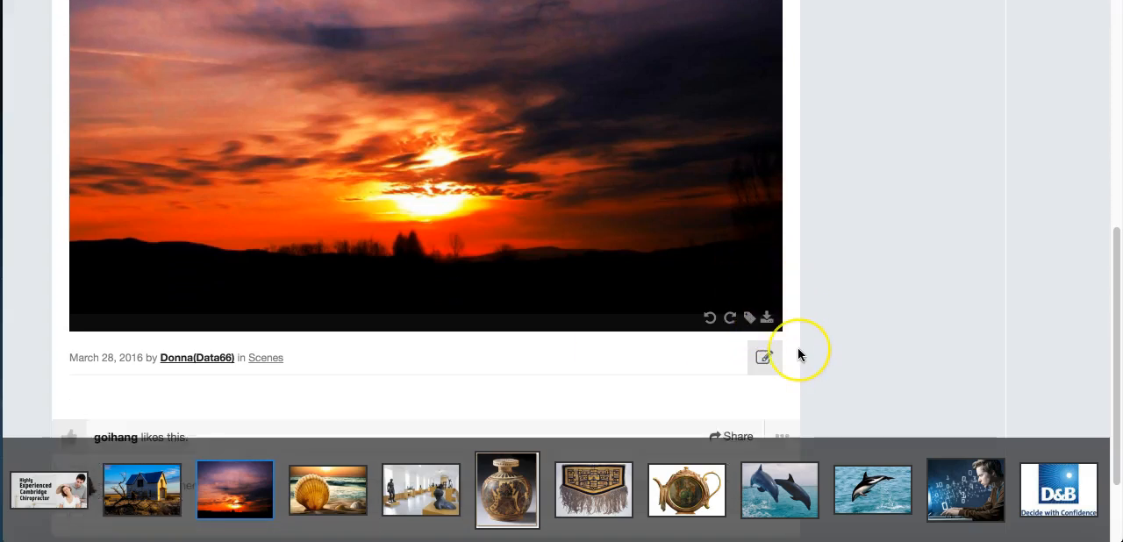
{"action": "scroll", "scroll_direction": "down", "scroll_amount": 3}
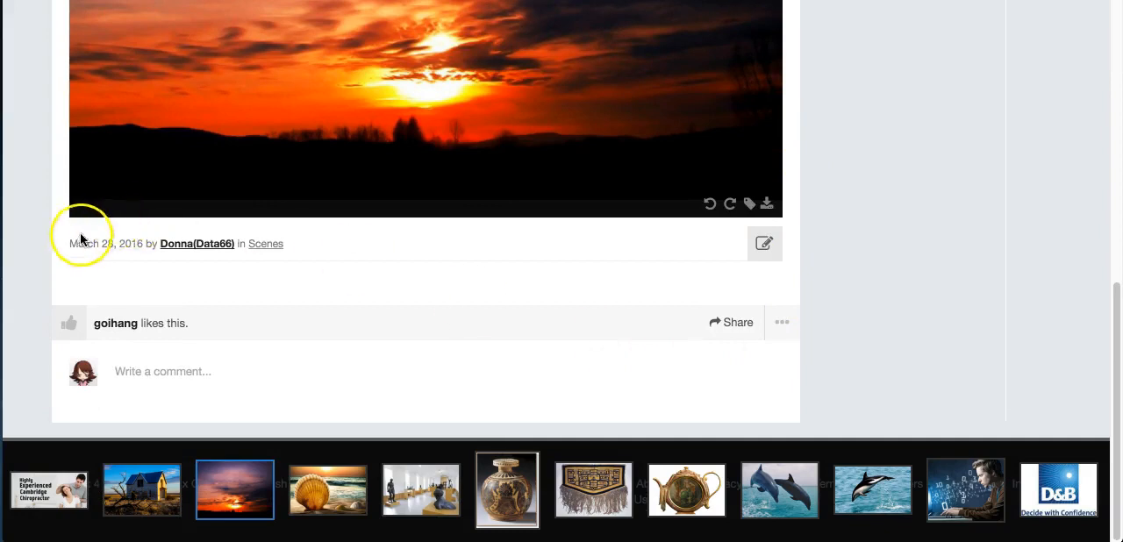
{"action": "mouse_move", "coordinate": [232, 267]}
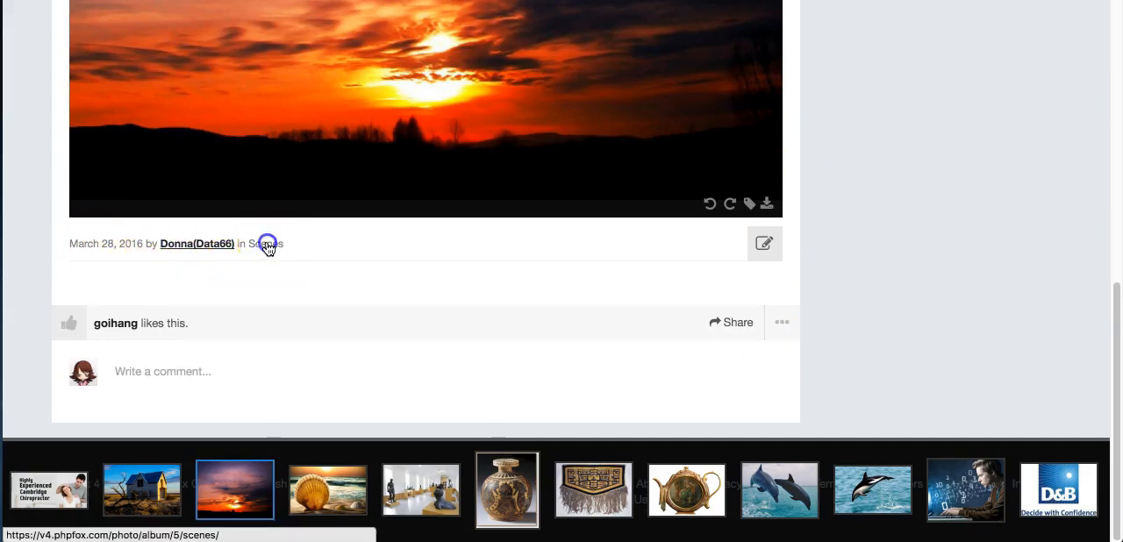
{"action": "left_click", "coordinate": [267, 244]}
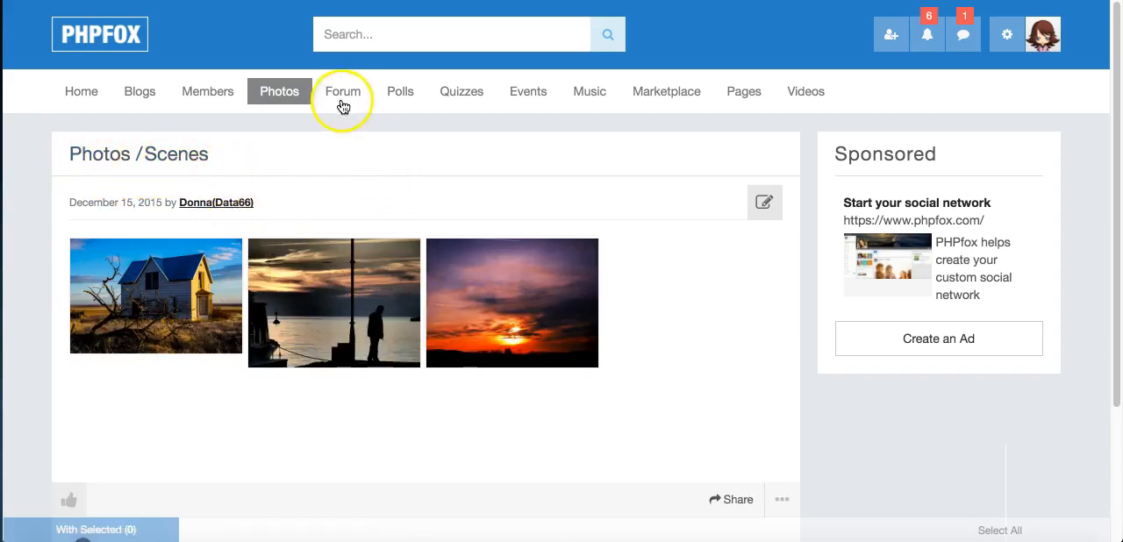
Go to the Forum and expand Advanced Search to show author, forum and display filters.
{"action": "left_click", "coordinate": [342, 91]}
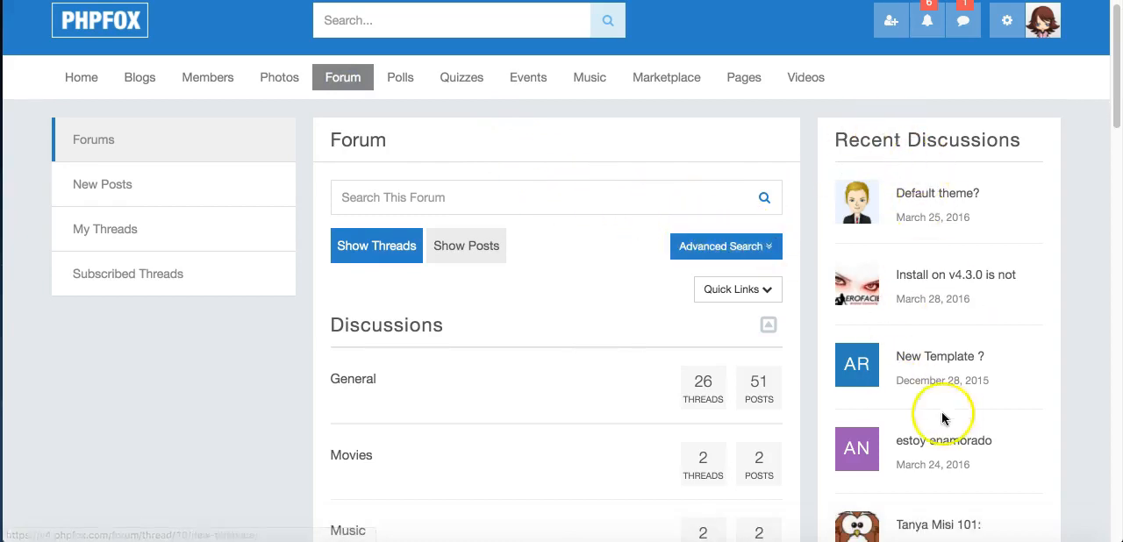
{"action": "mouse_move", "coordinate": [776, 267]}
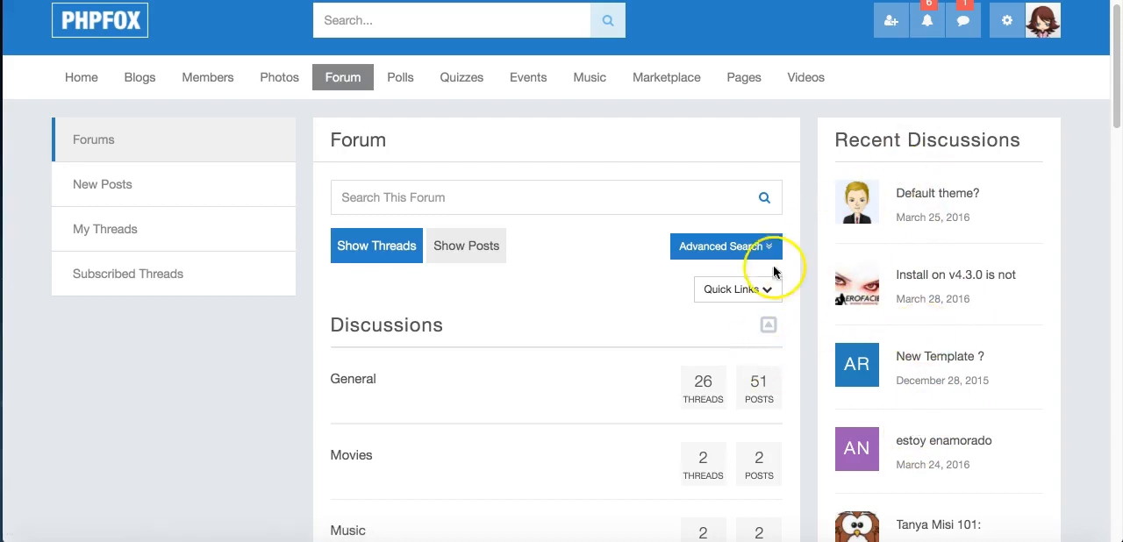
{"action": "left_click", "coordinate": [724, 245]}
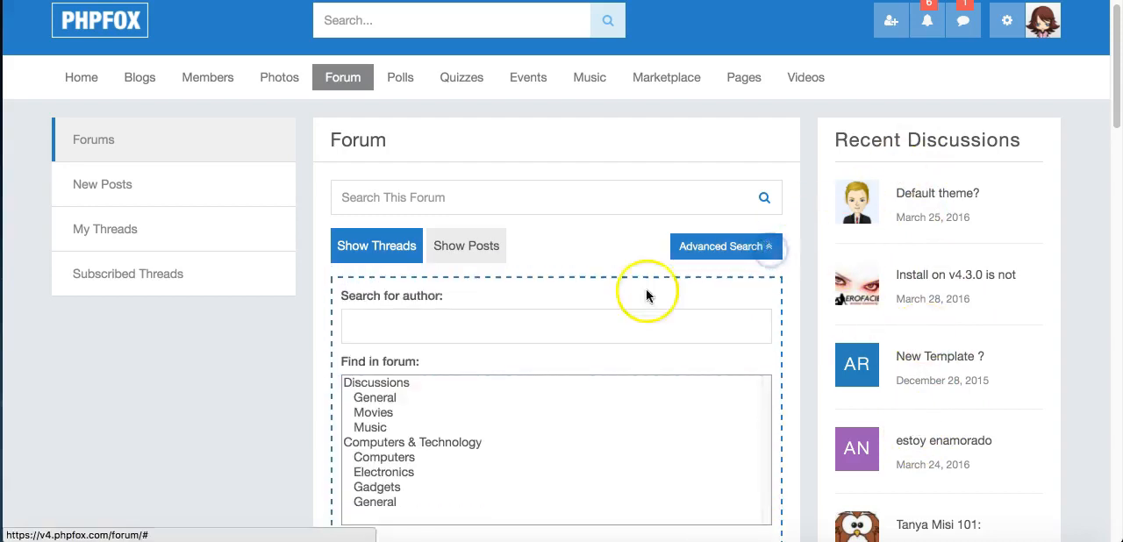
{"action": "scroll", "scroll_direction": "down", "scroll_amount": 3}
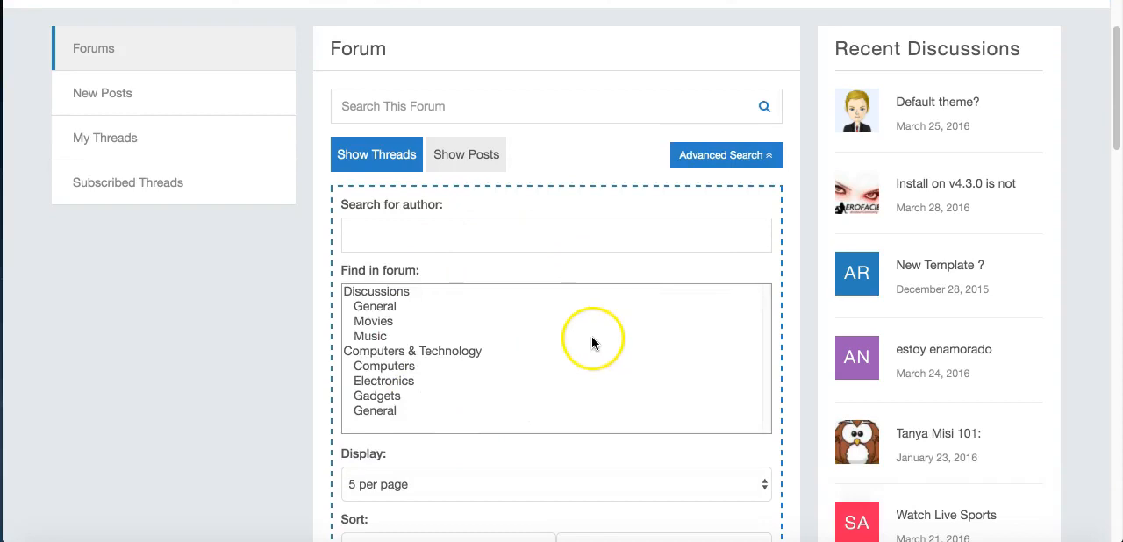
{"action": "scroll", "scroll_direction": "down", "scroll_amount": 3}
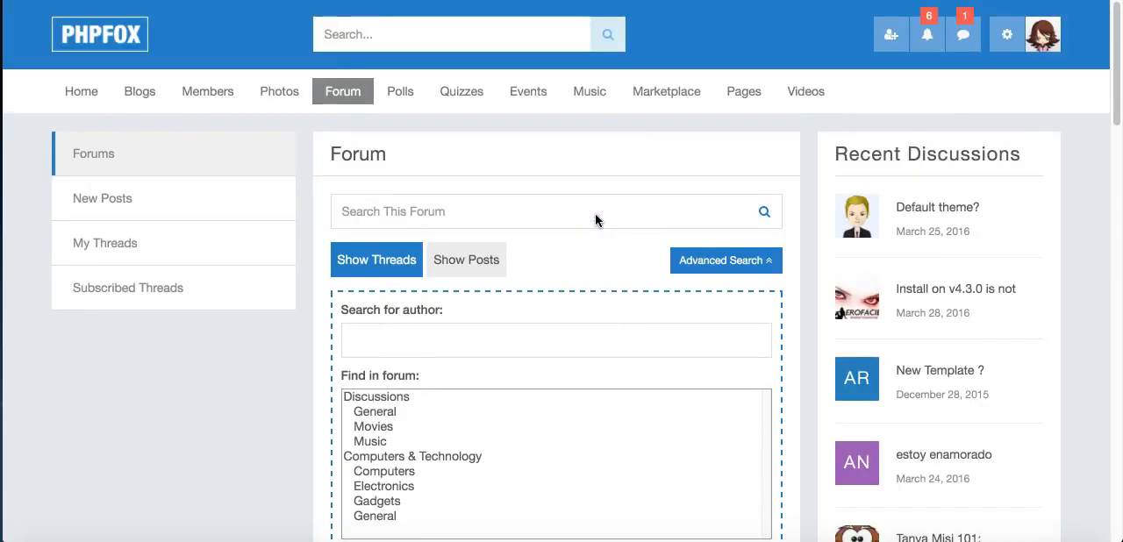
{"action": "left_click", "coordinate": [400, 92]}
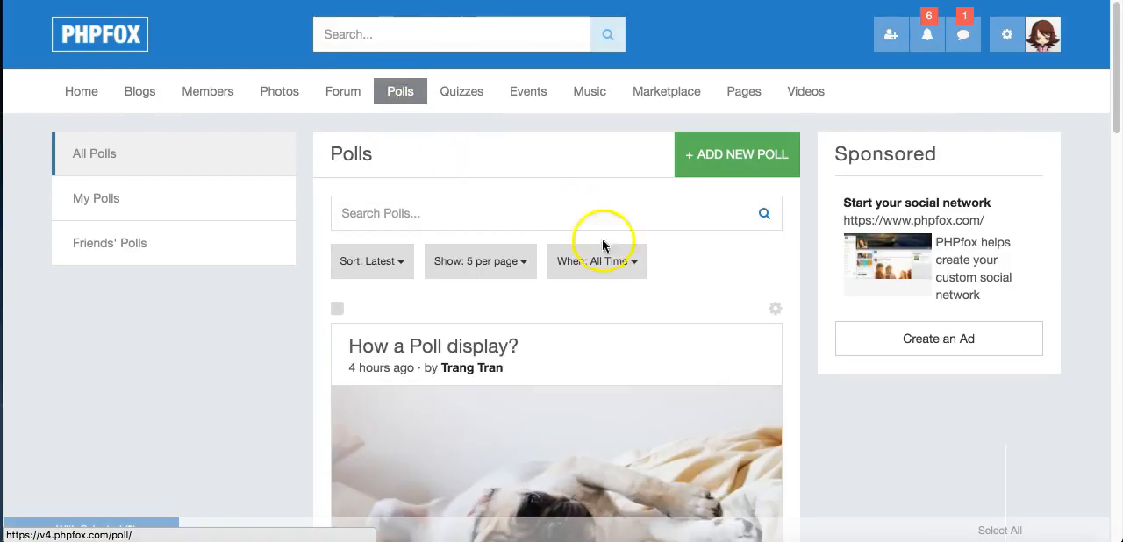
{"action": "scroll", "scroll_direction": "down", "scroll_amount": 3}
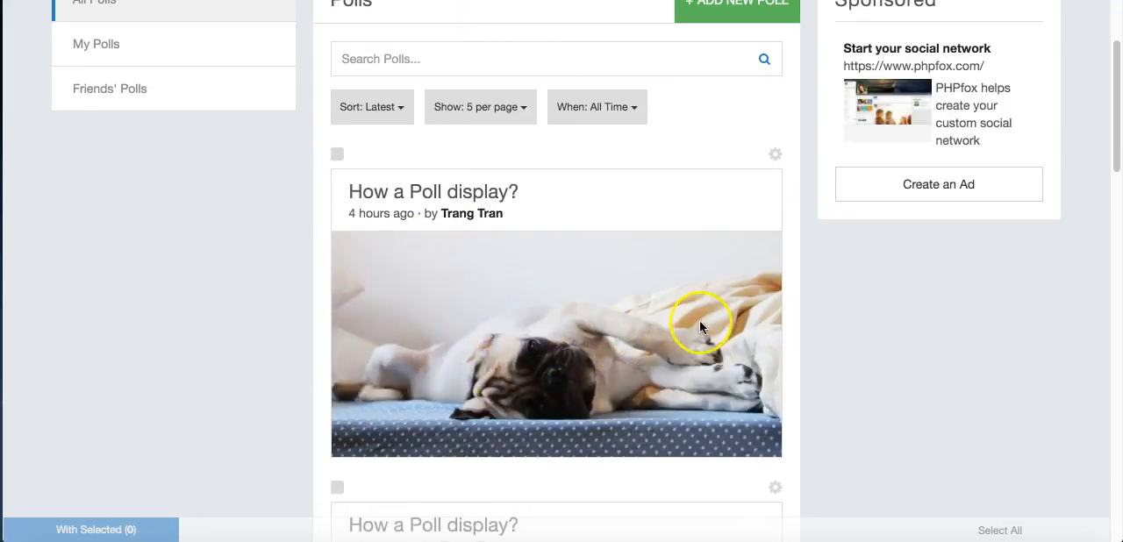
{"action": "scroll", "scroll_direction": "down", "scroll_amount": 3}
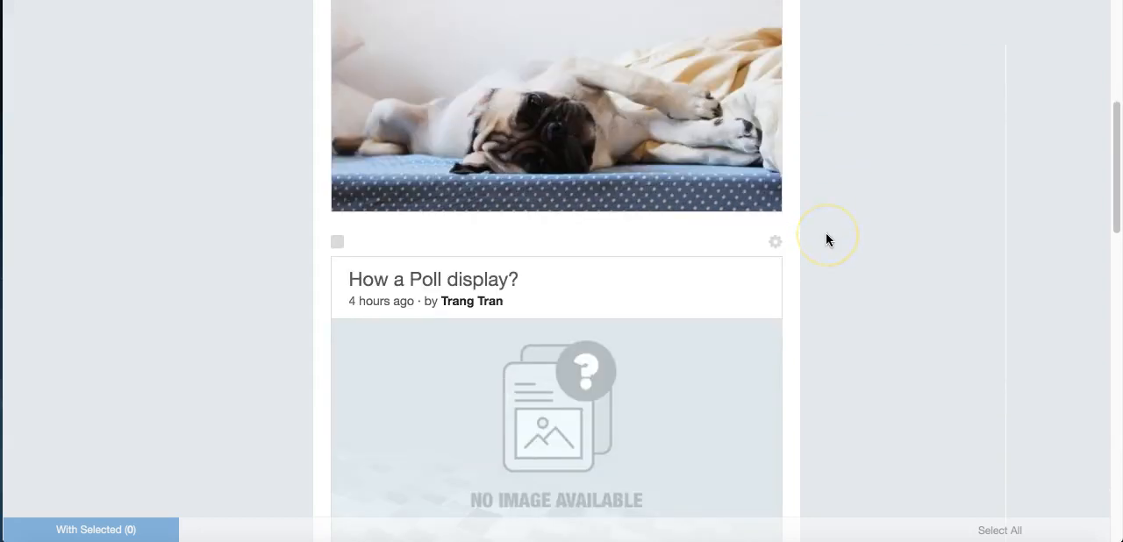
{"action": "scroll", "scroll_direction": "down", "scroll_amount": 3}
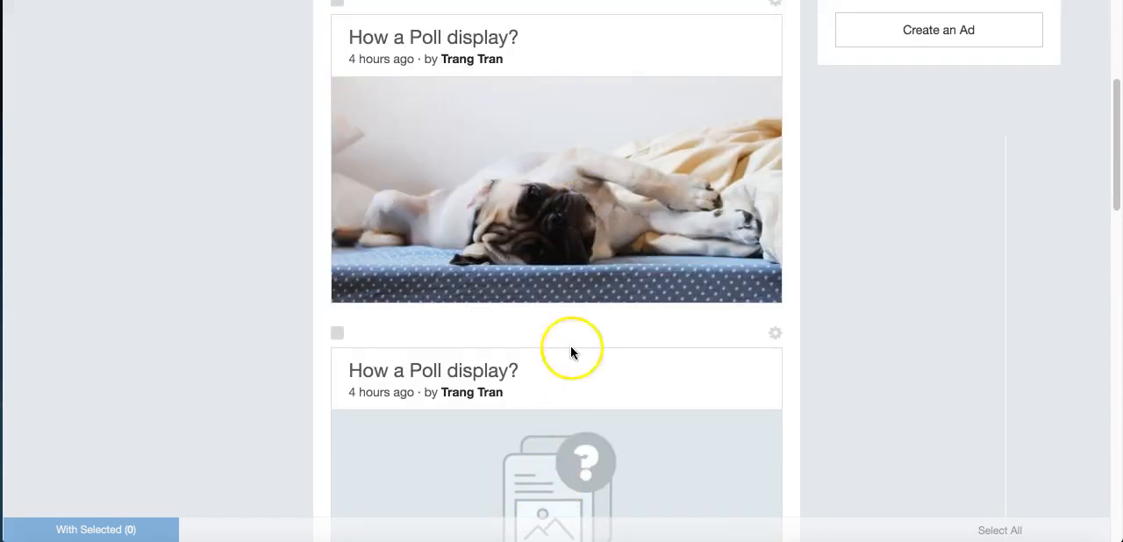
{"action": "scroll", "scroll_direction": "down", "scroll_amount": 3}
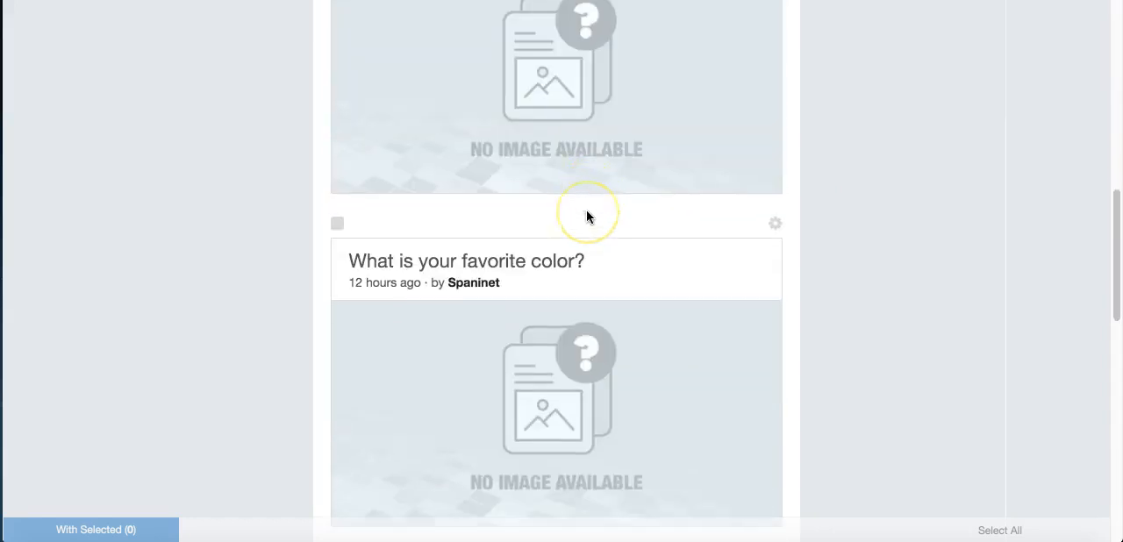
{"action": "scroll", "scroll_direction": "down", "scroll_amount": 3}
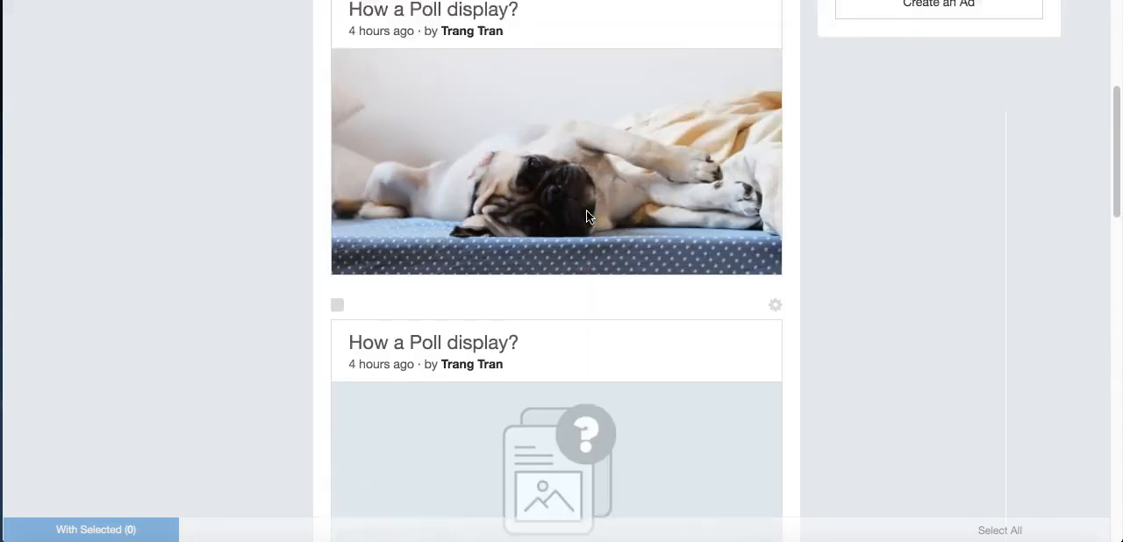
Go to Quizzes and scroll through the 'How many letters?' quiz and its user results.
{"action": "left_click", "coordinate": [461, 92]}
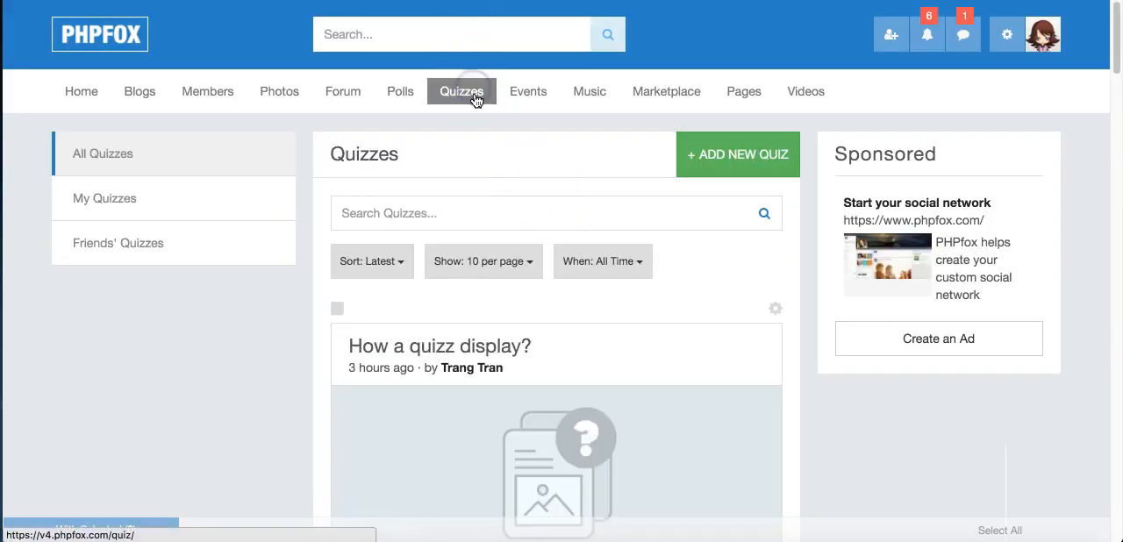
{"action": "scroll", "scroll_direction": "down", "scroll_amount": 3}
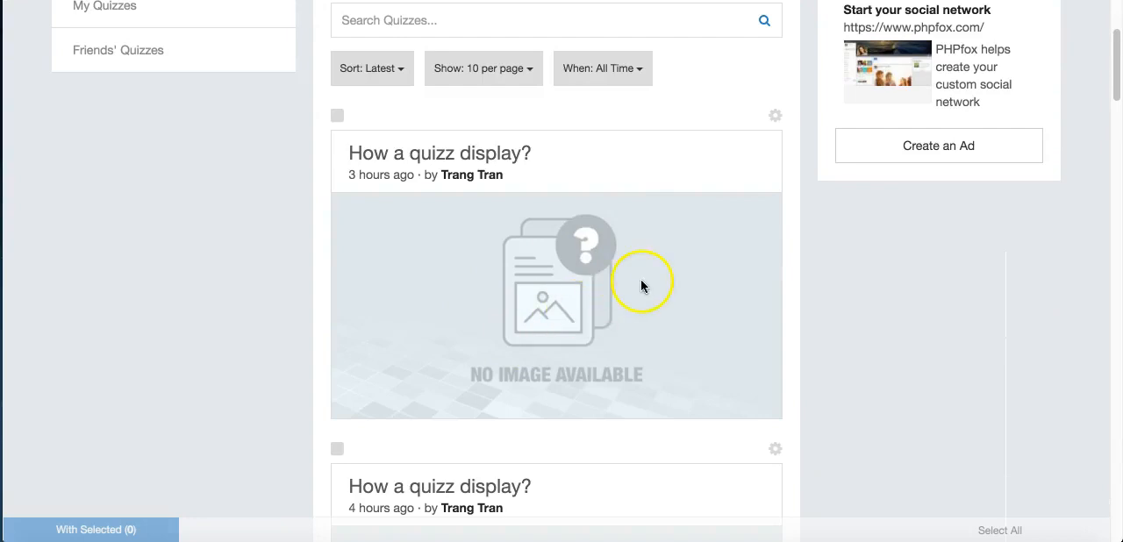
{"action": "scroll", "scroll_direction": "down", "scroll_amount": 3}
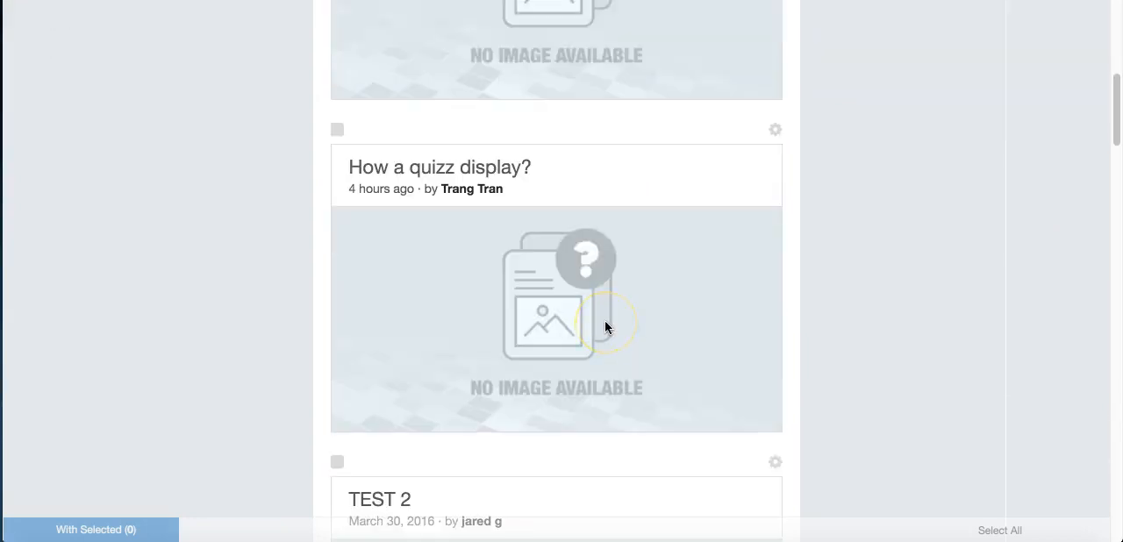
{"action": "scroll", "scroll_direction": "down", "scroll_amount": 3}
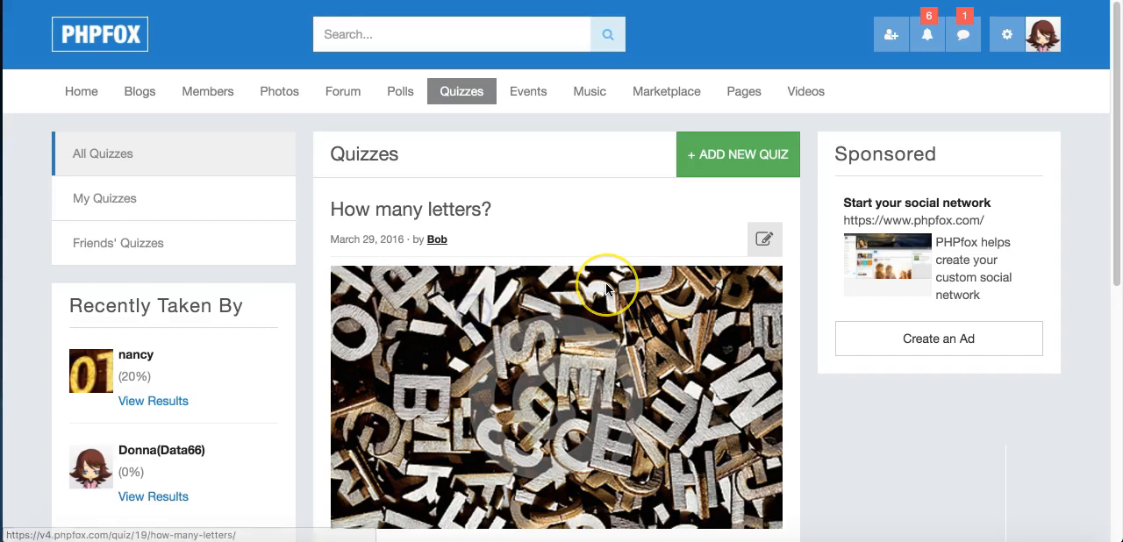
{"action": "scroll", "scroll_direction": "down", "scroll_amount": 3}
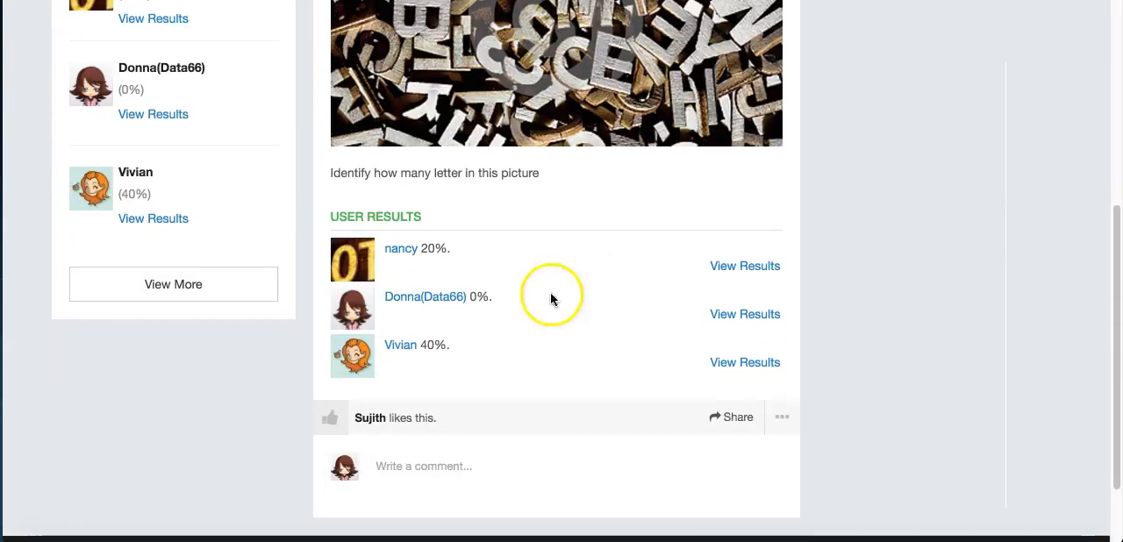
{"action": "mouse_move", "coordinate": [428, 307]}
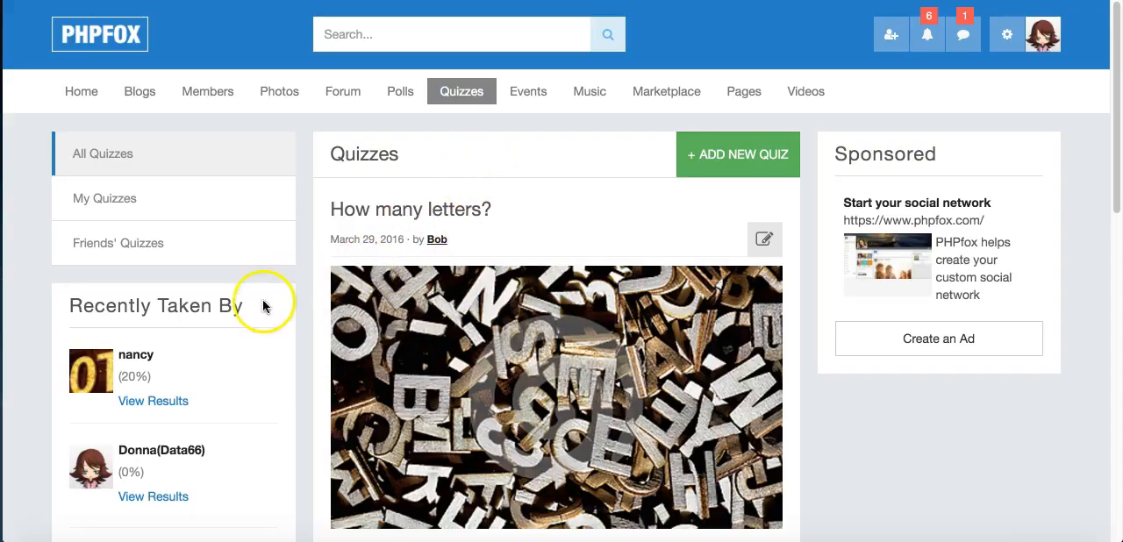
{"action": "scroll", "scroll_direction": "down", "scroll_amount": 3}
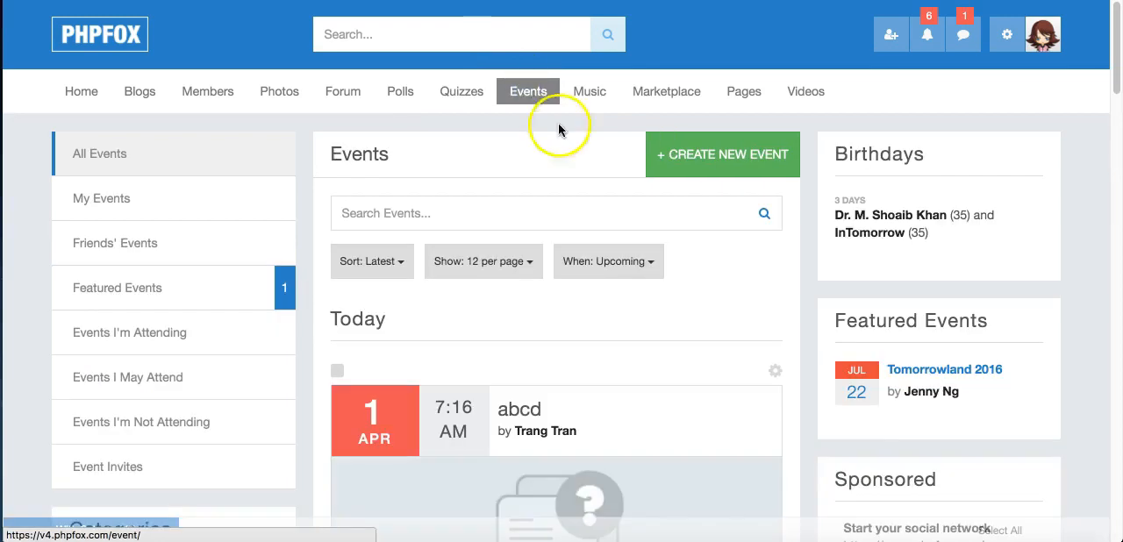
Open 'Event 1er avril' from the Events list and review its Lausanne location, RSVP and attendees.
{"action": "scroll", "scroll_direction": "down", "scroll_amount": 3}
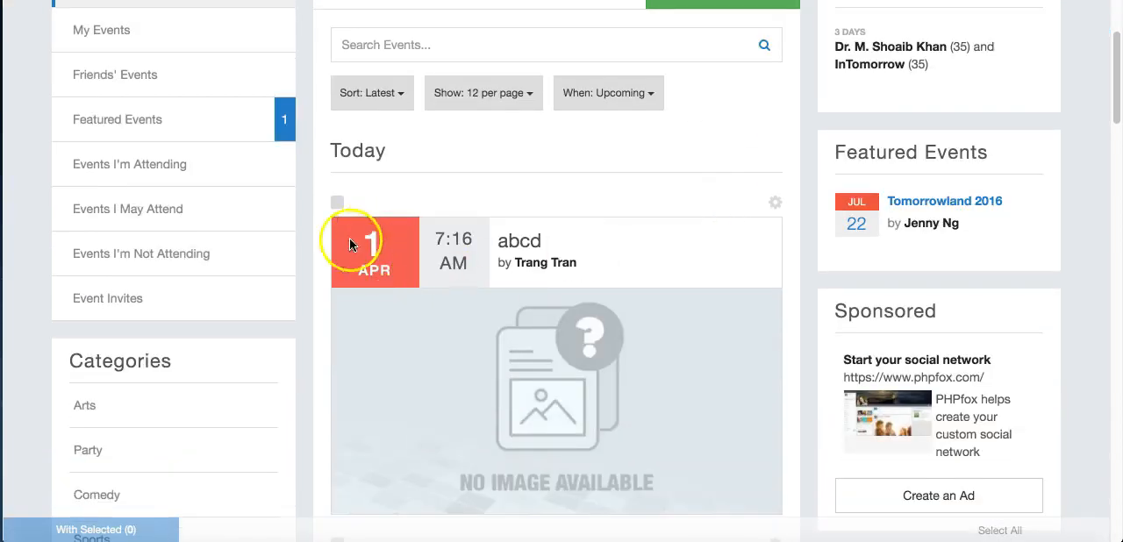
{"action": "mouse_move", "coordinate": [389, 286]}
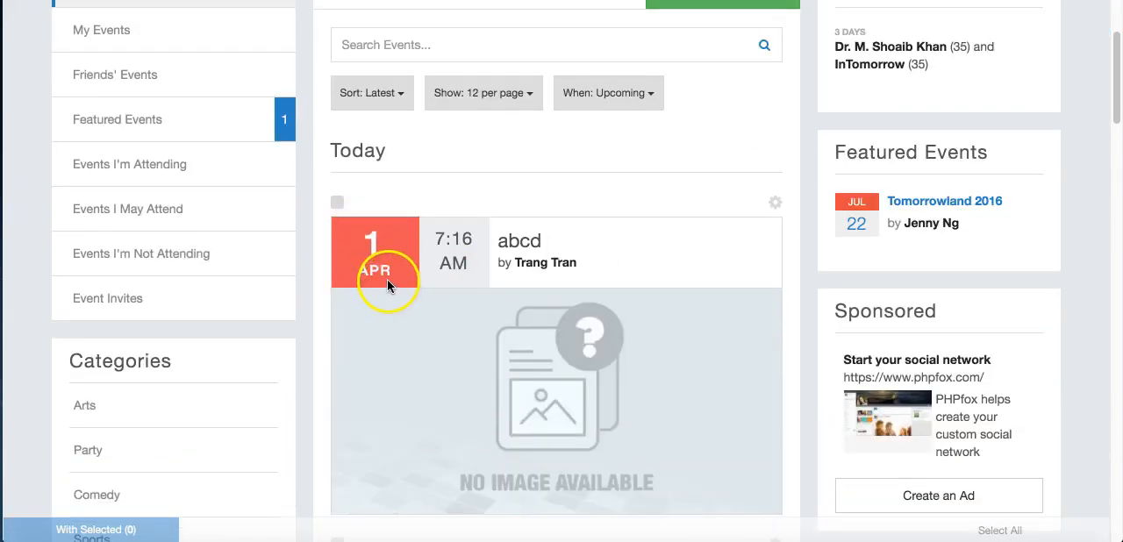
{"action": "mouse_move", "coordinate": [541, 273]}
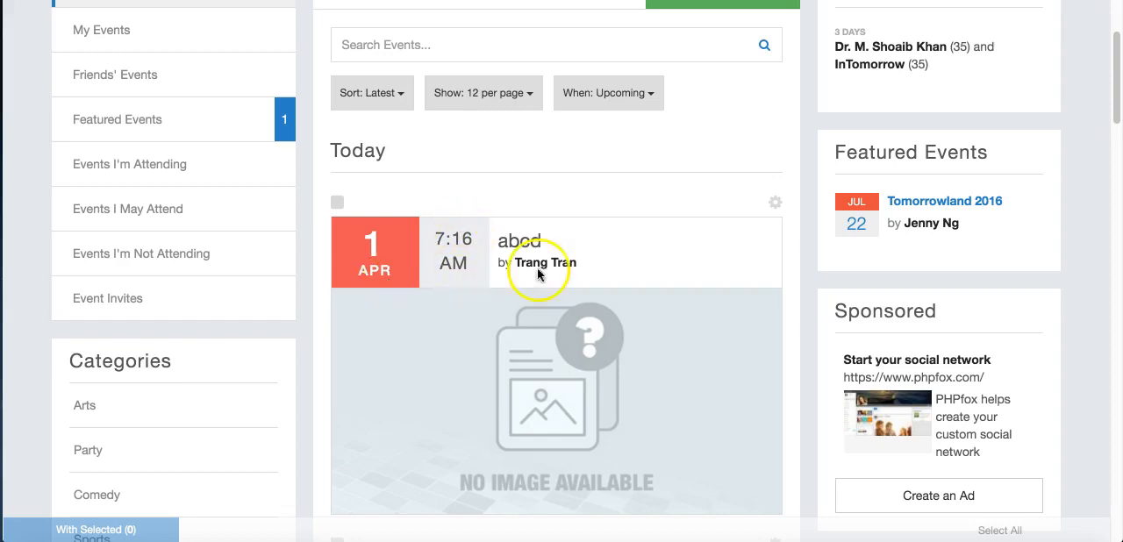
{"action": "scroll", "scroll_direction": "down", "scroll_amount": 3}
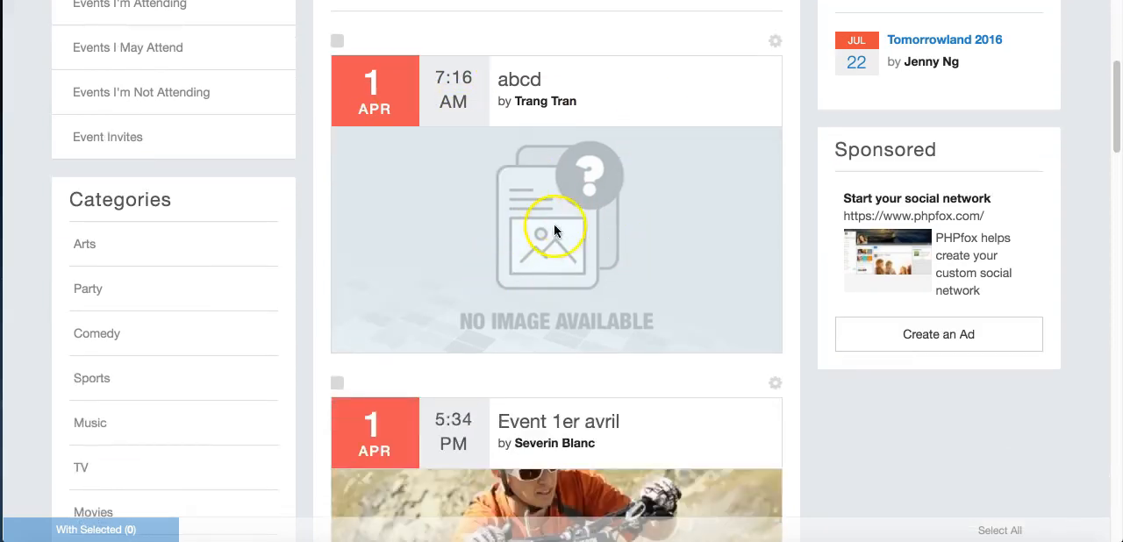
{"action": "scroll", "scroll_direction": "down", "scroll_amount": 3}
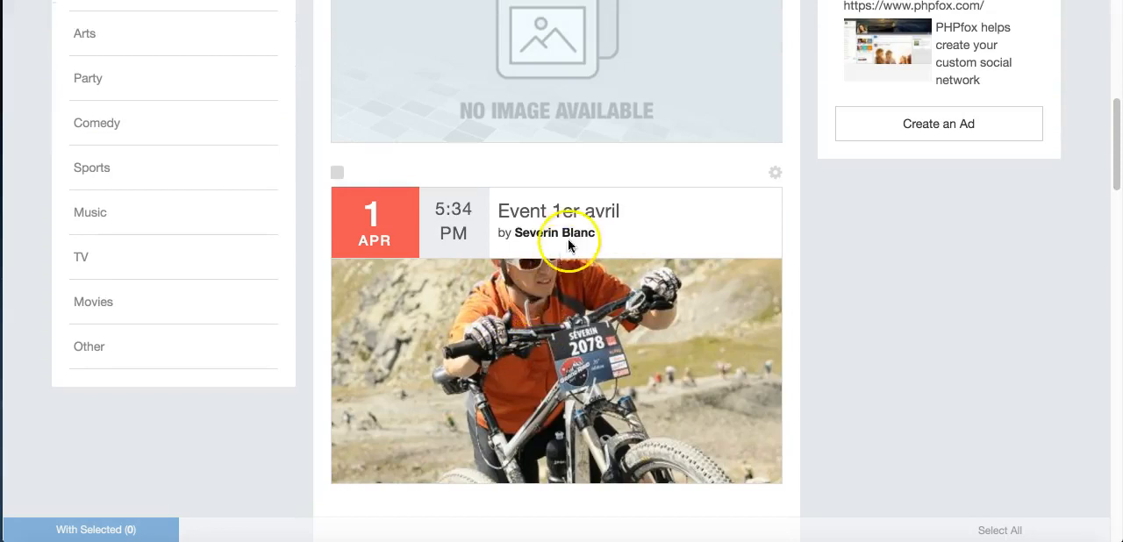
{"action": "left_click", "coordinate": [558, 211]}
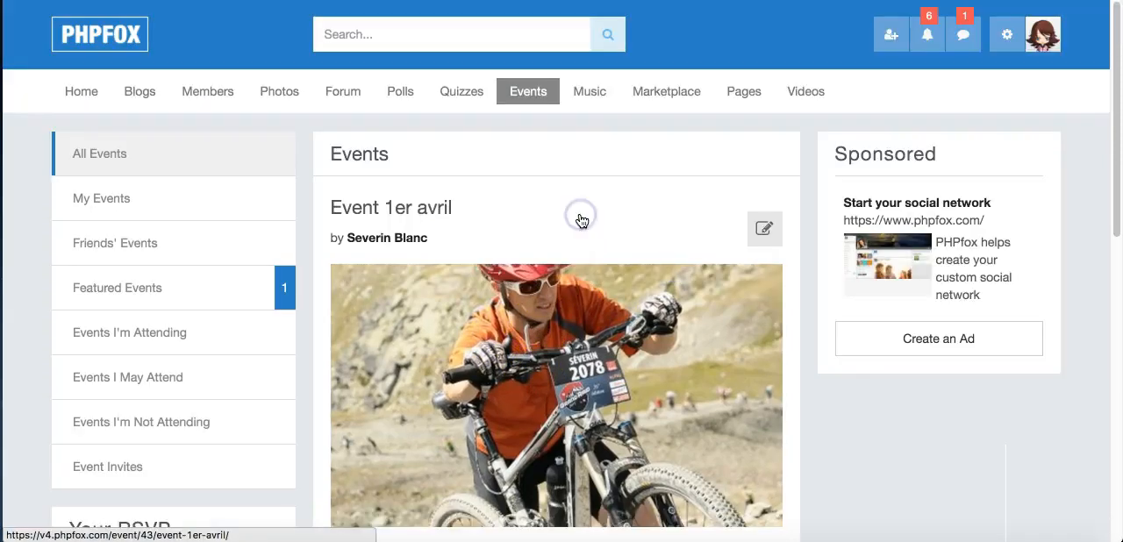
{"action": "scroll", "scroll_direction": "down", "scroll_amount": 3}
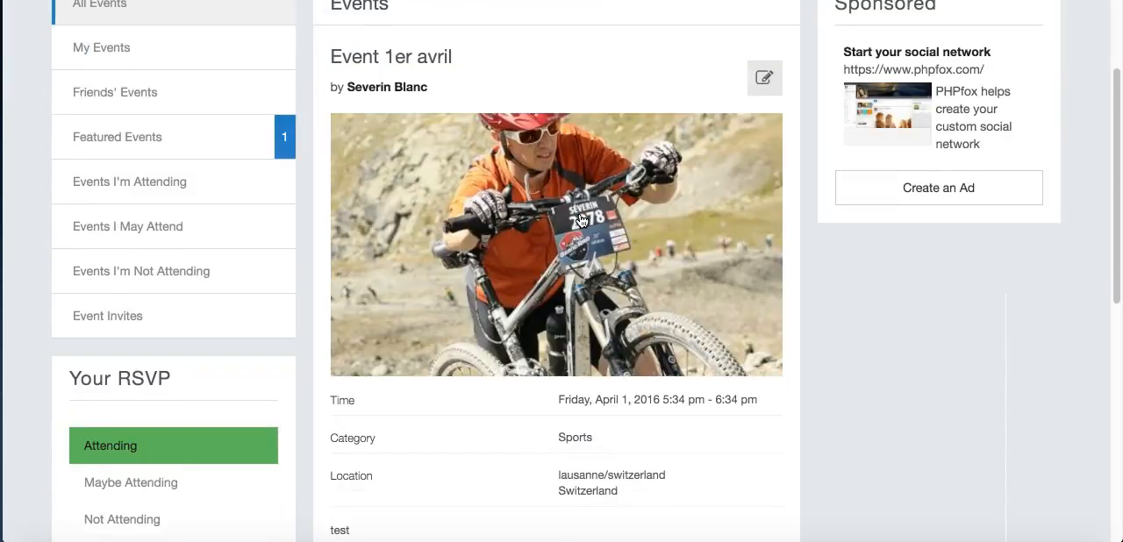
{"action": "scroll", "scroll_direction": "down", "scroll_amount": 3}
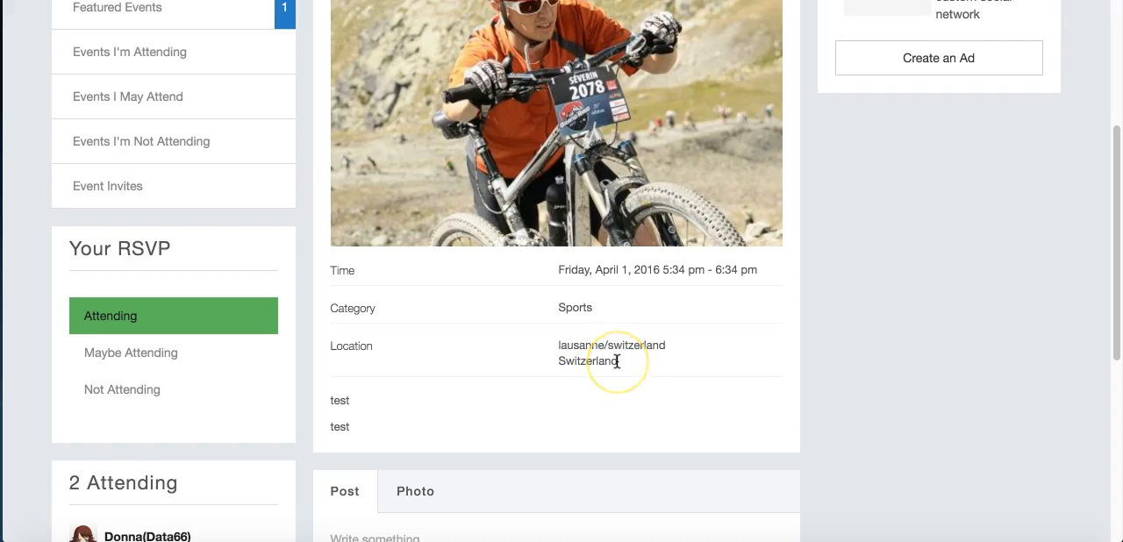
{"action": "scroll", "scroll_direction": "down", "scroll_amount": 3}
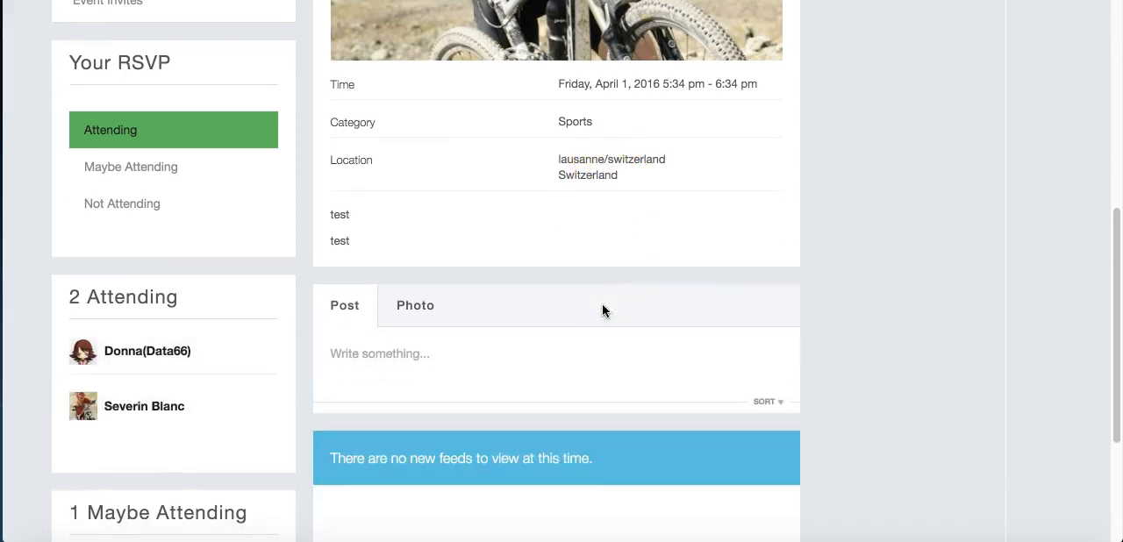
{"action": "scroll", "scroll_direction": "down", "scroll_amount": 3}
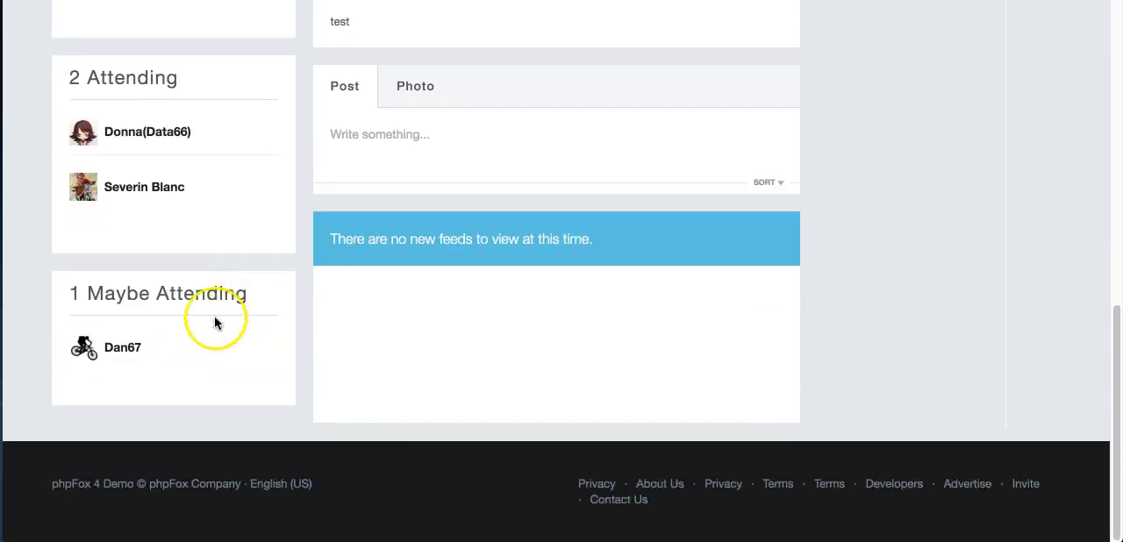
{"action": "scroll", "scroll_direction": "up", "scroll_amount": 3}
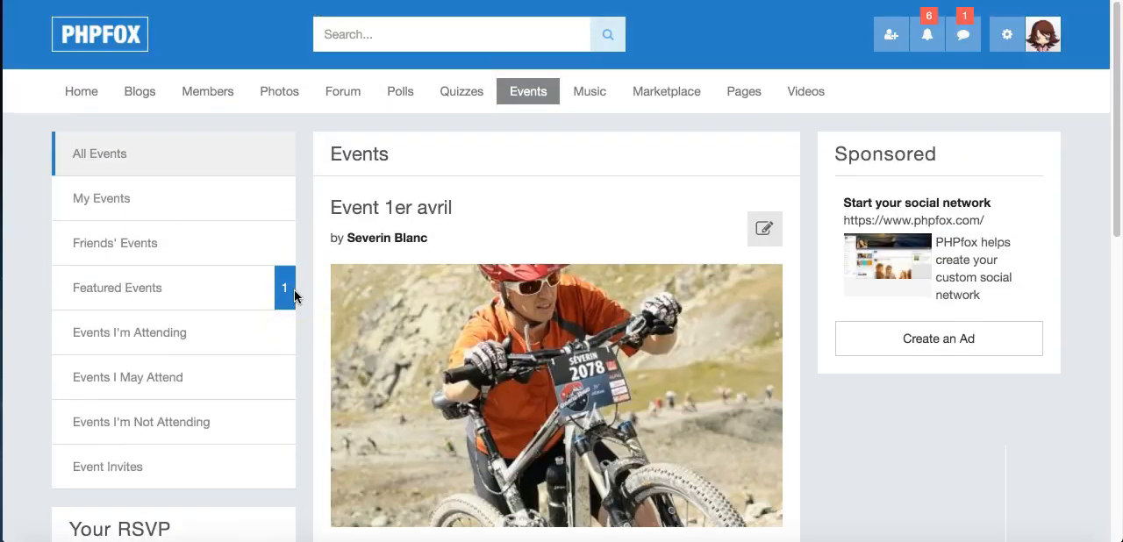
{"action": "mouse_move", "coordinate": [590, 91]}
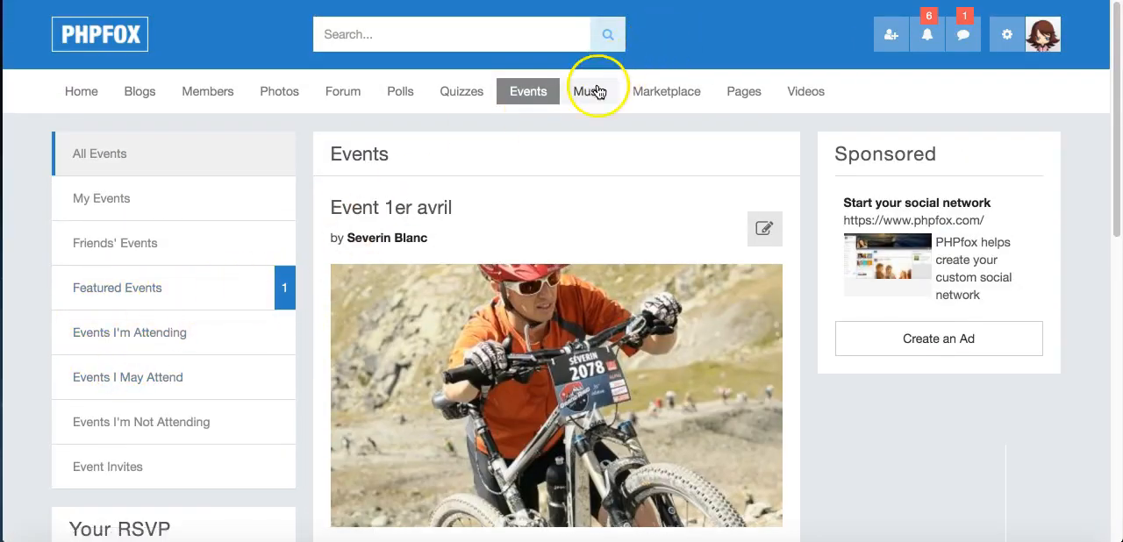
Go to Music and show the All Albums list from the left sidebar.
{"action": "left_click", "coordinate": [590, 91]}
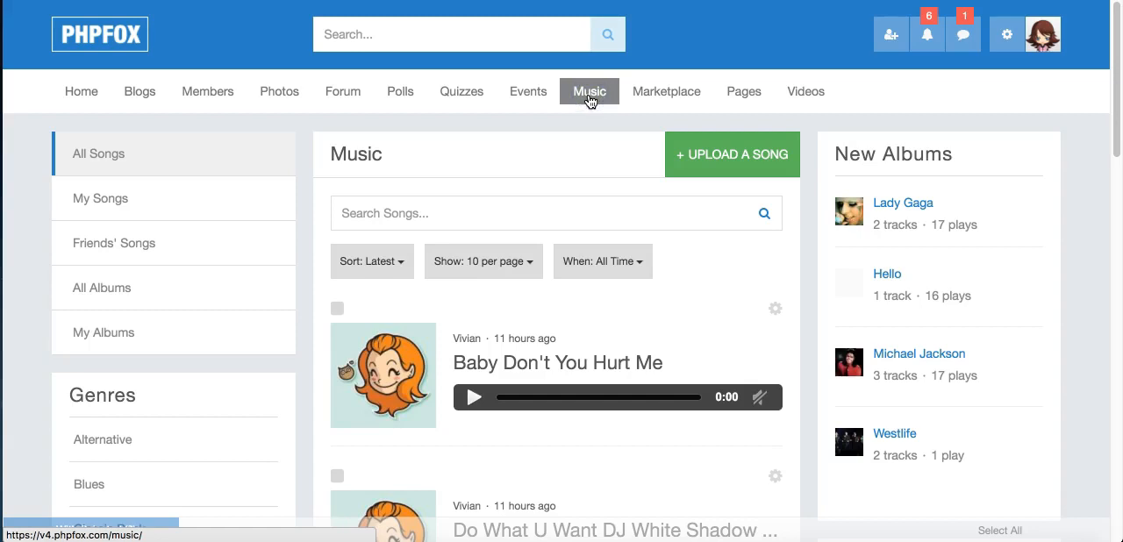
{"action": "scroll", "scroll_direction": "down", "scroll_amount": 3}
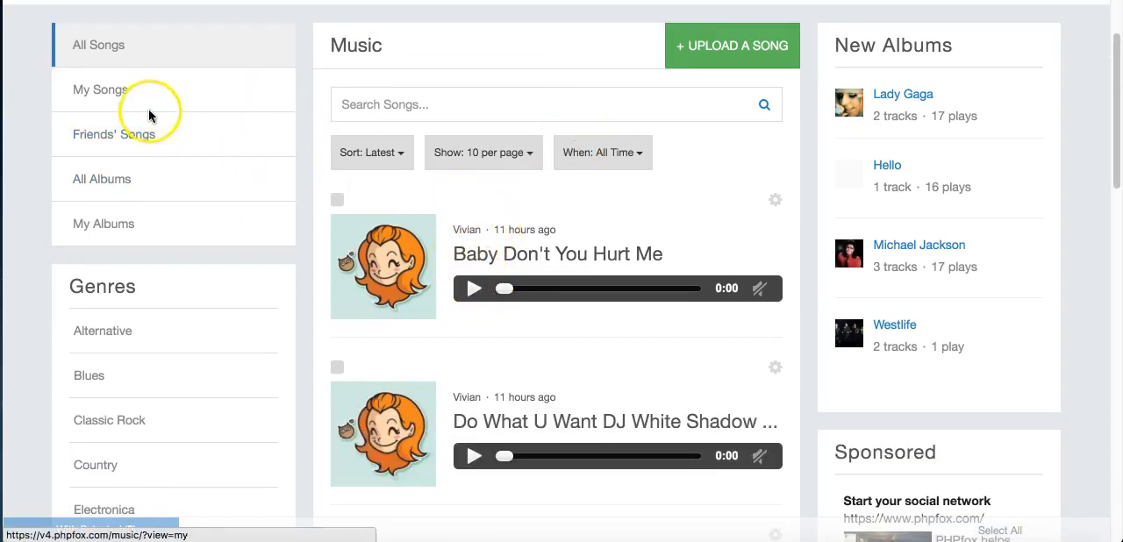
{"action": "left_click", "coordinate": [101, 179]}
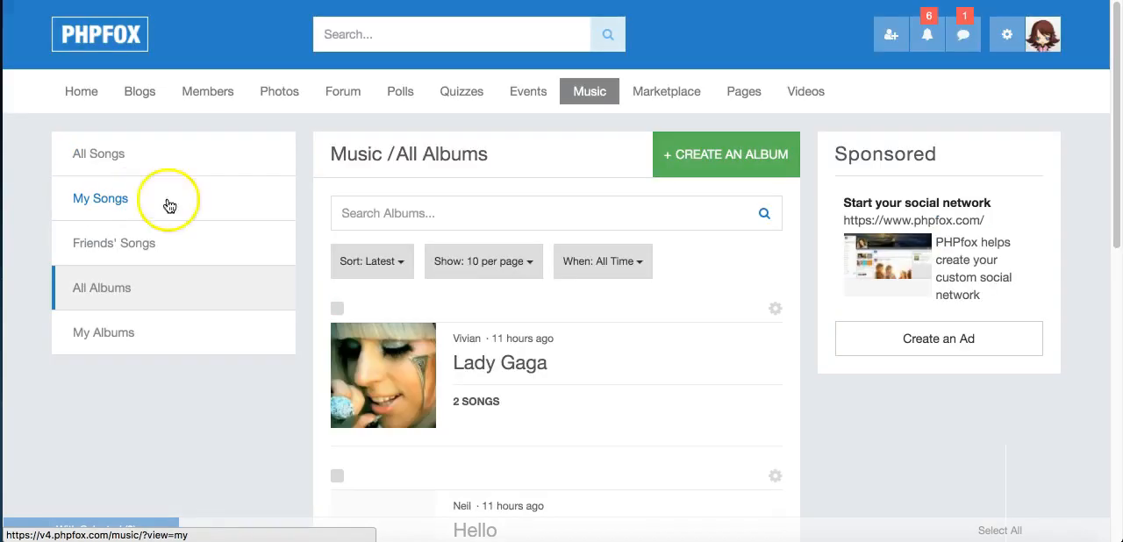
{"action": "scroll", "scroll_direction": "down", "scroll_amount": 3}
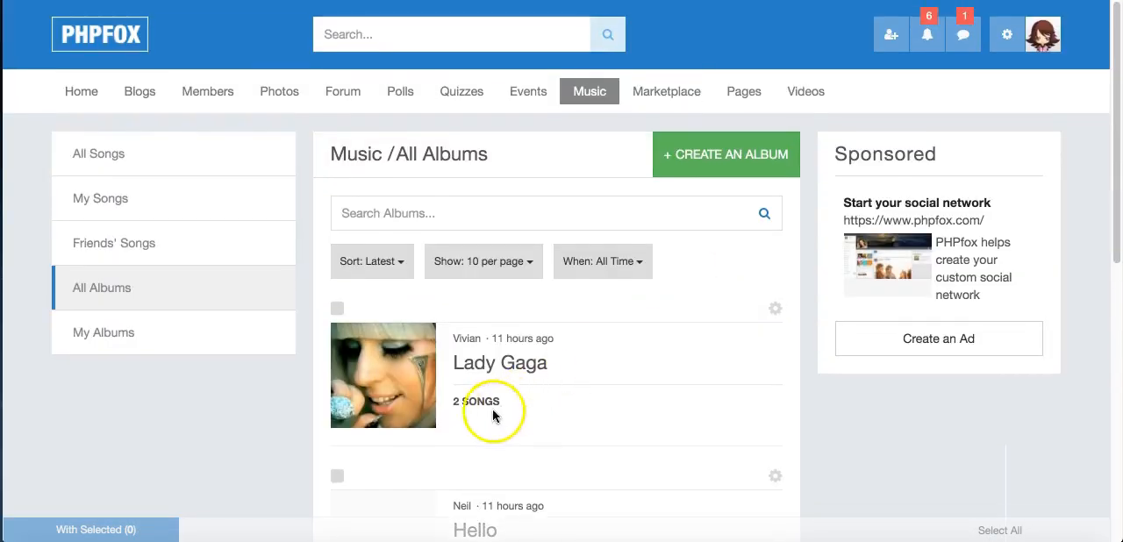
{"action": "mouse_move", "coordinate": [632, 340]}
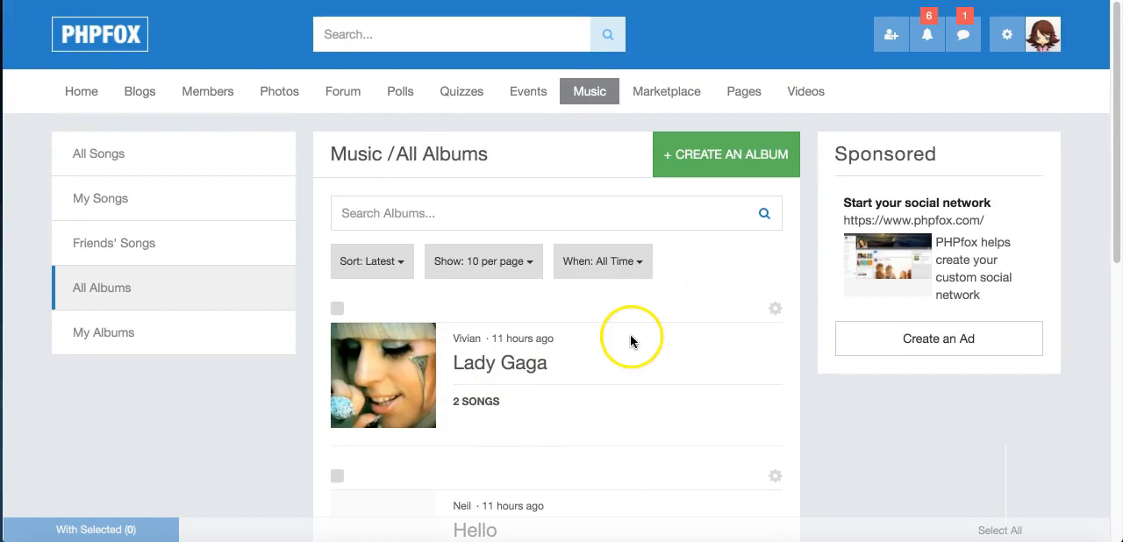
{"action": "left_click", "coordinate": [667, 91]}
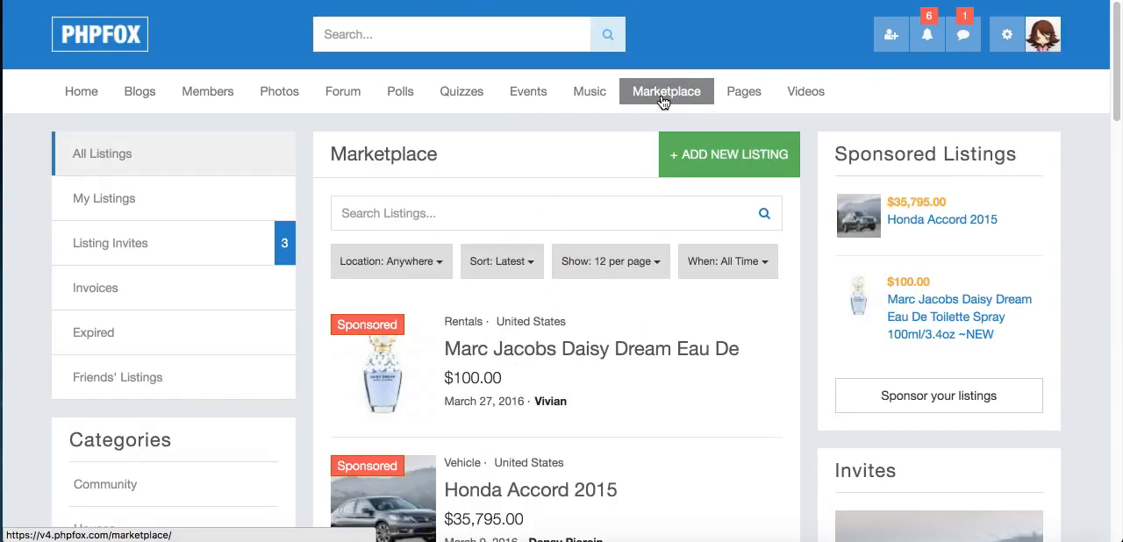
{"action": "scroll", "scroll_direction": "down", "scroll_amount": 3}
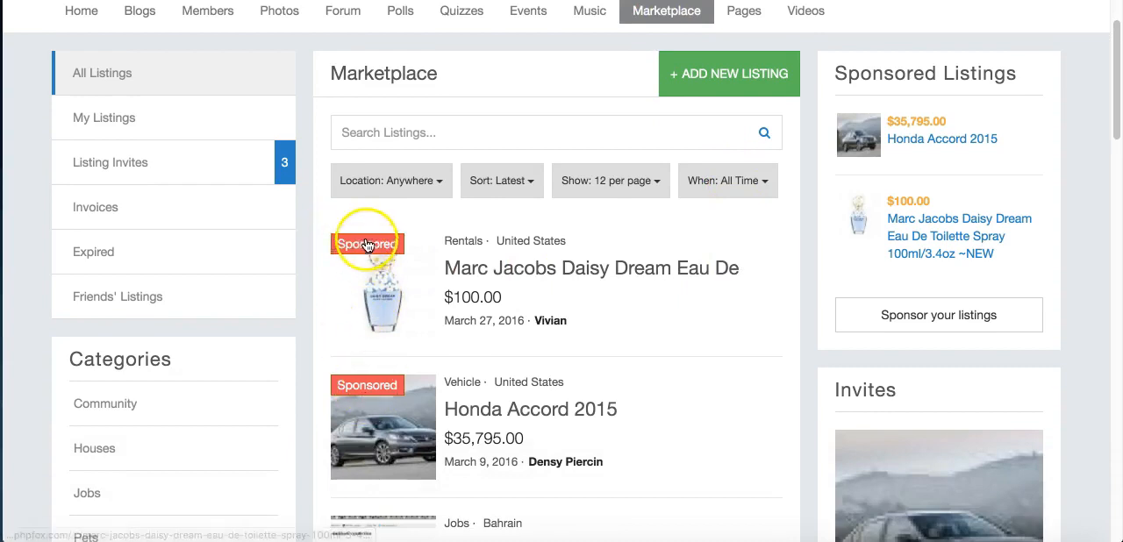
{"action": "scroll", "scroll_direction": "down", "scroll_amount": 3}
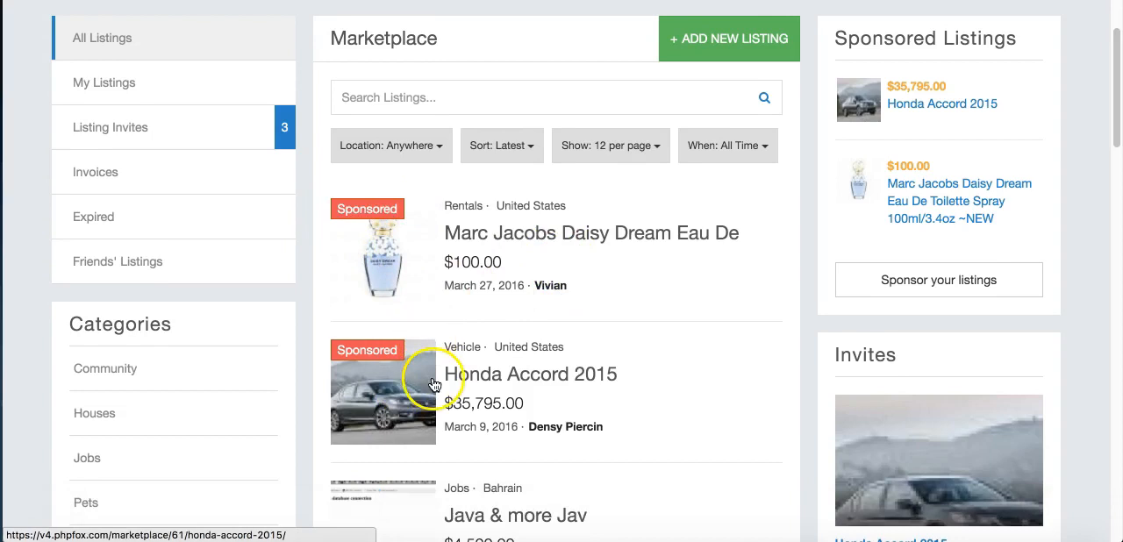
{"action": "scroll", "scroll_direction": "down", "scroll_amount": 3}
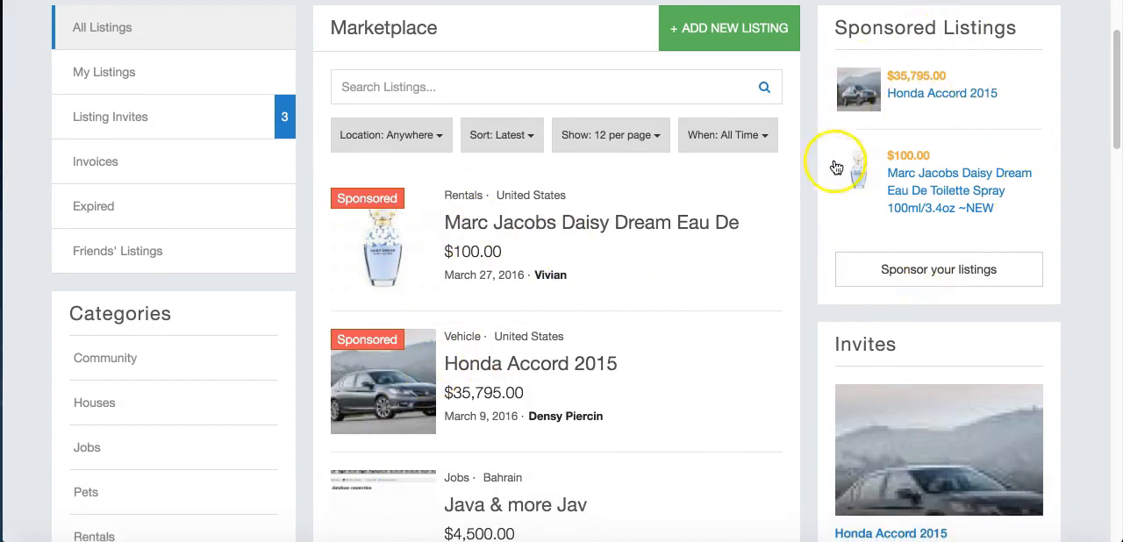
{"action": "scroll", "scroll_direction": "down", "scroll_amount": 3}
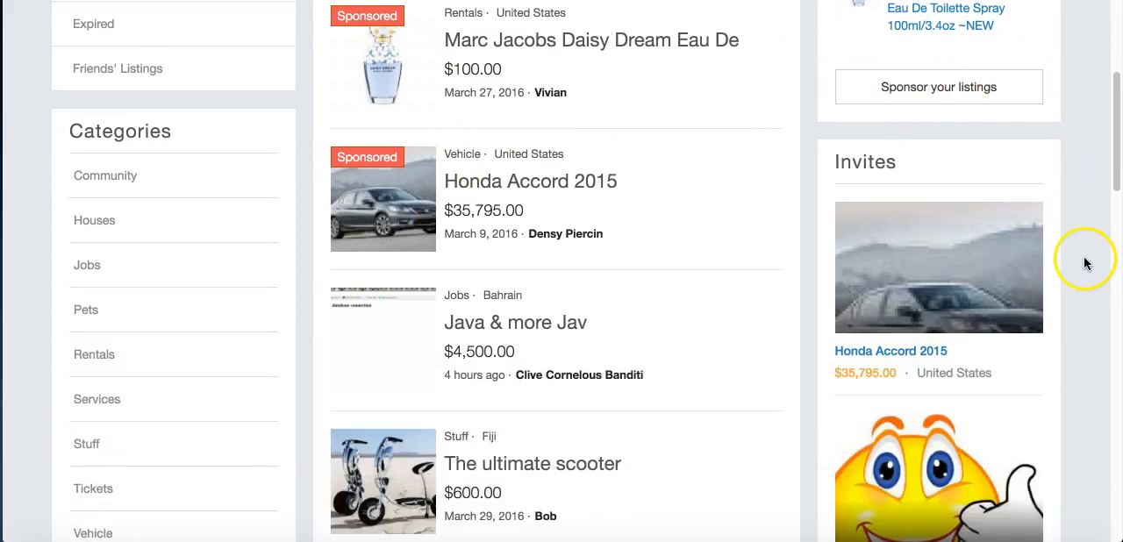
{"action": "mouse_move", "coordinate": [1014, 245]}
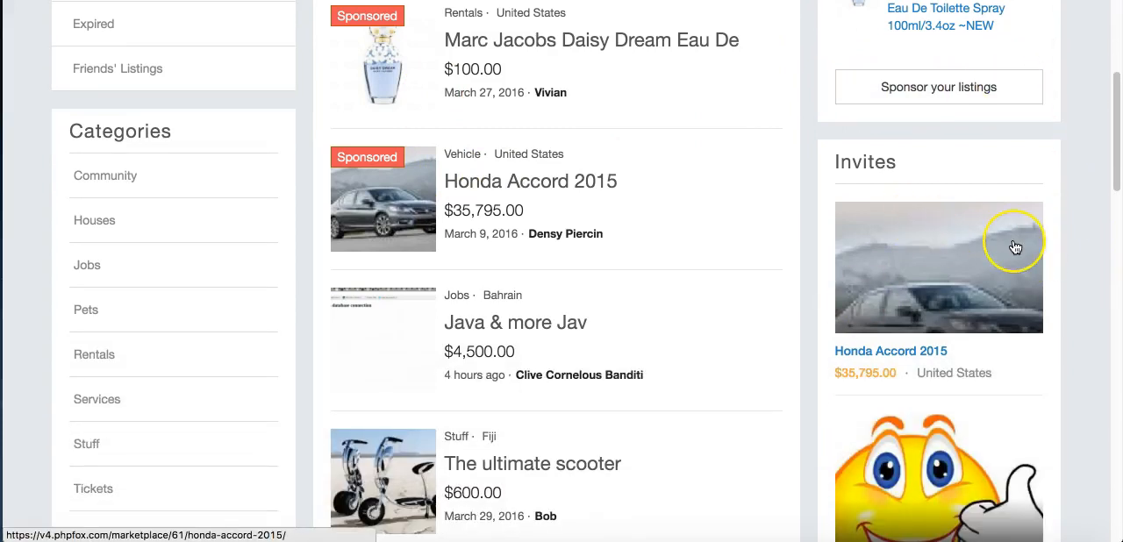
{"action": "scroll", "scroll_direction": "down", "scroll_amount": 3}
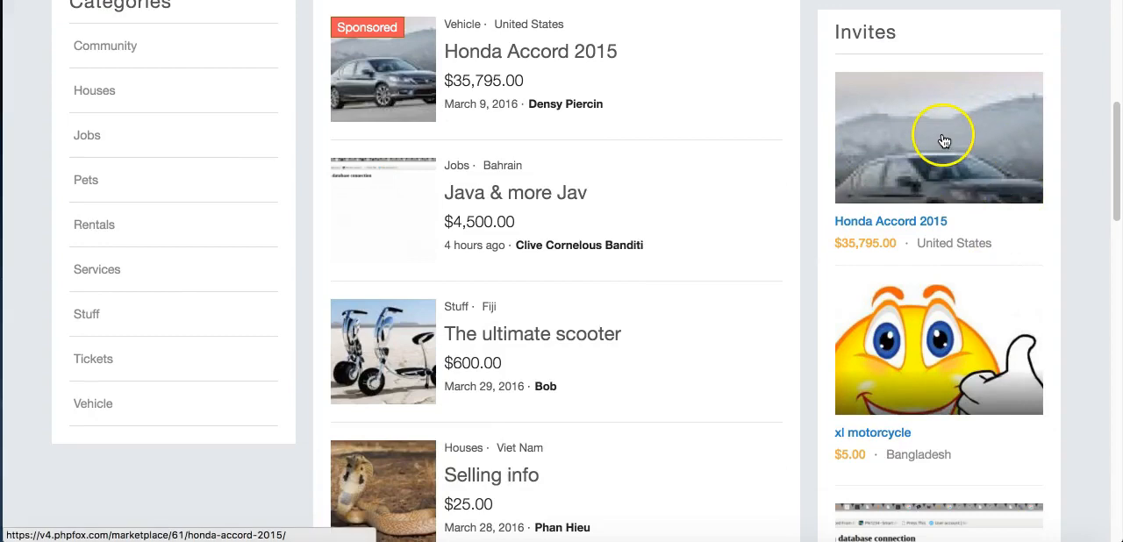
{"action": "scroll", "scroll_direction": "down", "scroll_amount": 3}
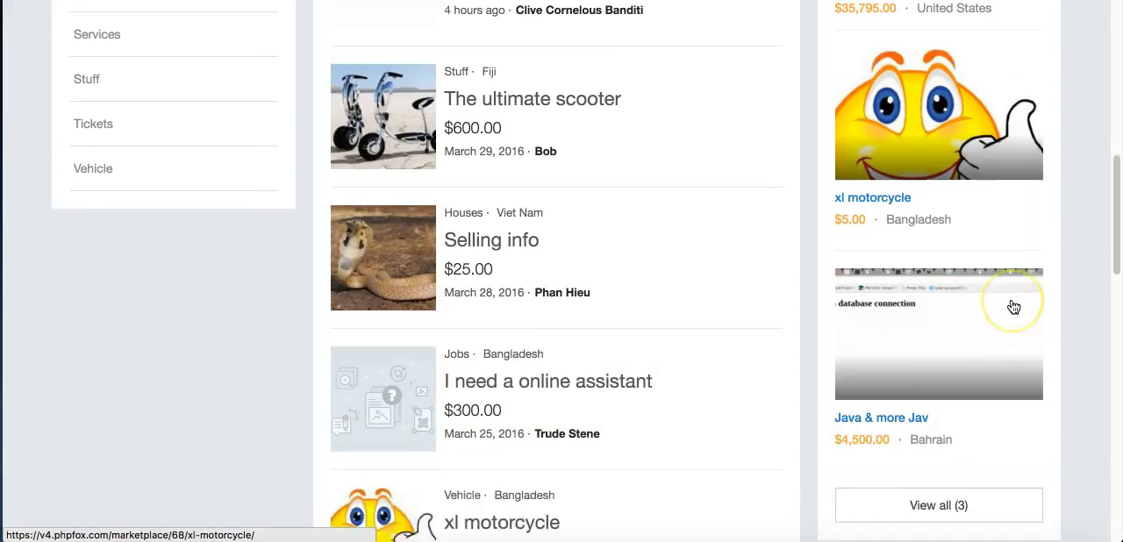
{"action": "scroll", "scroll_direction": "down", "scroll_amount": 3}
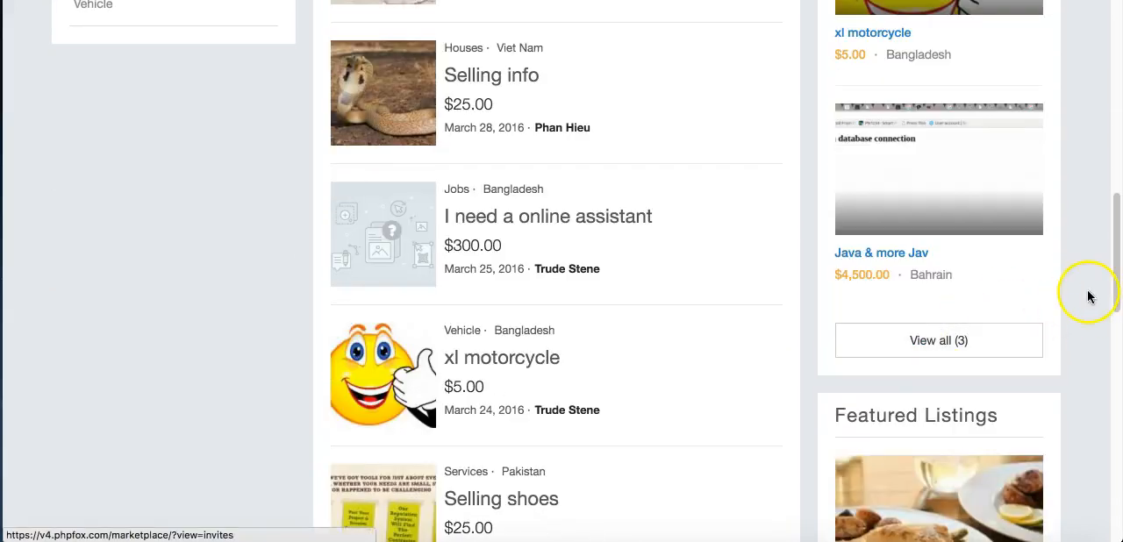
{"action": "scroll", "scroll_direction": "down", "scroll_amount": 3}
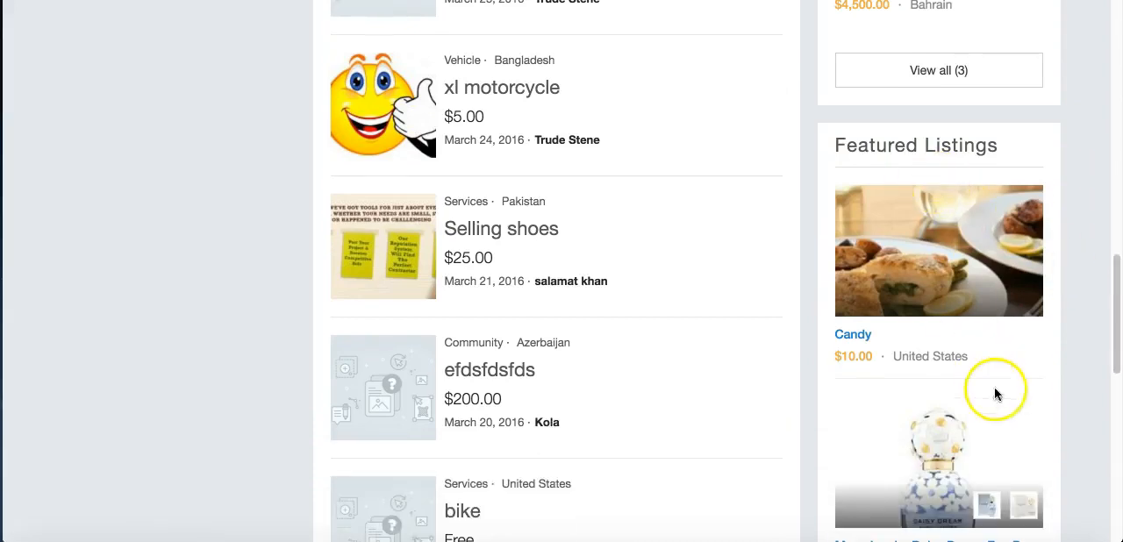
{"action": "scroll", "scroll_direction": "down", "scroll_amount": 3}
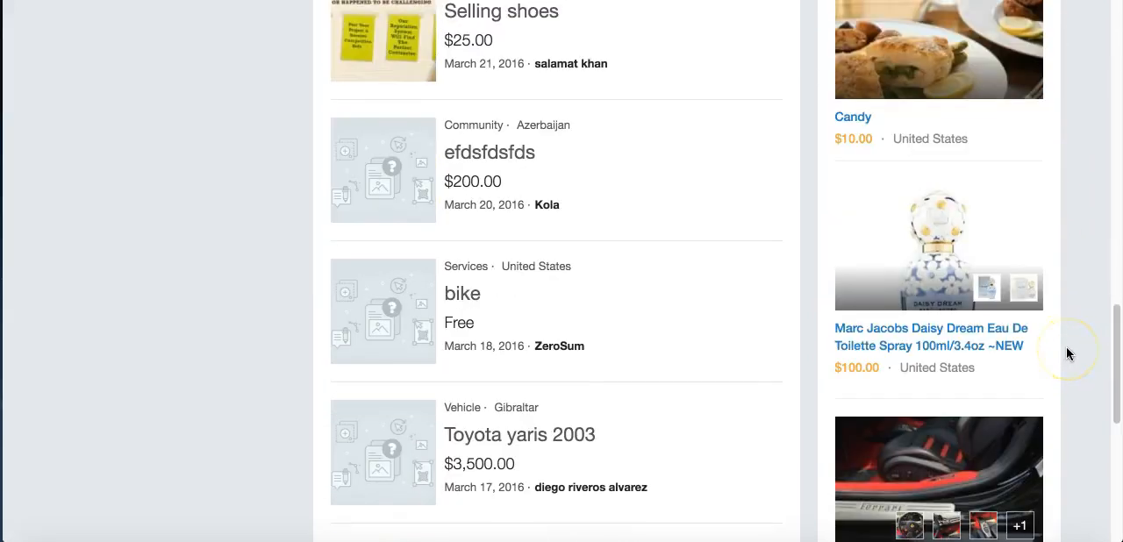
{"action": "scroll", "scroll_direction": "down", "scroll_amount": 3}
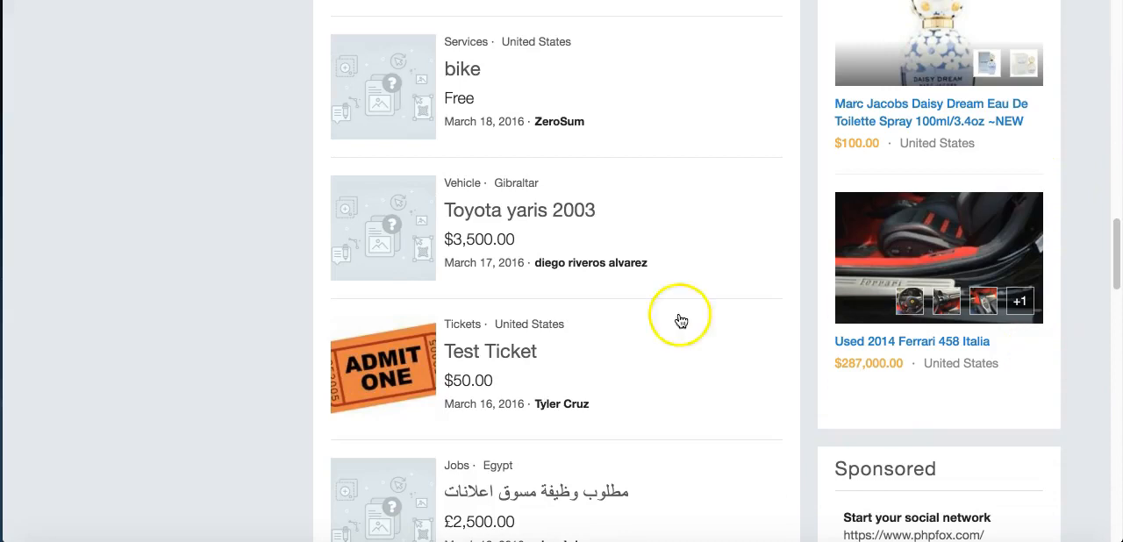
Open the Test Ticket listing and scroll its $50.00 price, image and Tickets category.
{"action": "left_click", "coordinate": [490, 351]}
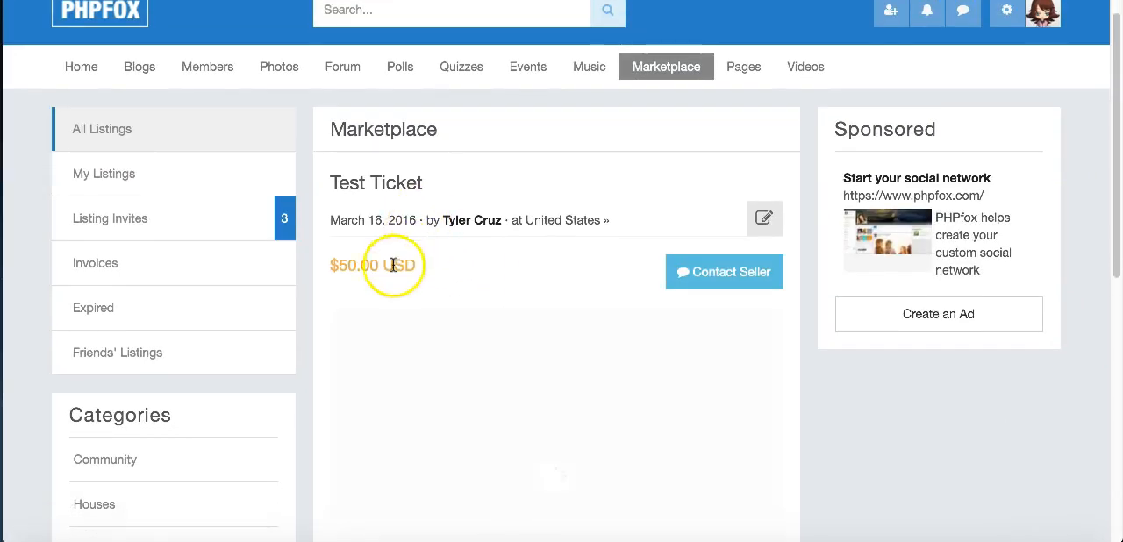
{"action": "scroll", "scroll_direction": "down", "scroll_amount": 3}
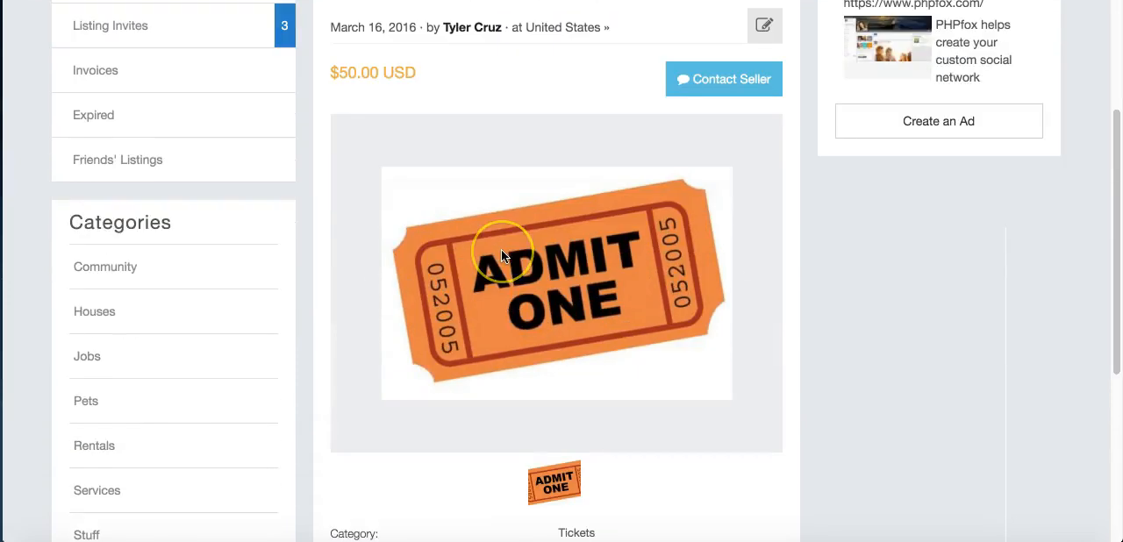
{"action": "scroll", "scroll_direction": "down", "scroll_amount": 3}
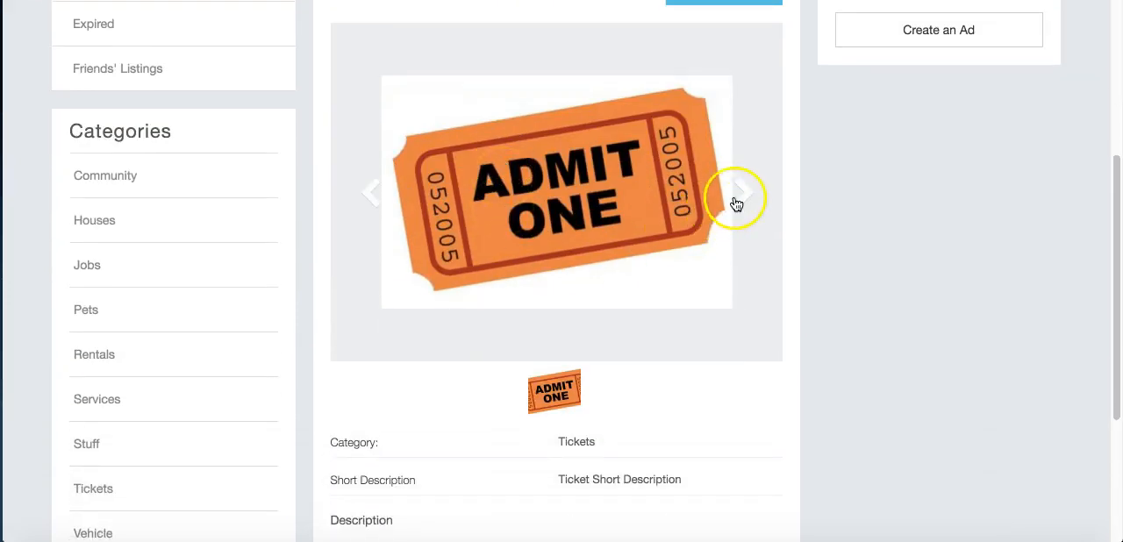
{"action": "mouse_move", "coordinate": [634, 260]}
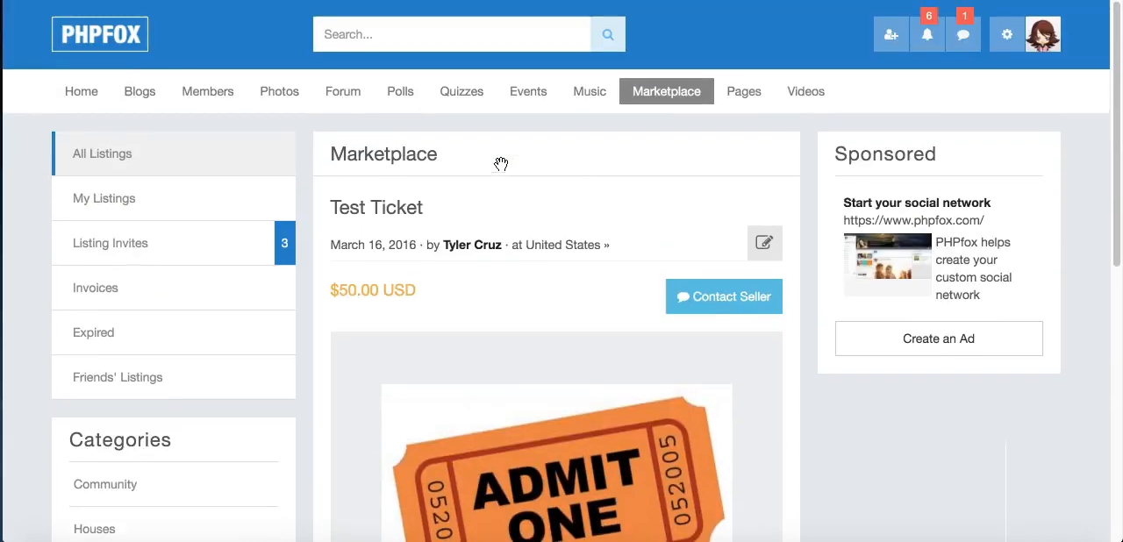
Return to the full Marketplace listings and scroll down to the Marc Jacobs Daisy Dream perfume.
{"action": "left_click", "coordinate": [667, 91]}
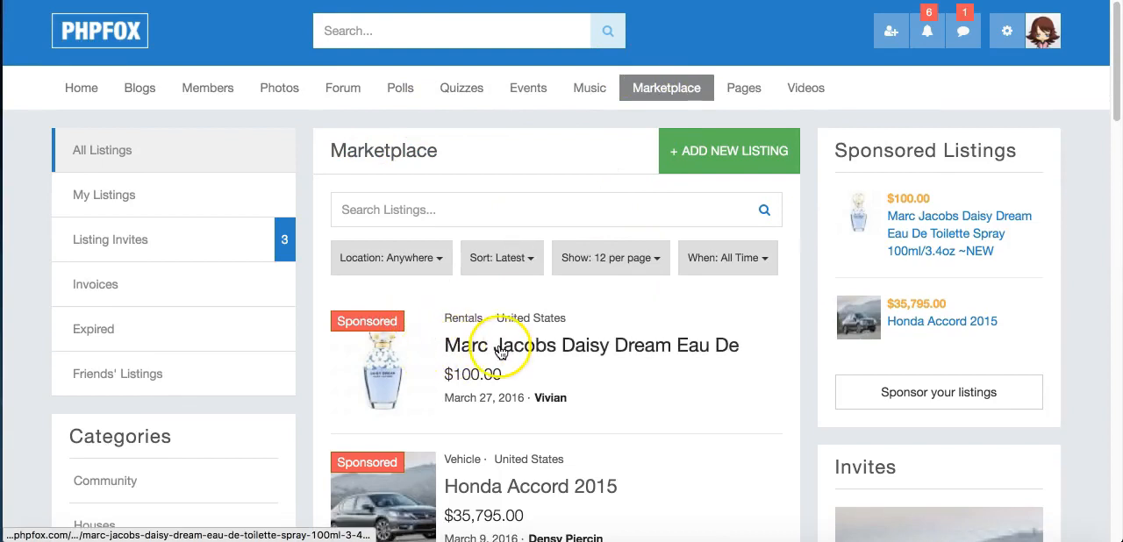
{"action": "scroll", "scroll_direction": "down", "scroll_amount": 3}
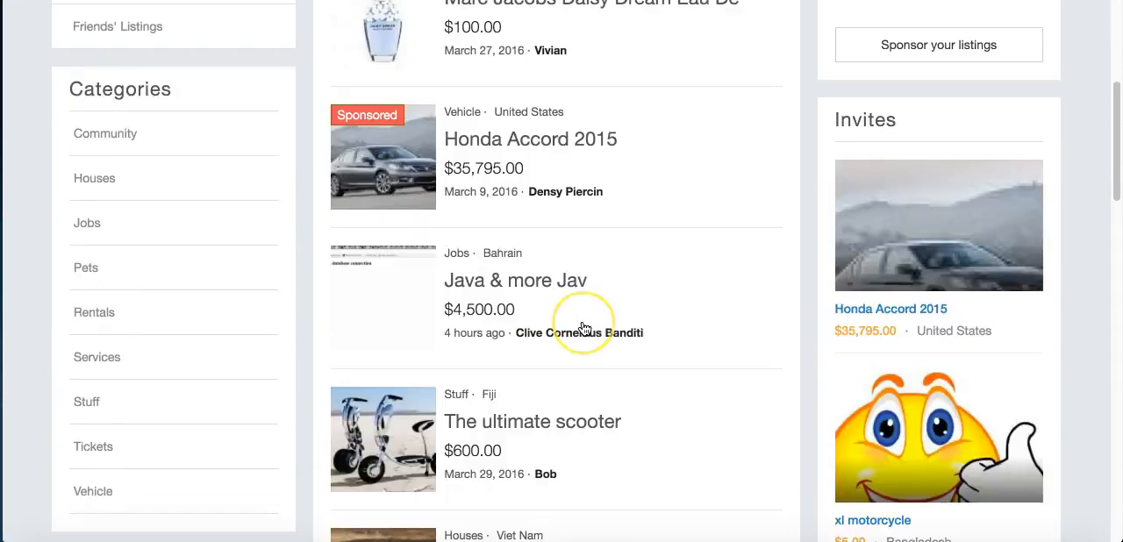
{"action": "scroll", "scroll_direction": "down", "scroll_amount": 3}
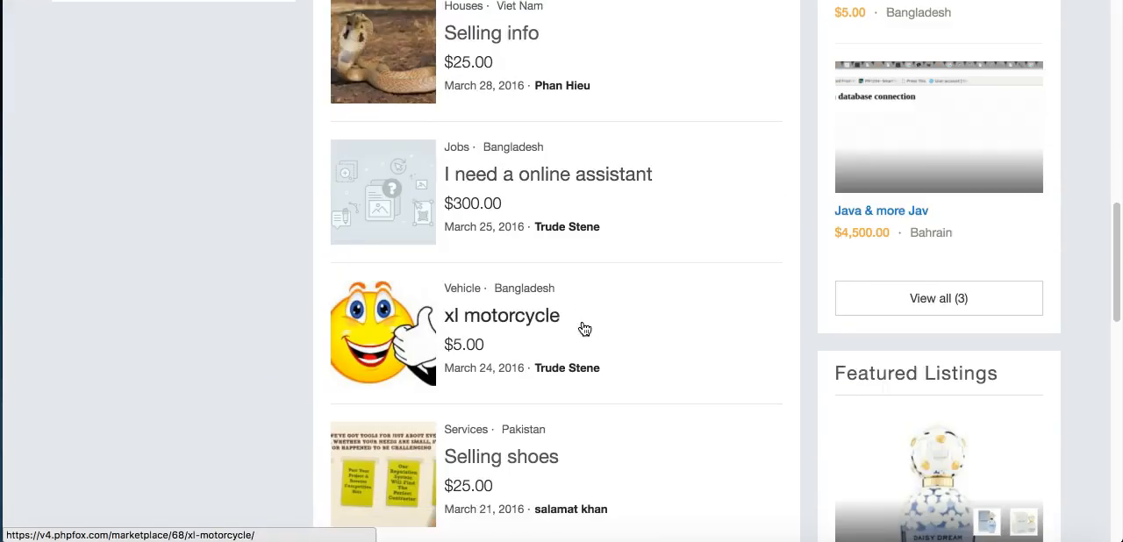
{"action": "scroll", "scroll_direction": "down", "scroll_amount": 3}
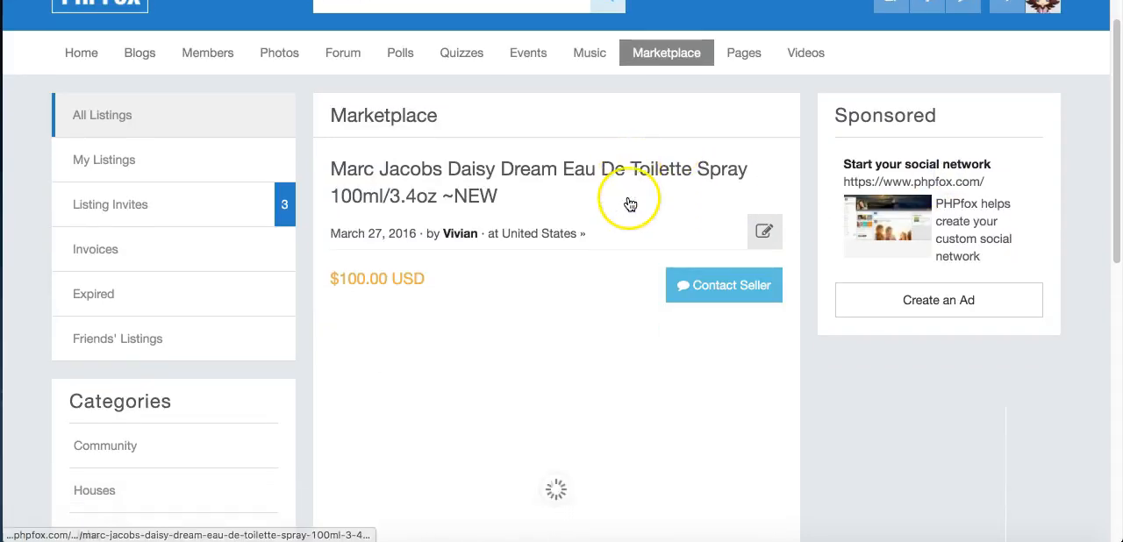
{"action": "scroll", "scroll_direction": "down", "scroll_amount": 3}
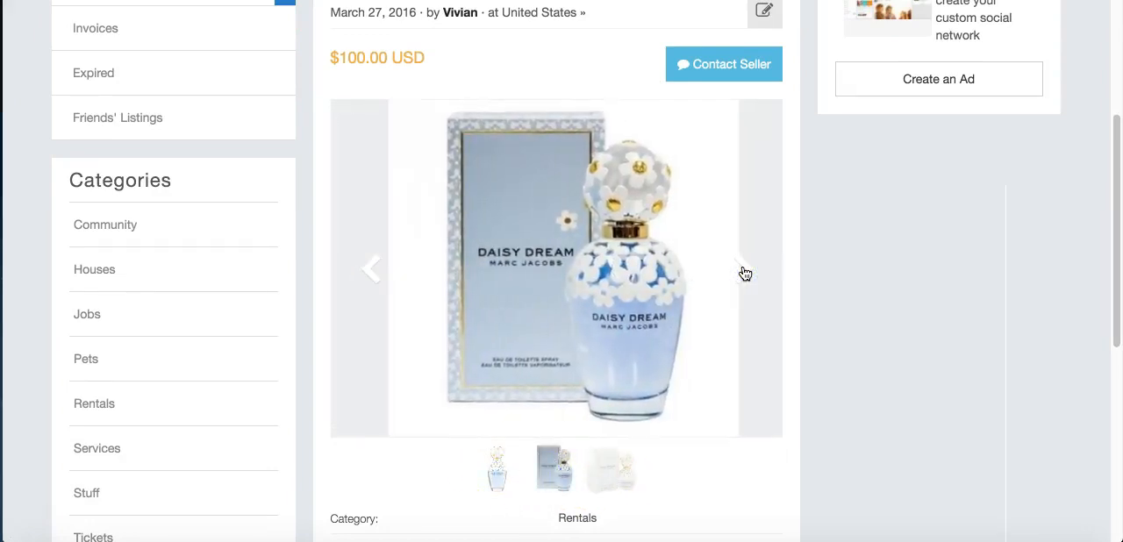
Flip through the perfume's product photos using the gallery's next and previous arrows.
{"action": "left_click", "coordinate": [741, 268]}
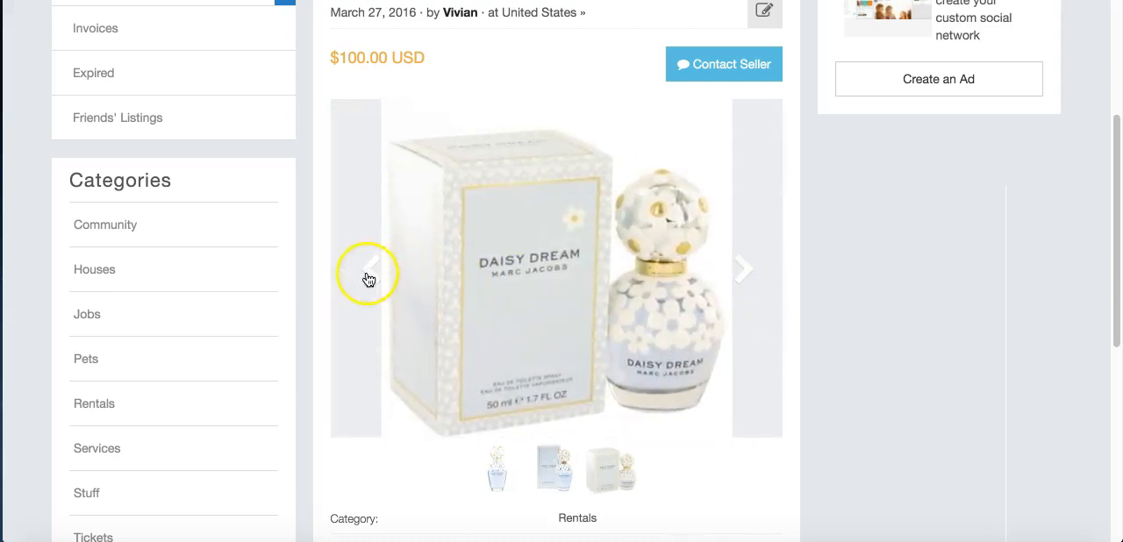
{"action": "left_click", "coordinate": [367, 270]}
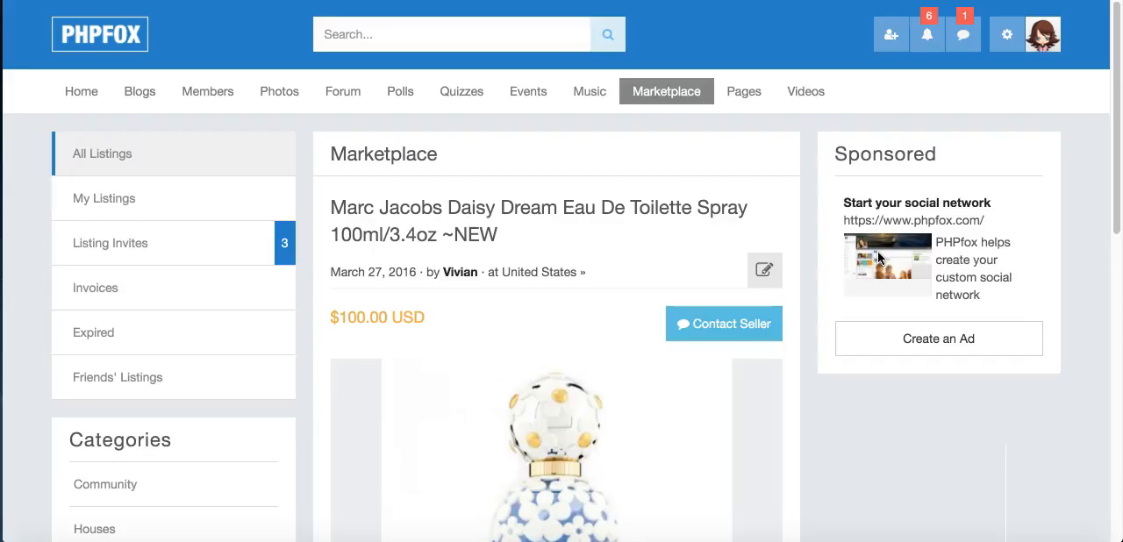
Go to the Pages section and scroll through the pages grouped by category.
{"action": "left_click", "coordinate": [744, 91]}
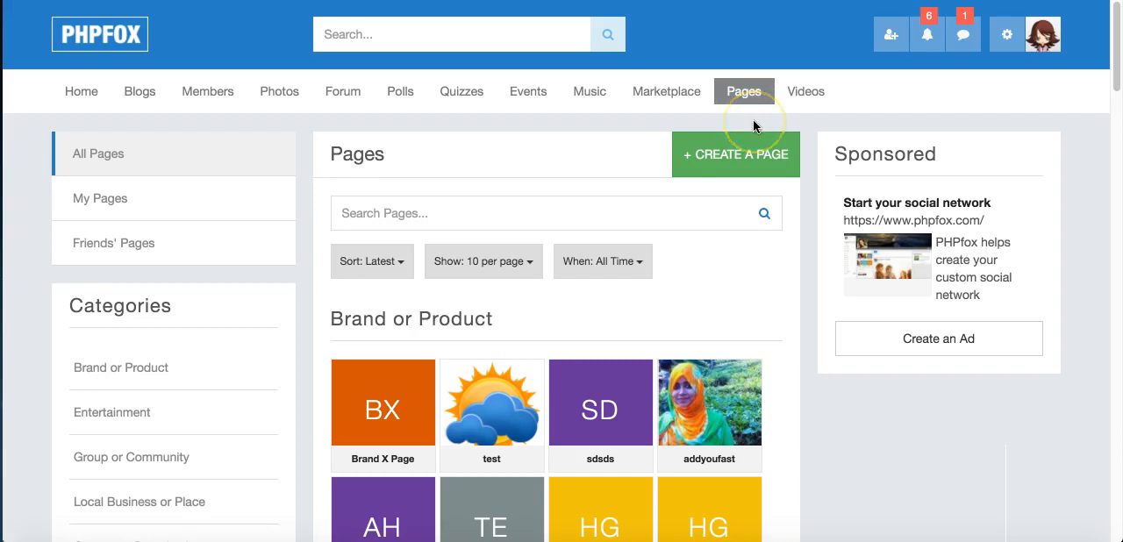
{"action": "scroll", "scroll_direction": "down", "scroll_amount": 3}
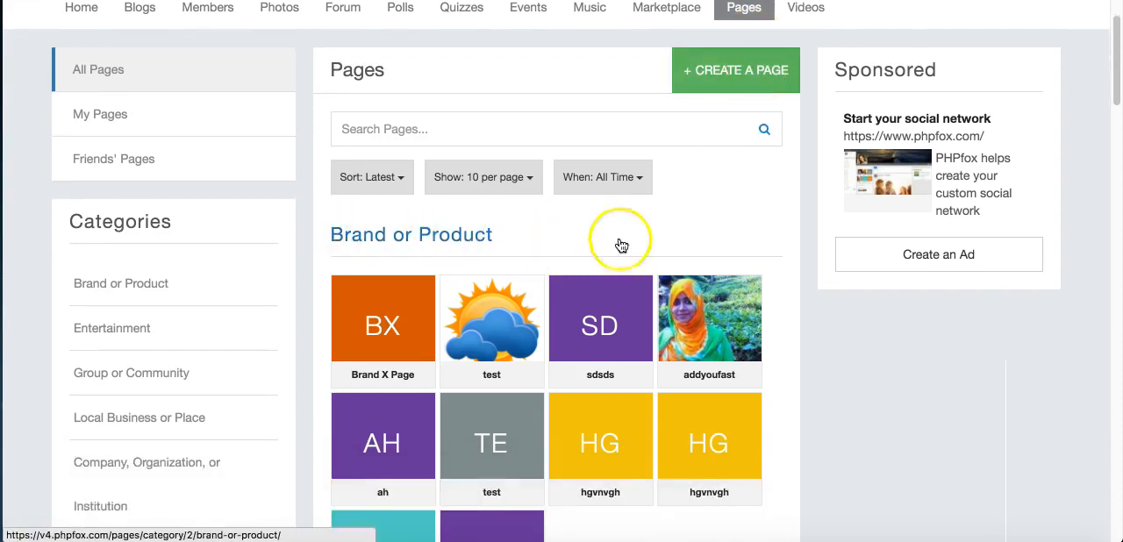
{"action": "scroll", "scroll_direction": "down", "scroll_amount": 3}
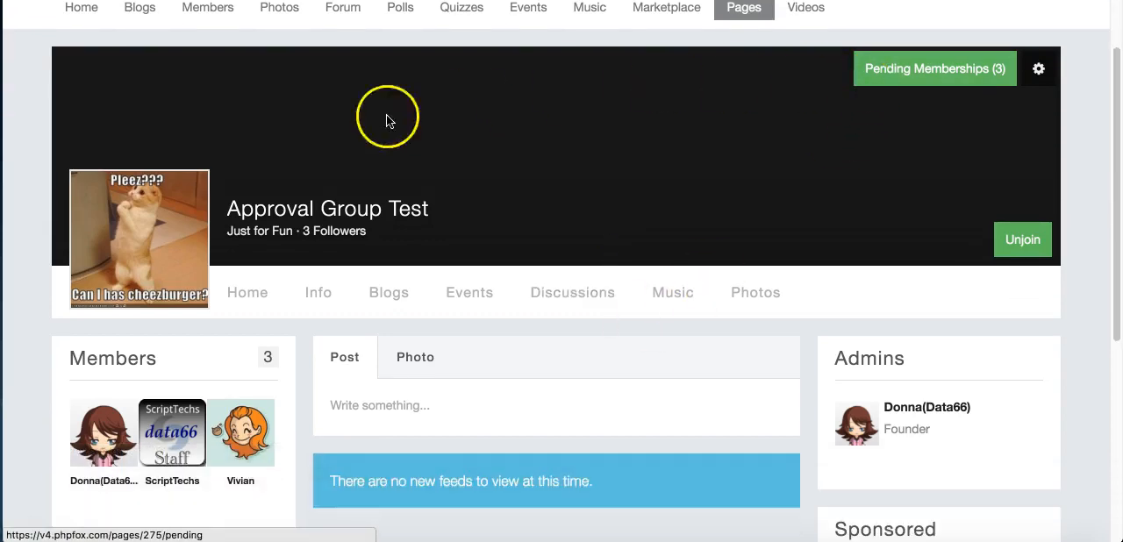
{"action": "mouse_move", "coordinate": [632, 147]}
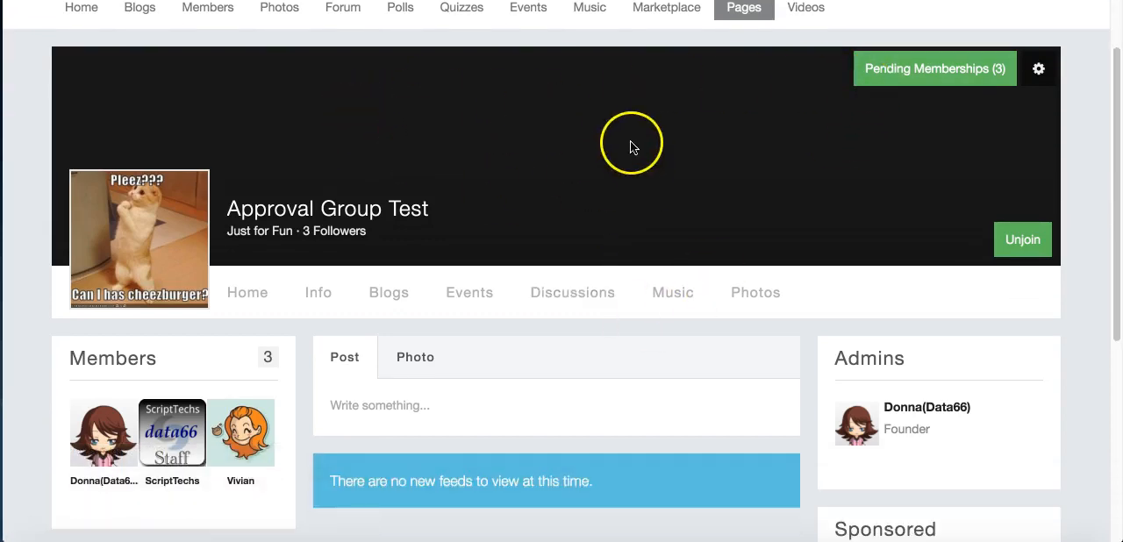
{"action": "mouse_move", "coordinate": [349, 213]}
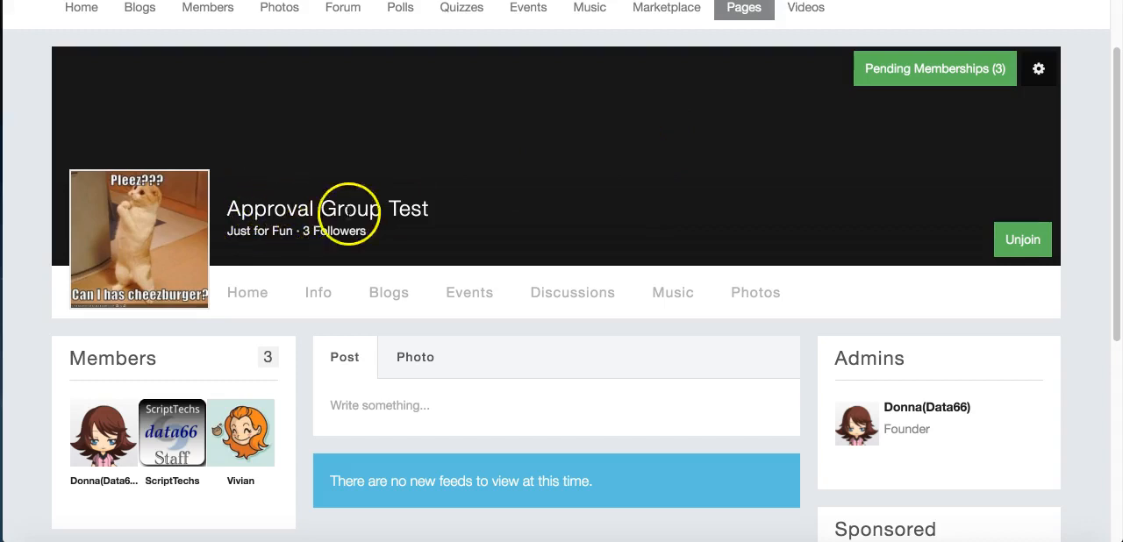
{"action": "mouse_move", "coordinate": [635, 197]}
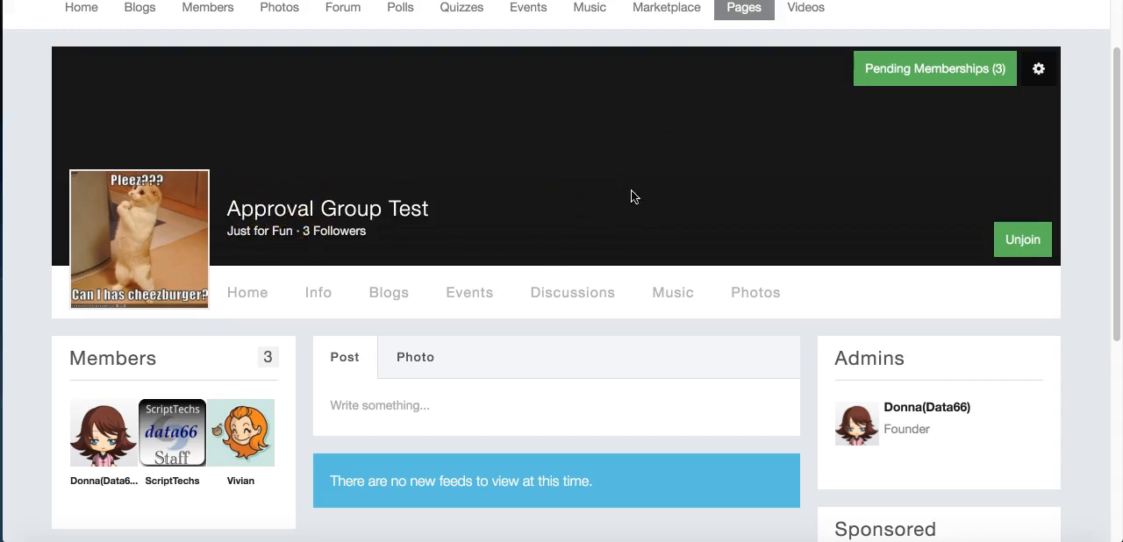
{"action": "mouse_move", "coordinate": [934, 68]}
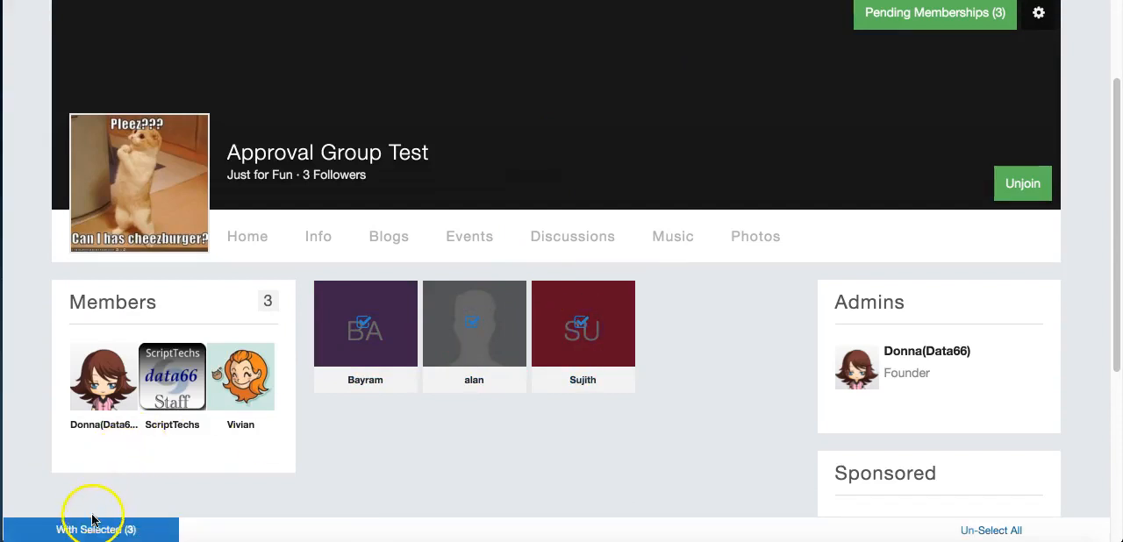
Bring up the With Selected bulk actions for Bayram, alan and Sujith's pending membership requests.
{"action": "left_click", "coordinate": [97, 530]}
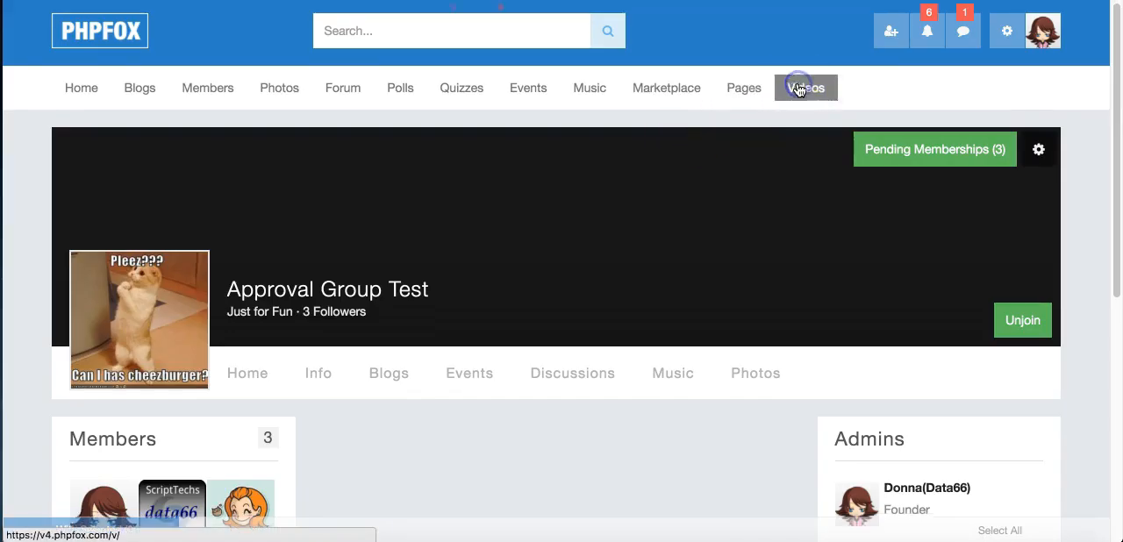
Go to the Videos section listing recent videos such as 'Cartoon Donald Trump Tells Stephen…'.
{"action": "left_click", "coordinate": [804, 88]}
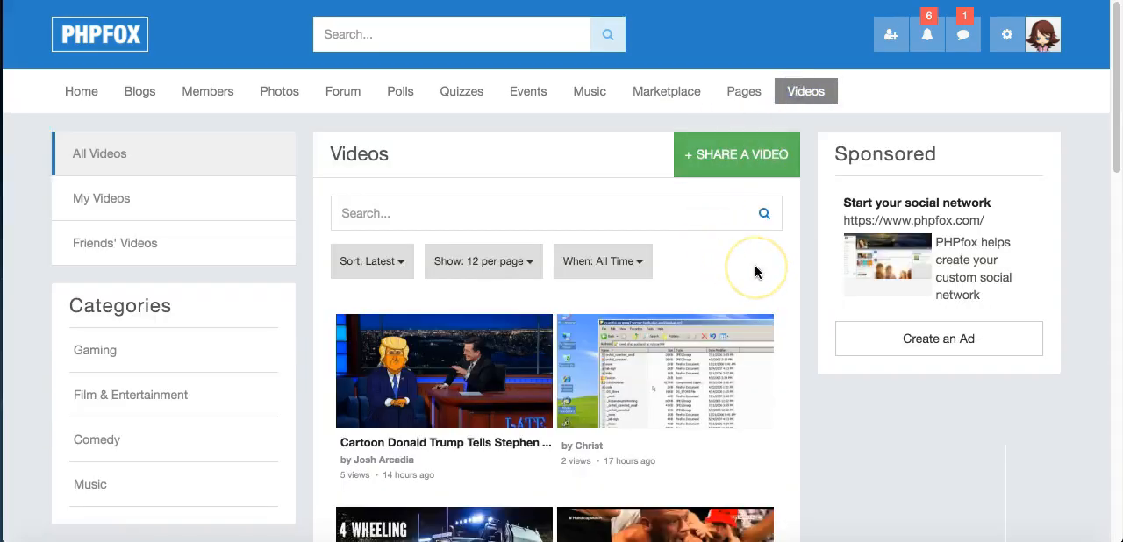
{"action": "mouse_move", "coordinate": [771, 267]}
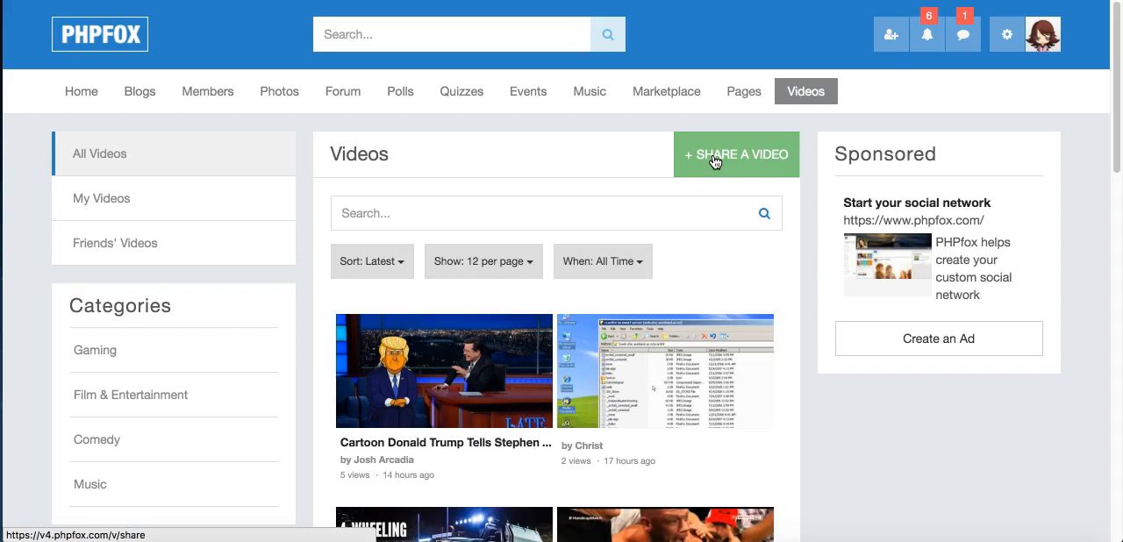
{"action": "mouse_move", "coordinate": [1007, 105]}
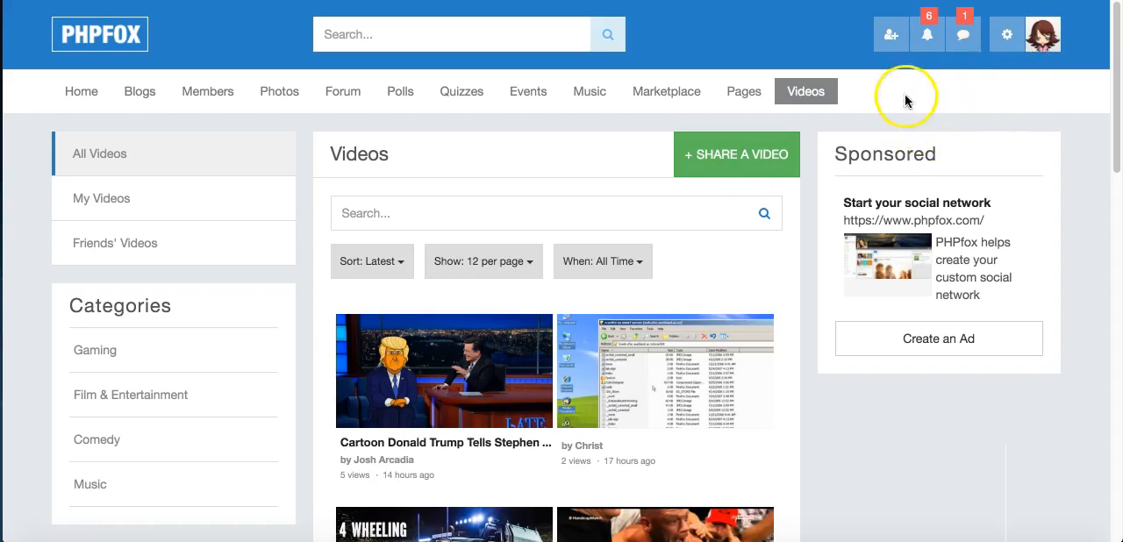
{"action": "mouse_move", "coordinate": [927, 35]}
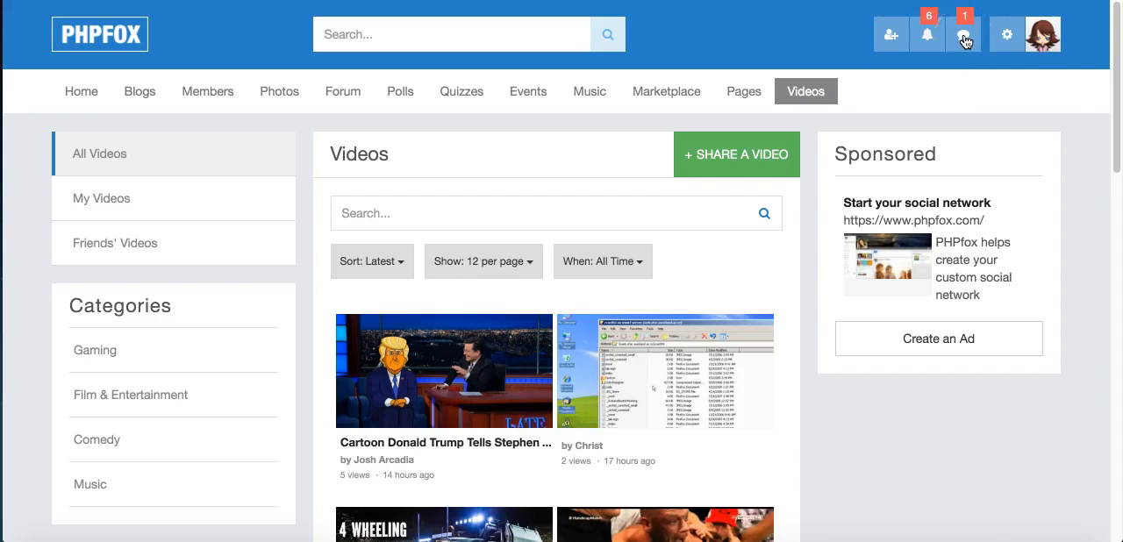
{"action": "left_click", "coordinate": [927, 35]}
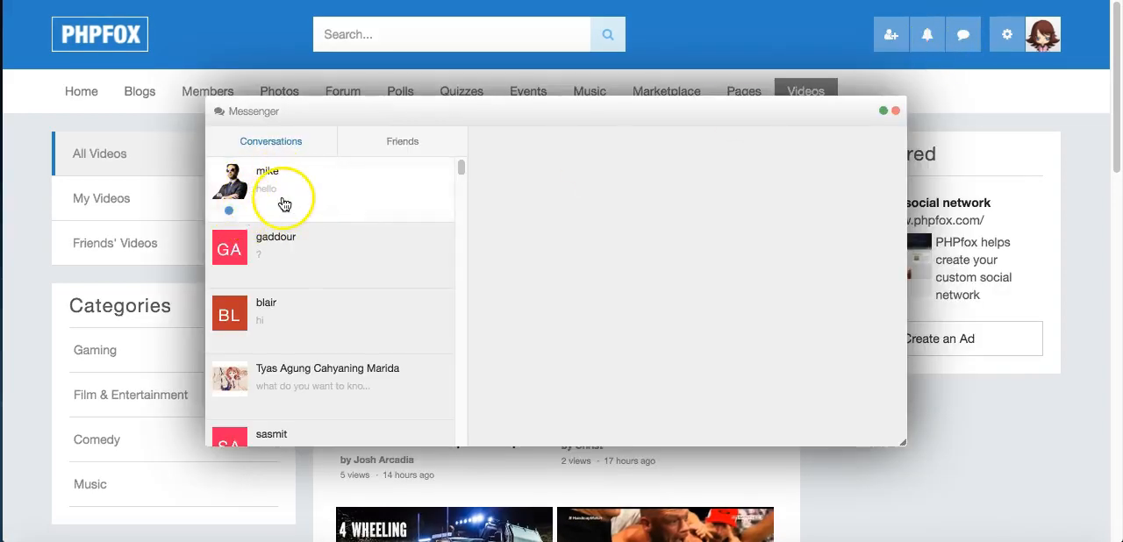
{"action": "left_click", "coordinate": [281, 188]}
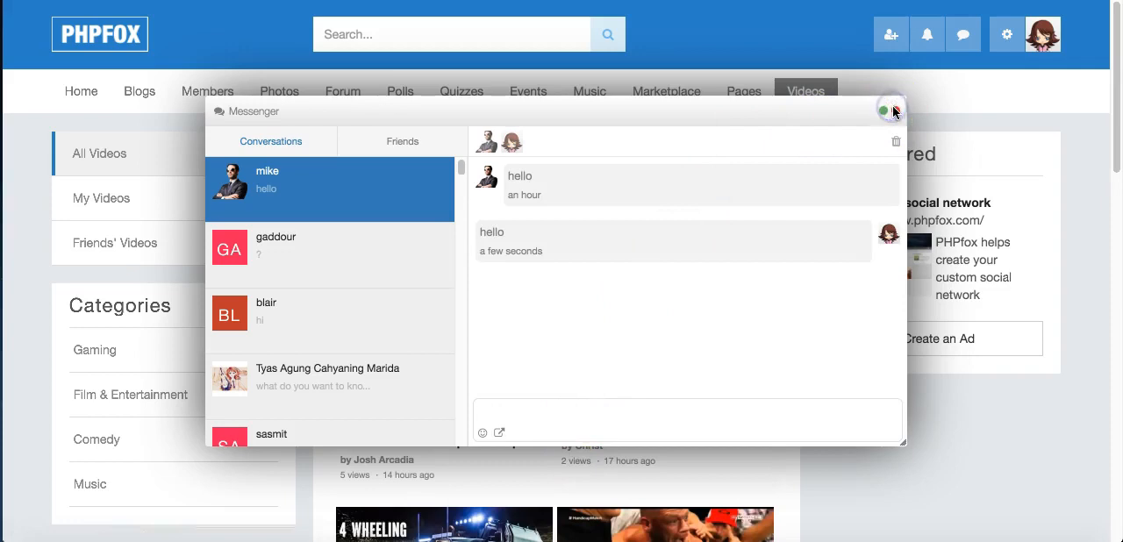
{"action": "left_click", "coordinate": [895, 112]}
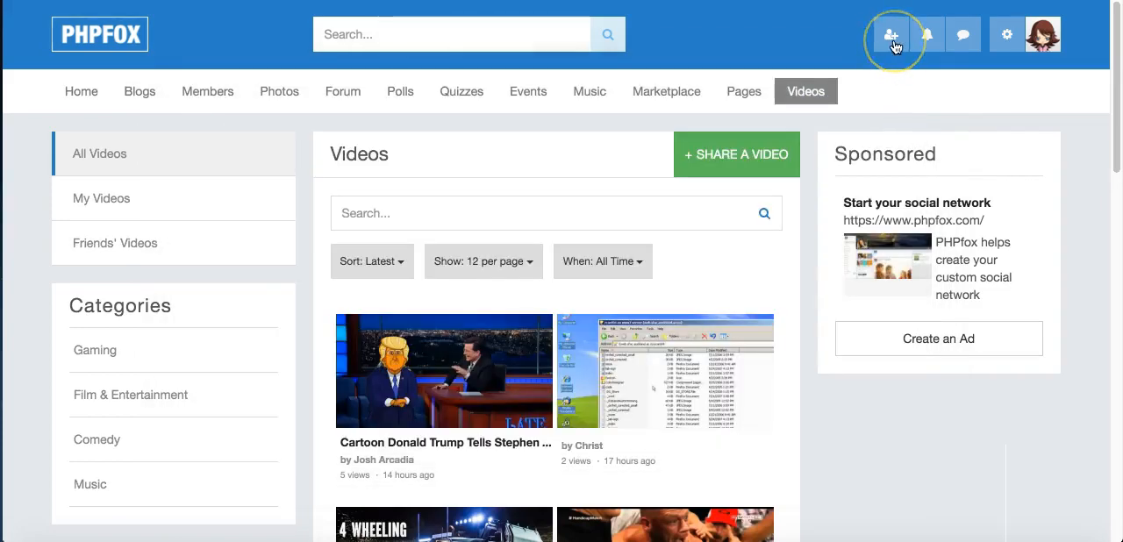
Check the friend requests panel (none new), then bring up the account menu with settings, AdminCP and Logout.
{"action": "left_click", "coordinate": [891, 35]}
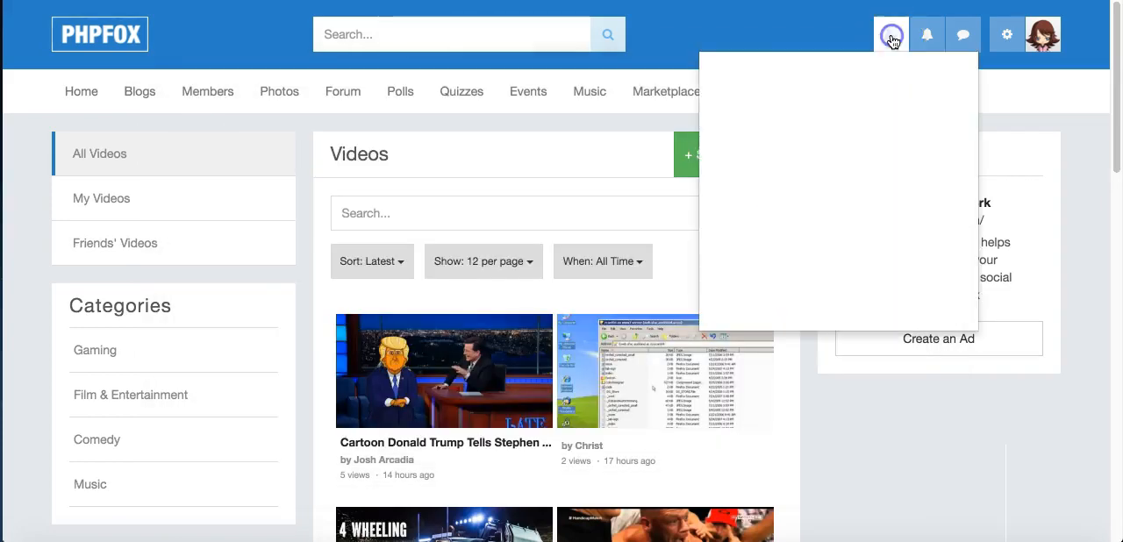
{"action": "left_click", "coordinate": [892, 33]}
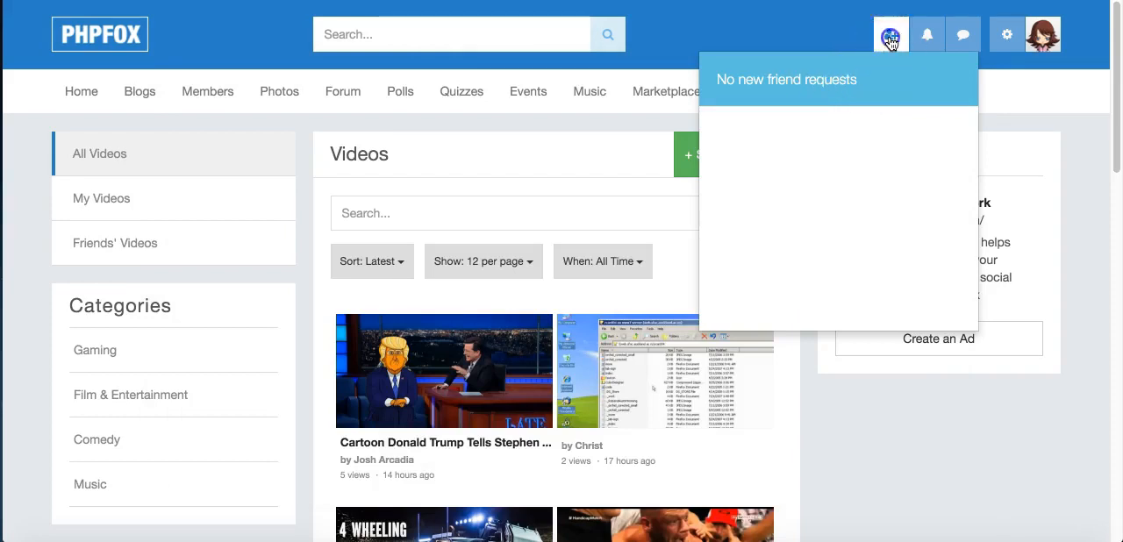
{"action": "left_click", "coordinate": [1005, 34]}
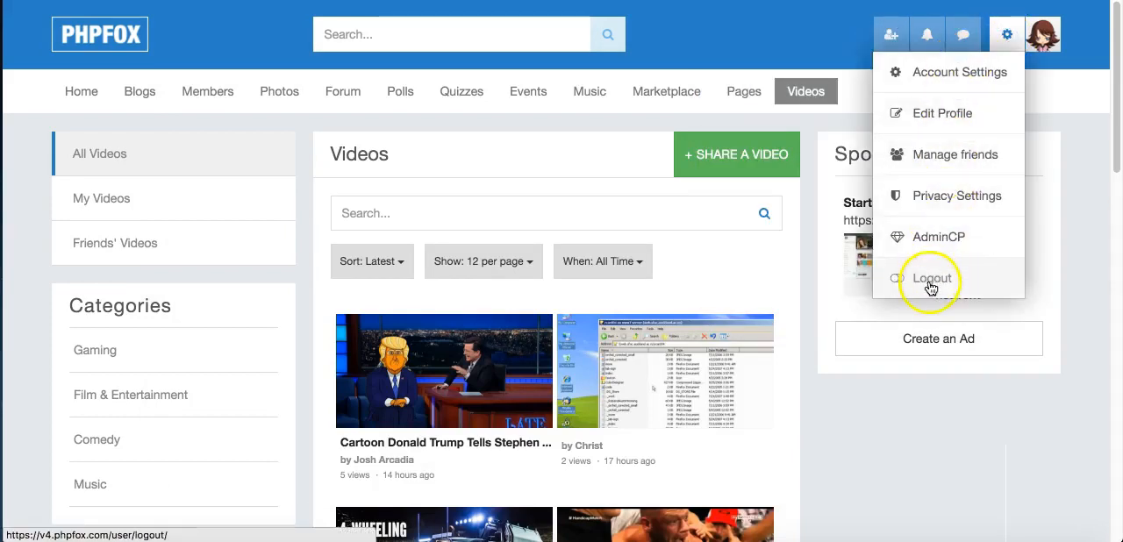
{"action": "mouse_move", "coordinate": [937, 237]}
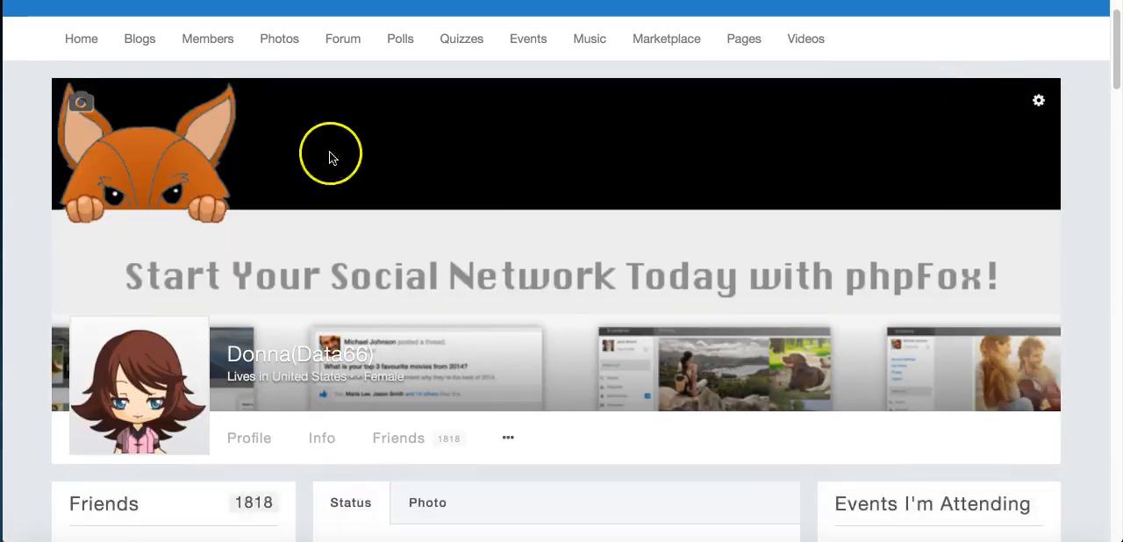
{"action": "mouse_move", "coordinate": [597, 289]}
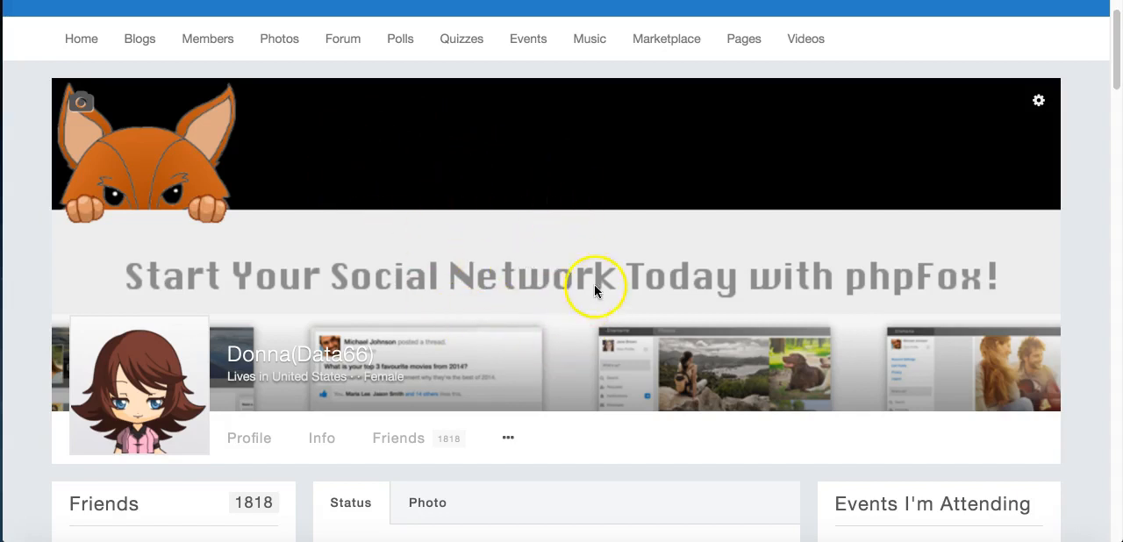
Open Donna's complete friends list of 1,818 members and scroll through the grid.
{"action": "scroll", "scroll_direction": "down", "scroll_amount": 3}
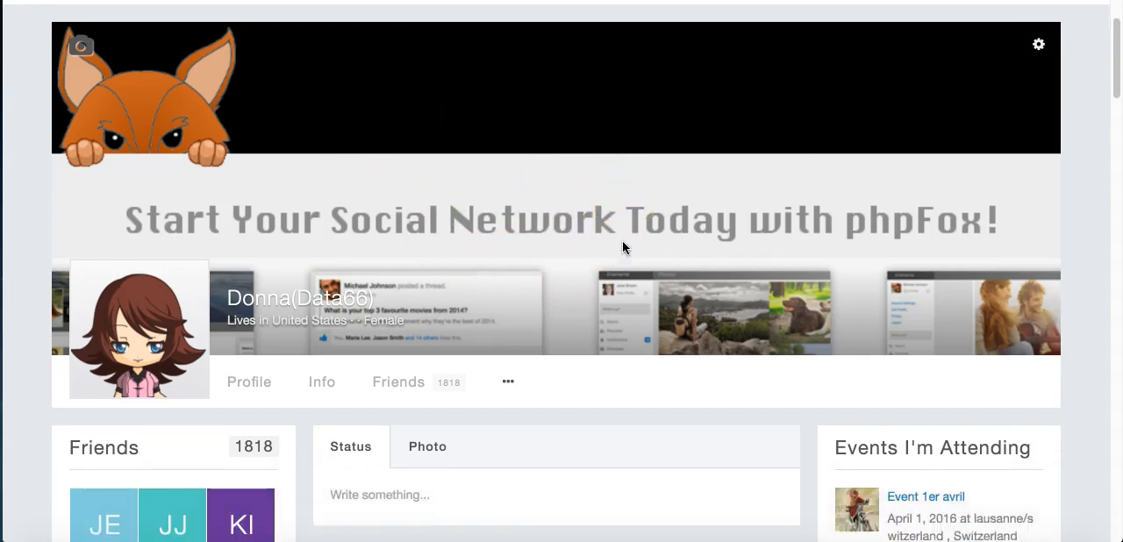
{"action": "scroll", "scroll_direction": "down", "scroll_amount": 3}
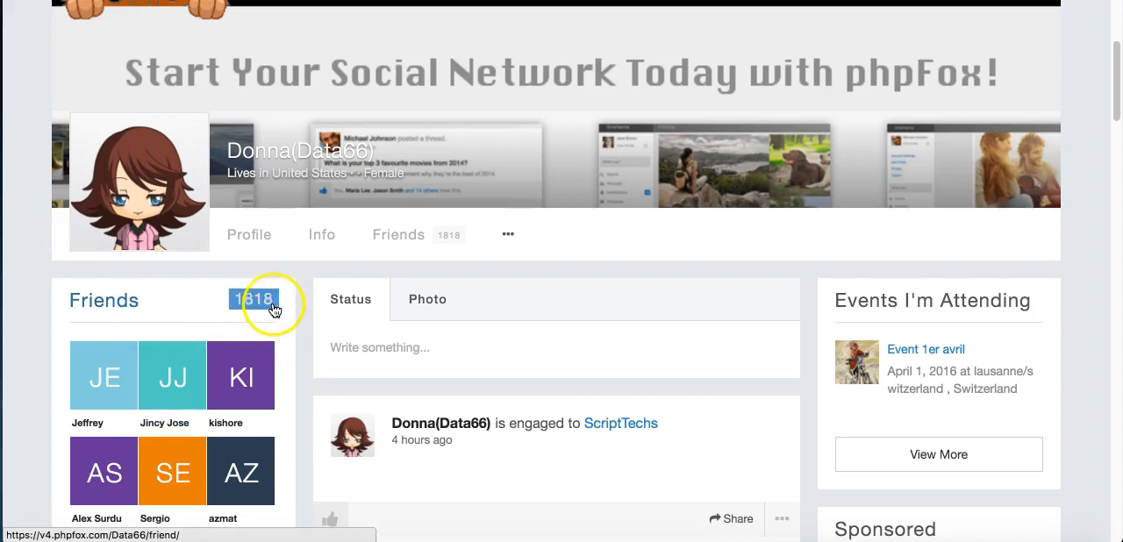
{"action": "scroll", "scroll_direction": "down", "scroll_amount": 3}
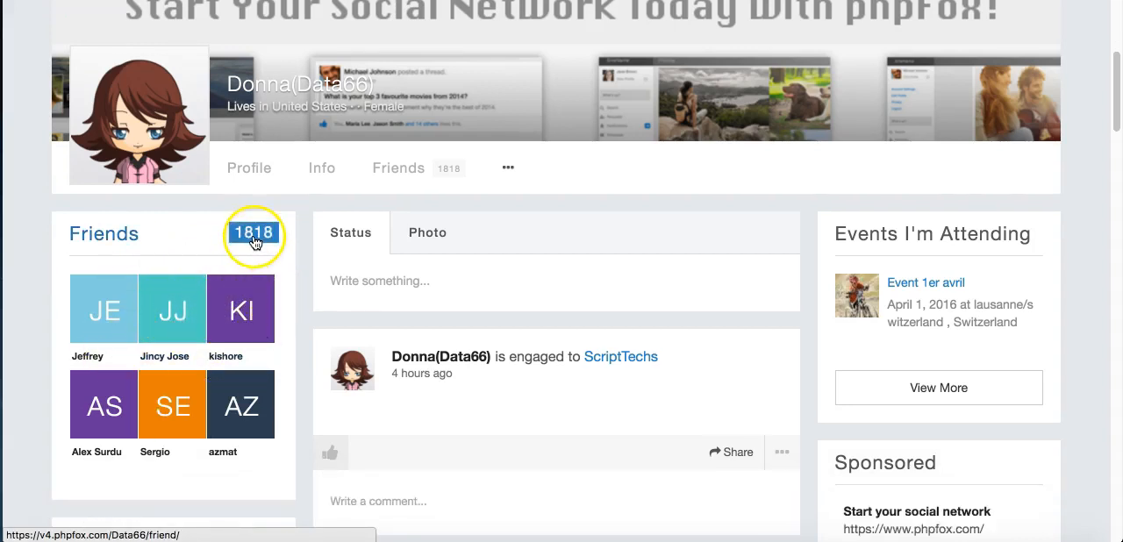
{"action": "left_click", "coordinate": [253, 232]}
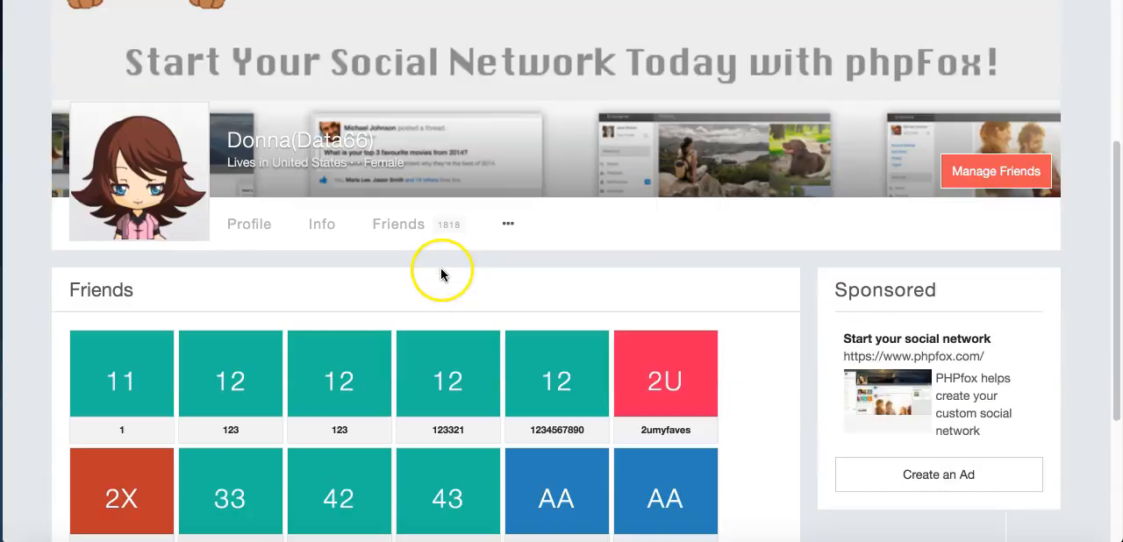
{"action": "mouse_move", "coordinate": [230, 386]}
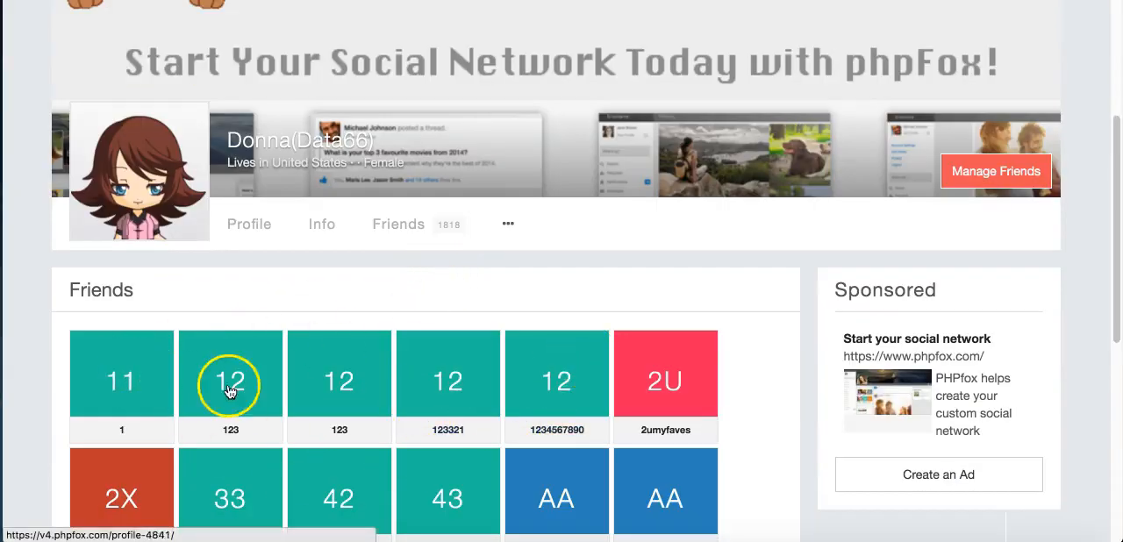
{"action": "scroll", "scroll_direction": "down", "scroll_amount": 3}
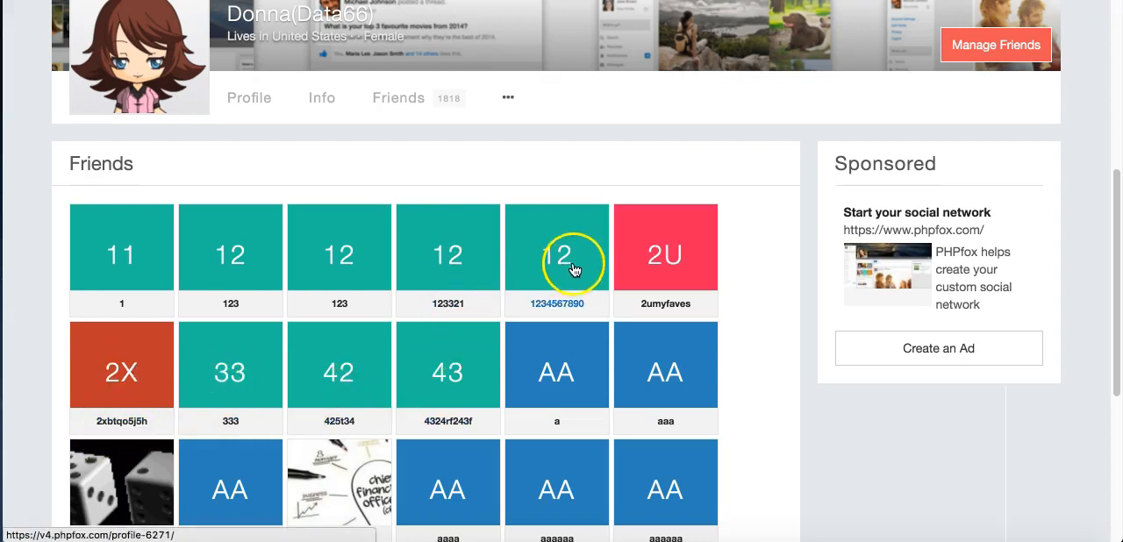
{"action": "scroll", "scroll_direction": "down", "scroll_amount": 3}
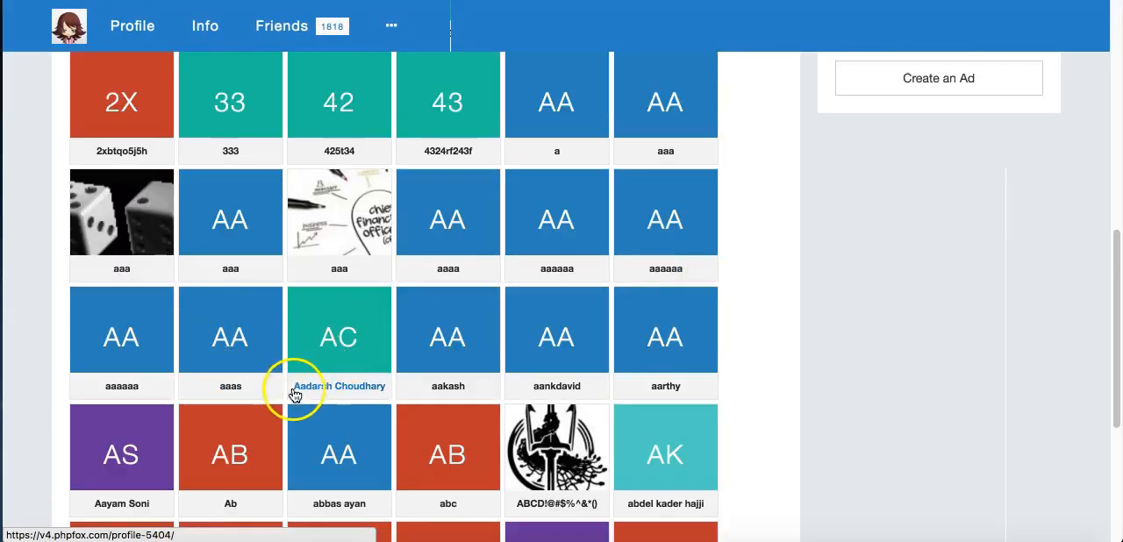
{"action": "mouse_move", "coordinate": [330, 334]}
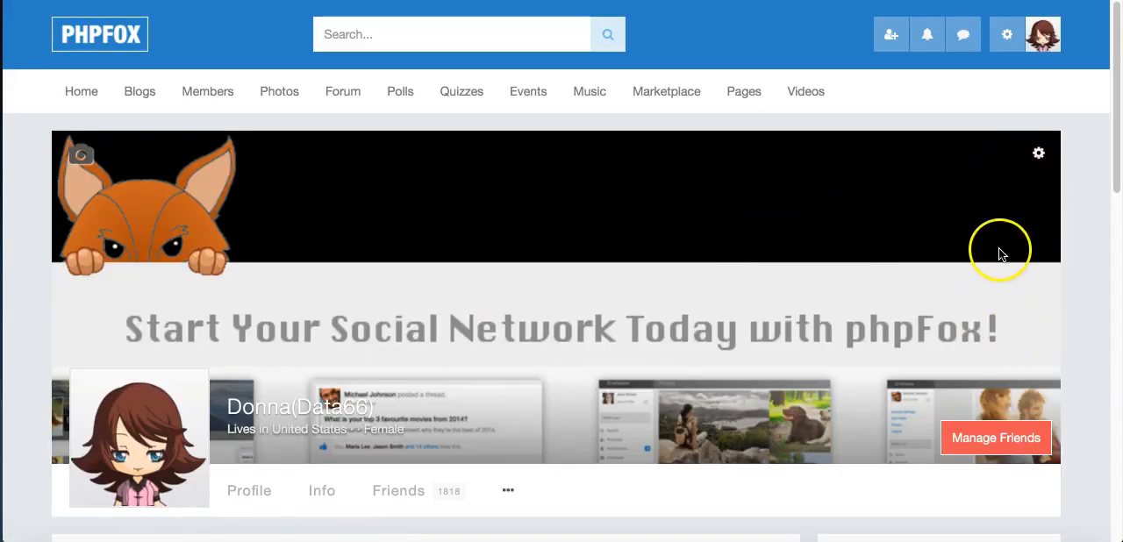
{"action": "mouse_move", "coordinate": [734, 235]}
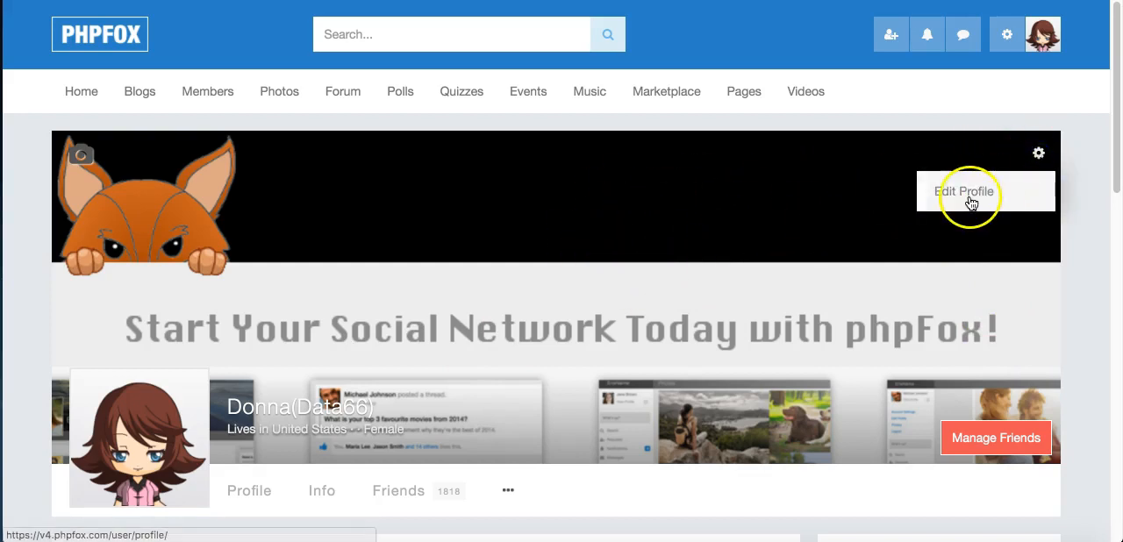
Scroll to Donna's Basic Info and follow the Gender link to the Browse Members page.
{"action": "scroll", "scroll_direction": "down", "scroll_amount": 3}
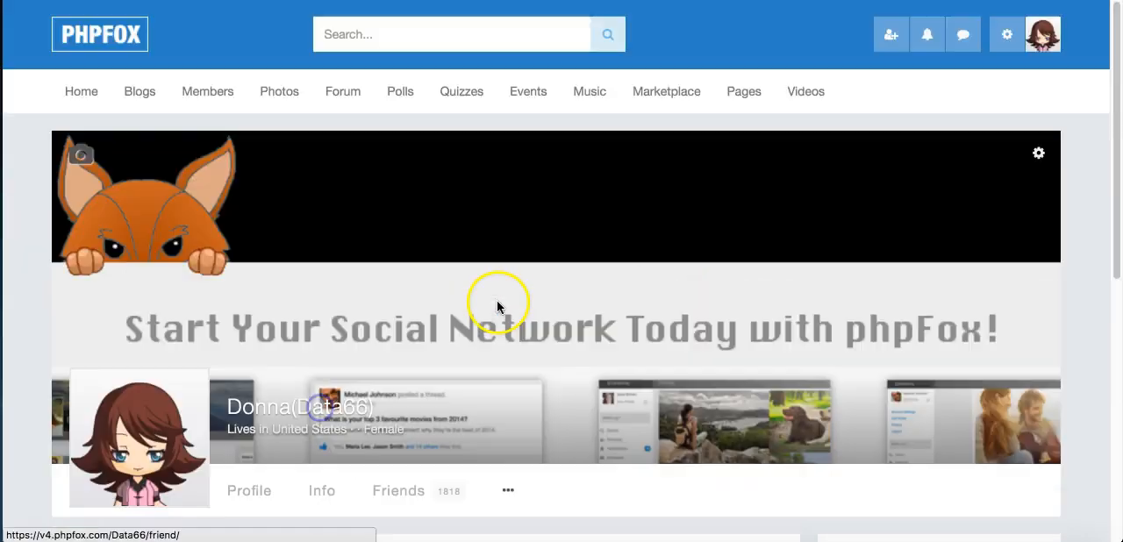
{"action": "scroll", "scroll_direction": "down", "scroll_amount": 3}
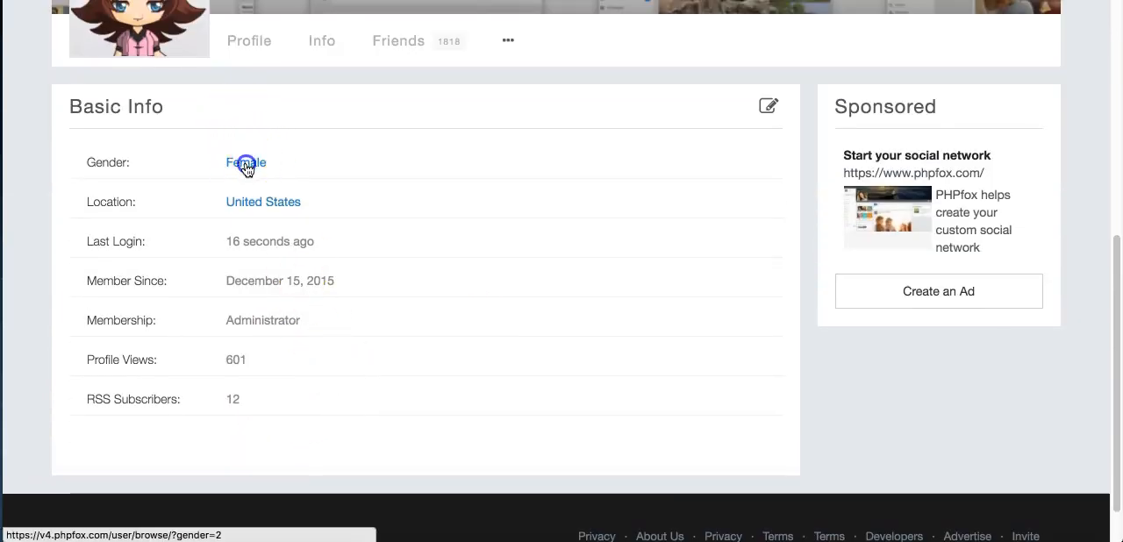
{"action": "left_click", "coordinate": [246, 162]}
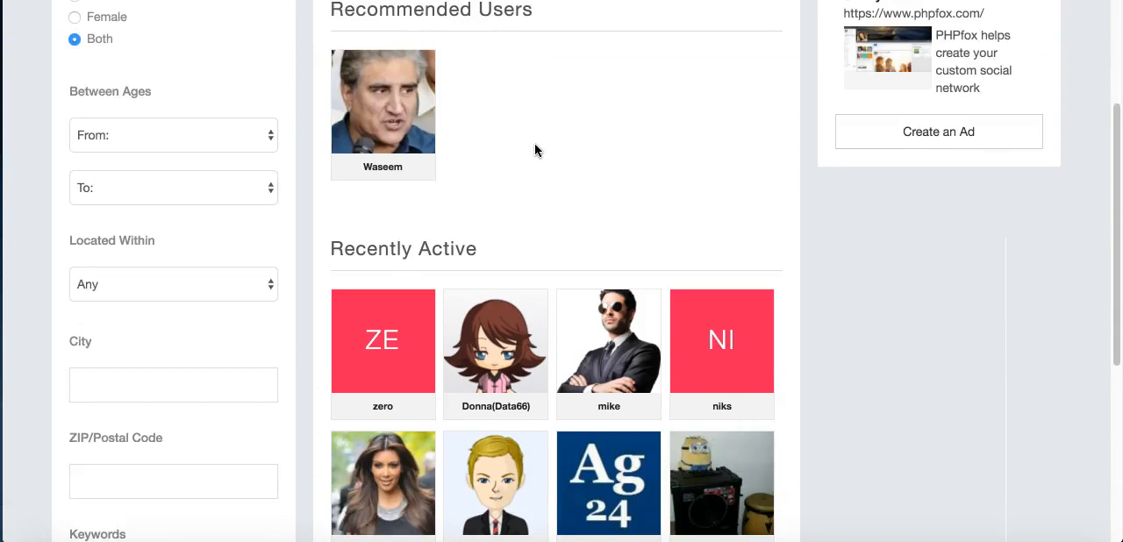
{"action": "scroll", "scroll_direction": "up", "scroll_amount": 3}
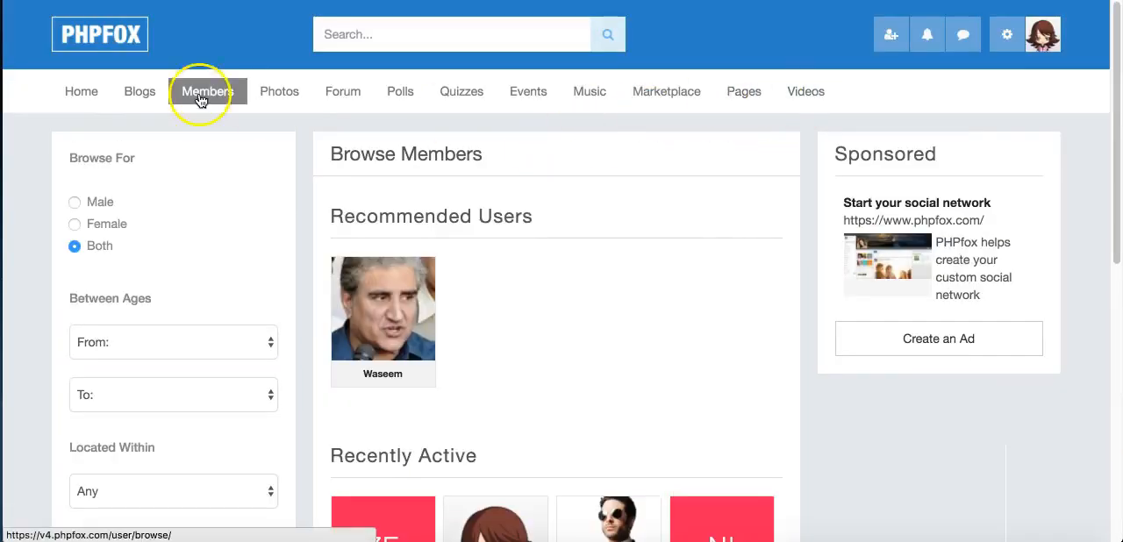
Return to the home feed and search the site for 'test'.
{"action": "left_click", "coordinate": [81, 91]}
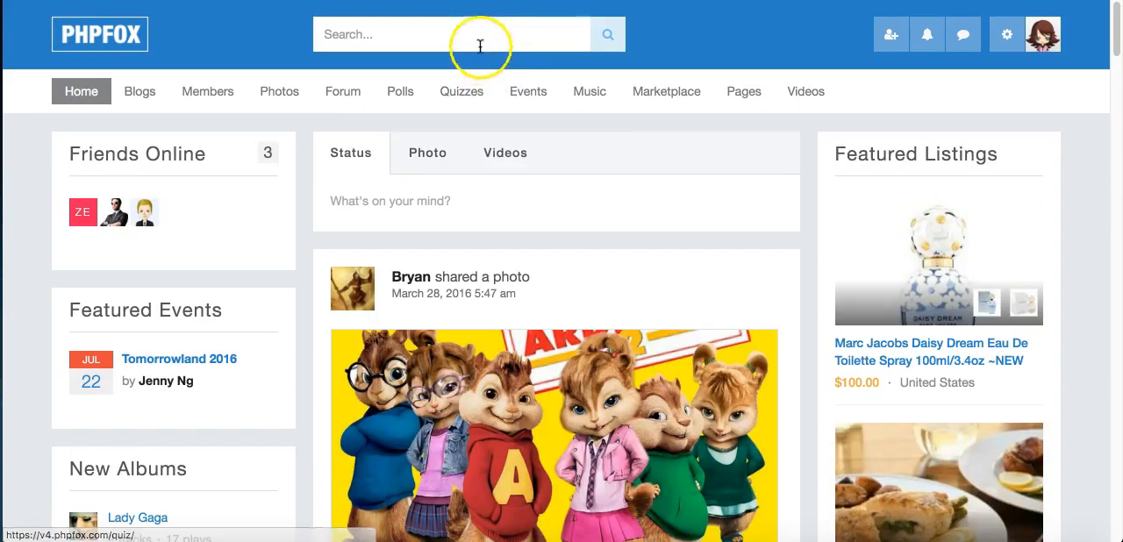
{"action": "type", "text": "test"}
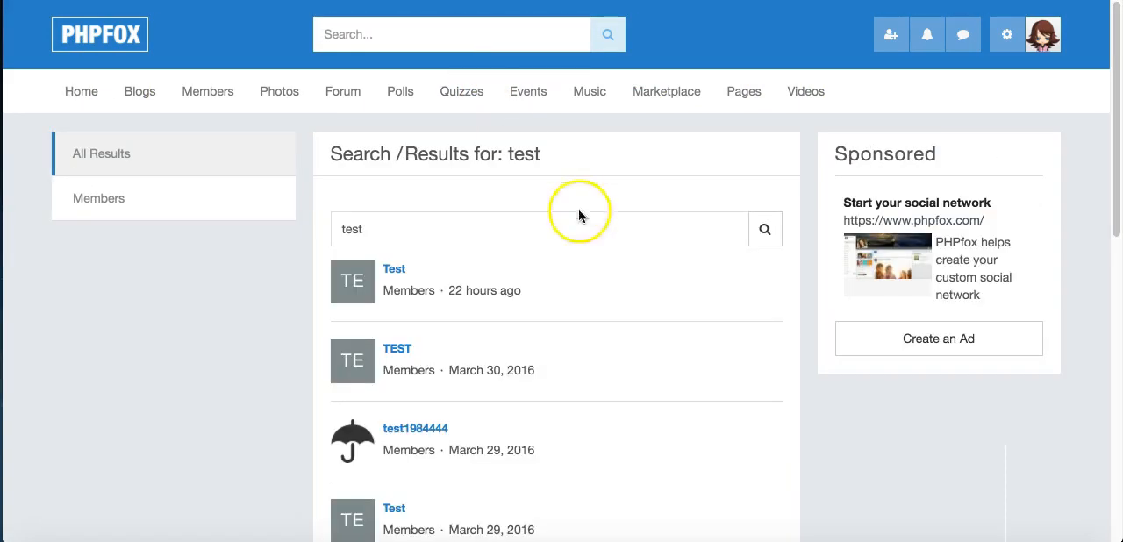
{"action": "scroll", "scroll_direction": "down", "scroll_amount": 3}
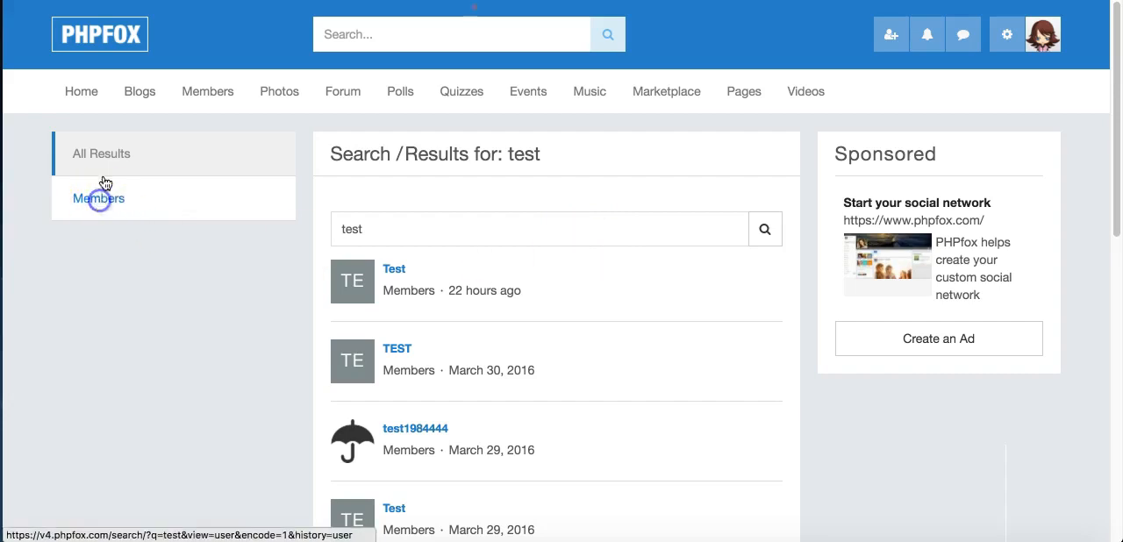
View the 'test' results limited to Members, then all results, then Members again.
{"action": "left_click", "coordinate": [98, 198]}
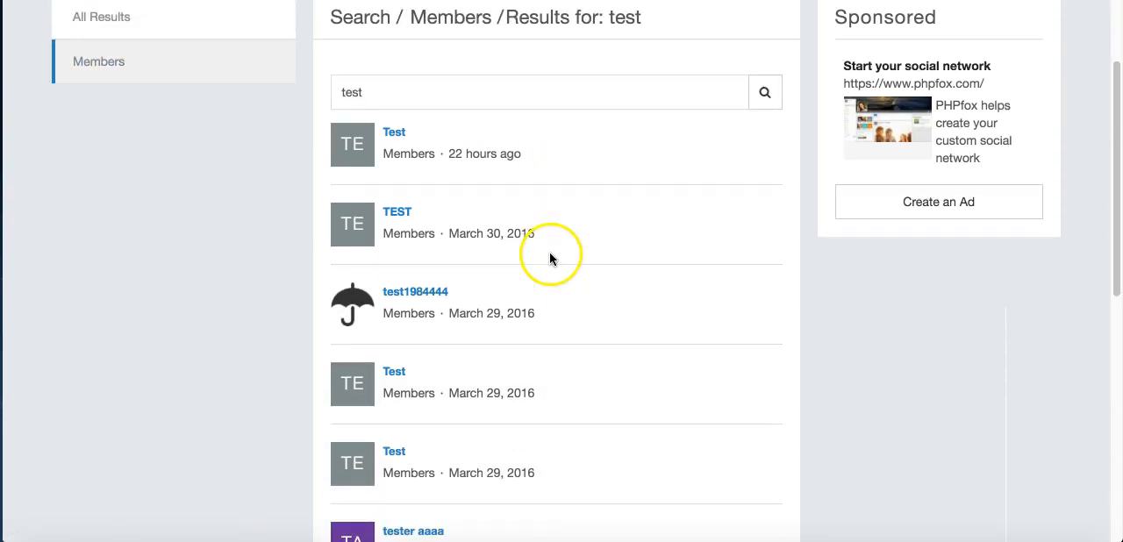
{"action": "left_click", "coordinate": [100, 154]}
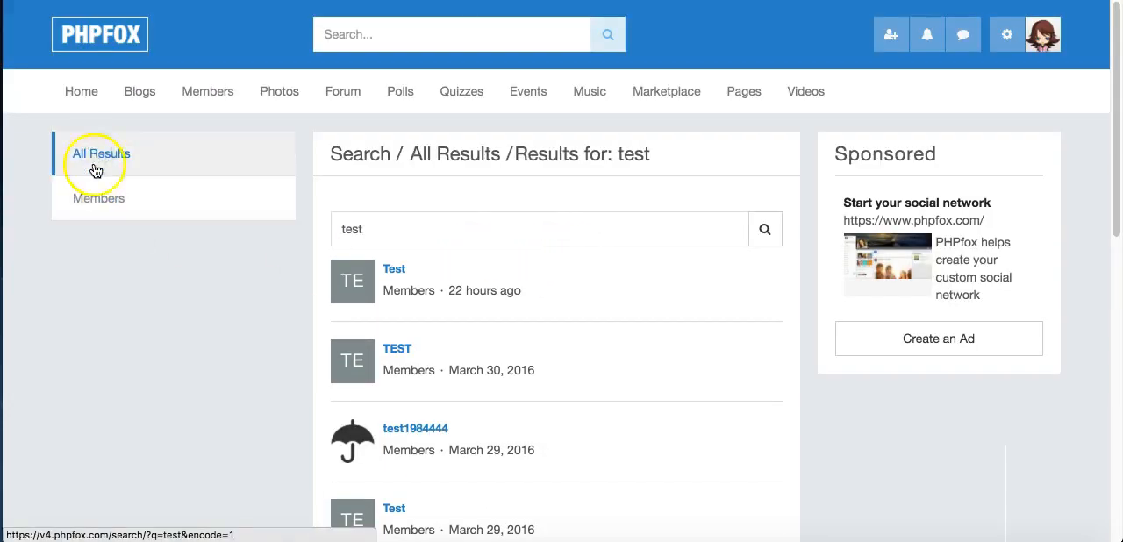
{"action": "left_click", "coordinate": [98, 197]}
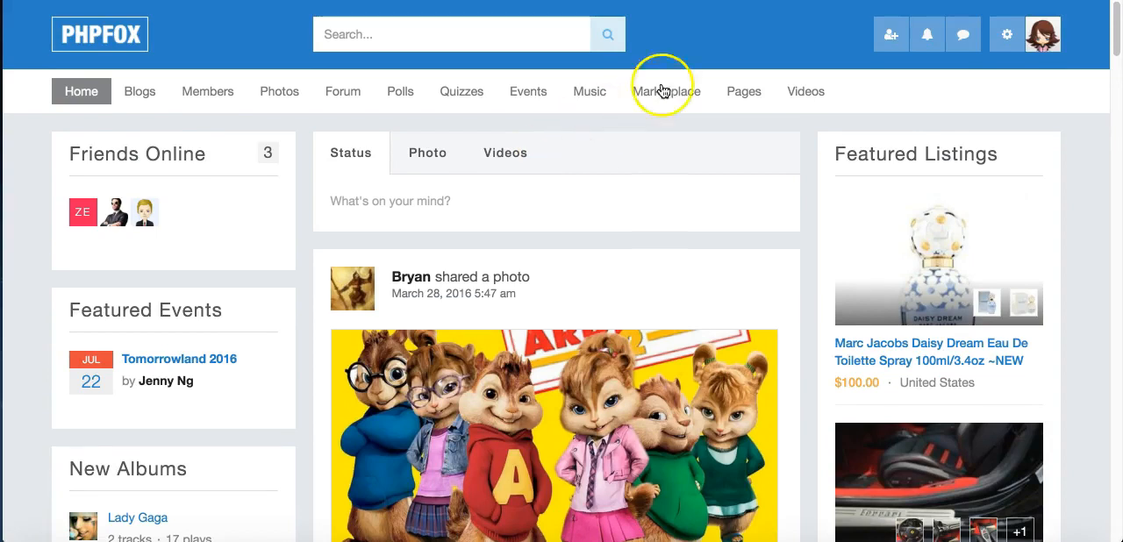
{"action": "mouse_move", "coordinate": [675, 39]}
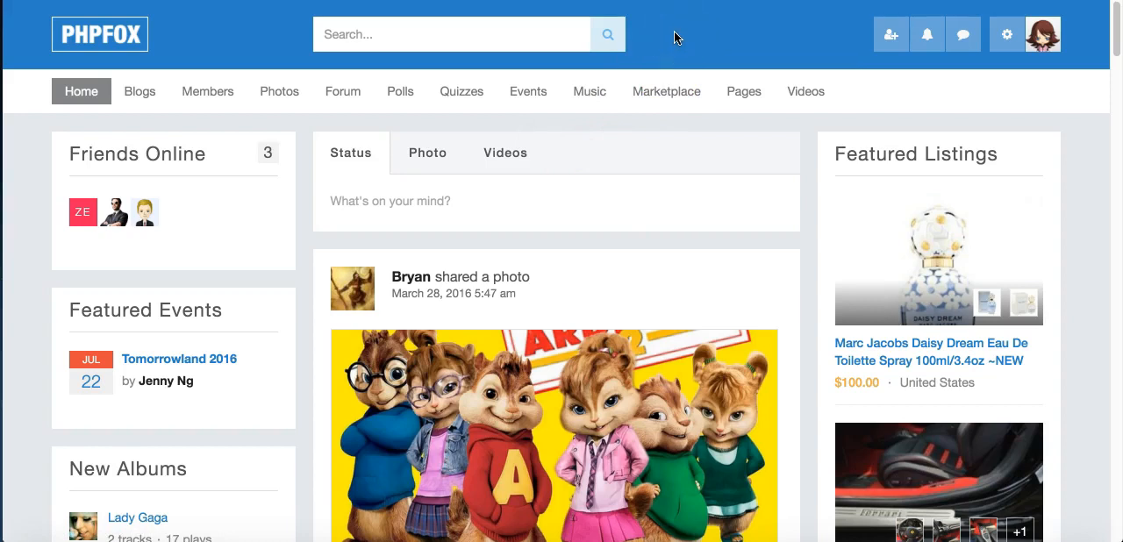